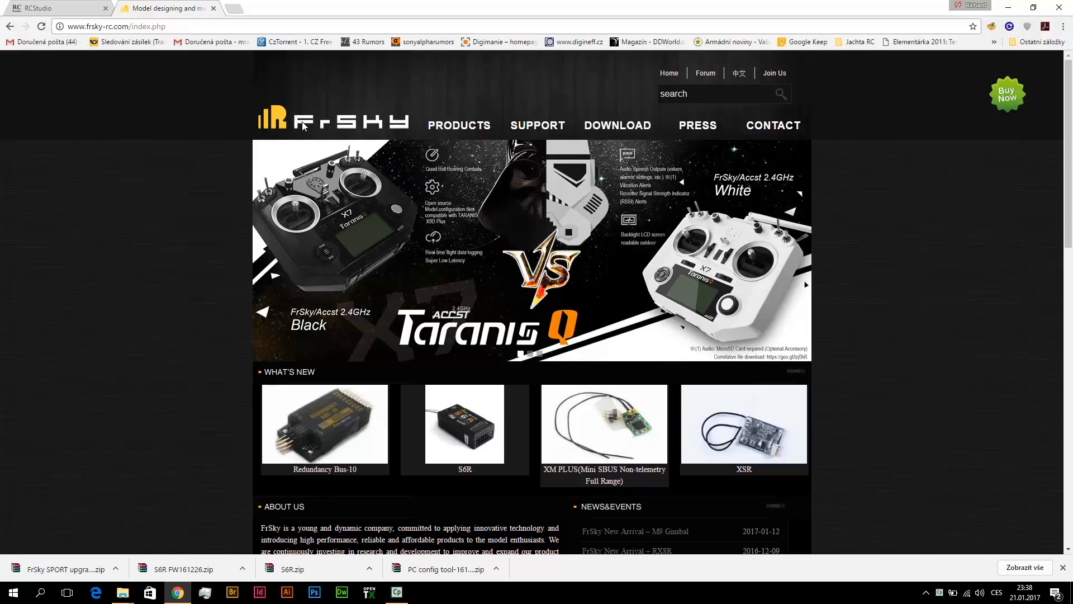
# - Go to the FrSky downloads section and open the Firmware-S6R download page
pyautogui.click(617, 126)
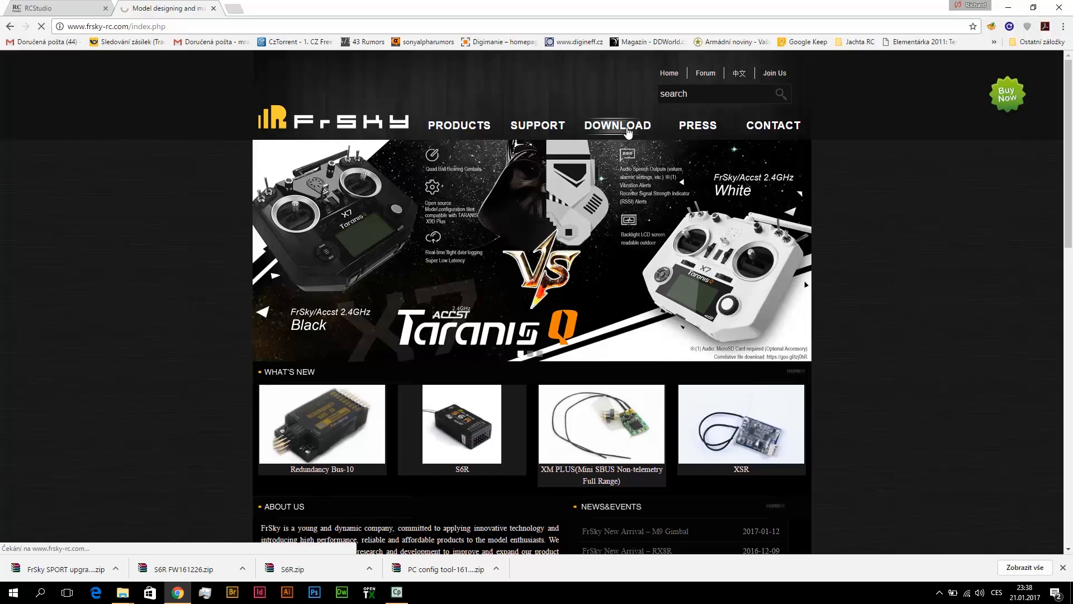
pyautogui.click(617, 125)
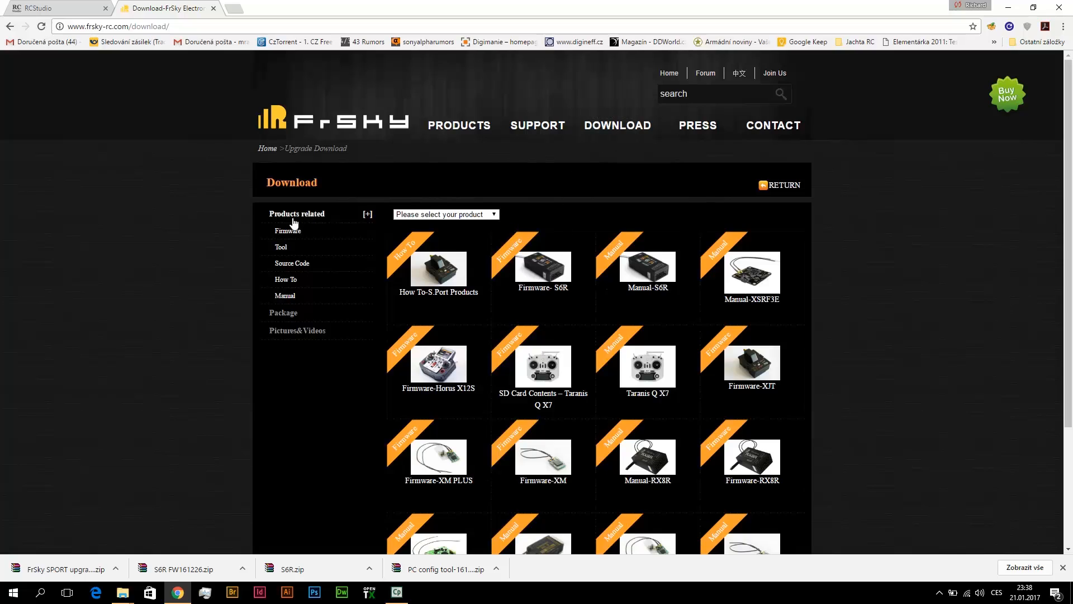
pyautogui.moveTo(551, 296)
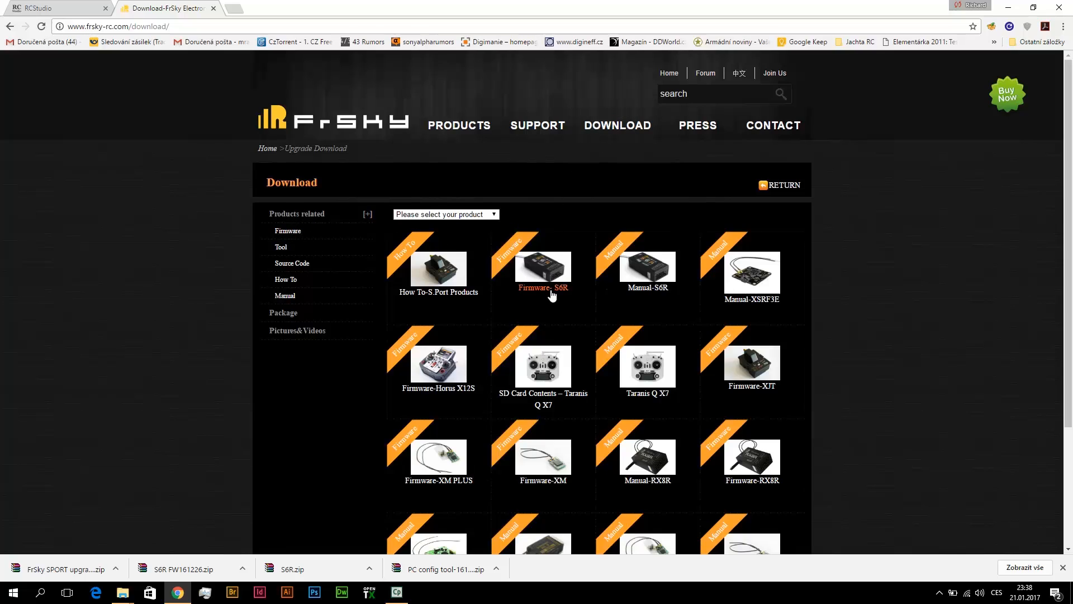
pyautogui.moveTo(556, 292)
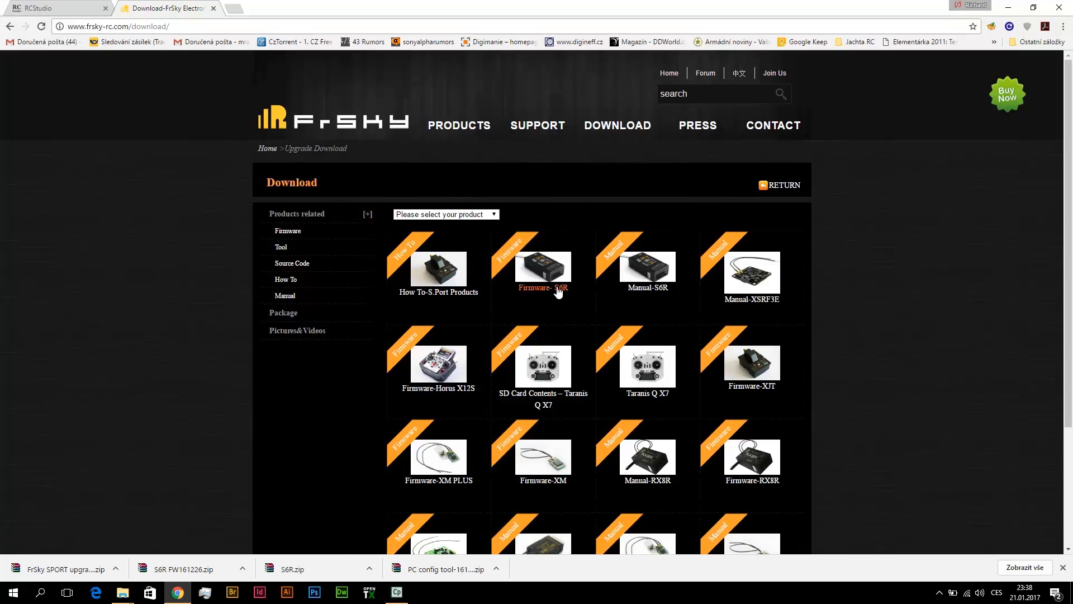
pyautogui.click(543, 287)
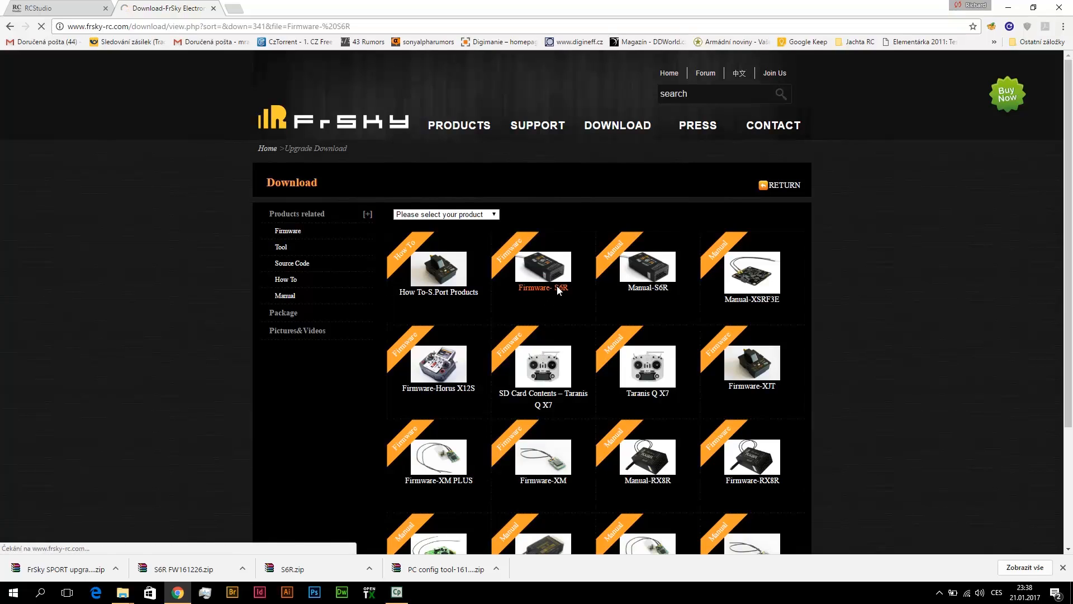
# - Review the S6R firmware 161226 notes and start downloading the firmware
pyautogui.click(542, 288)
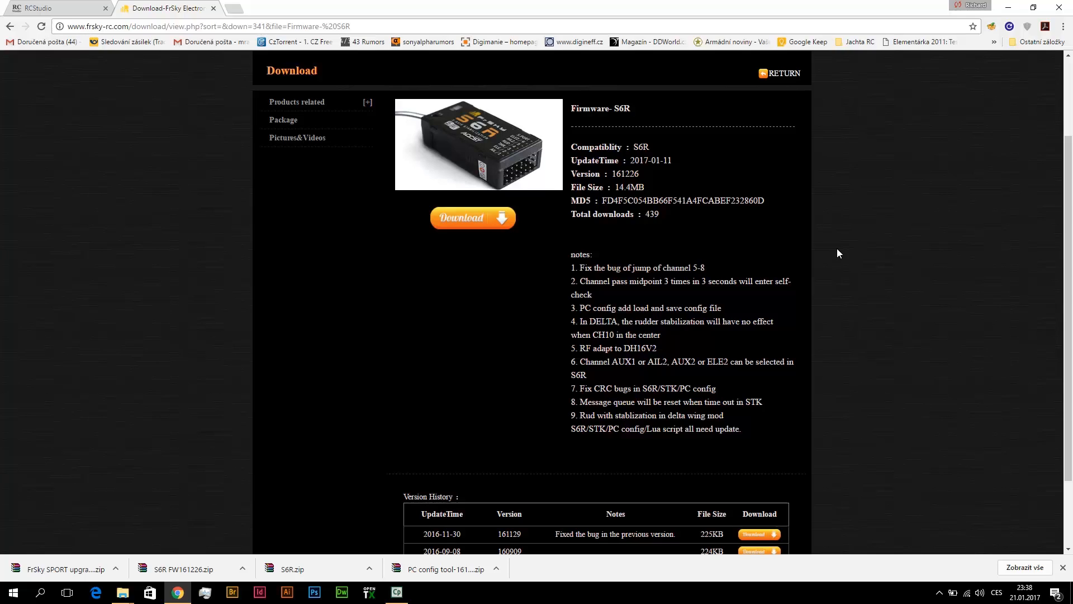
pyautogui.moveTo(413, 196)
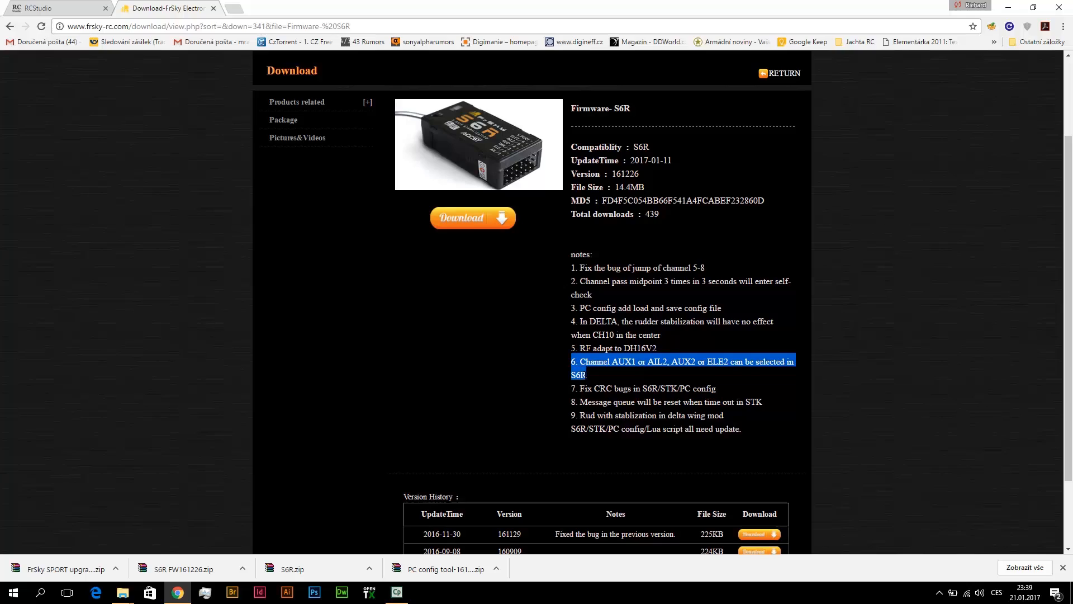
pyautogui.moveTo(666, 377)
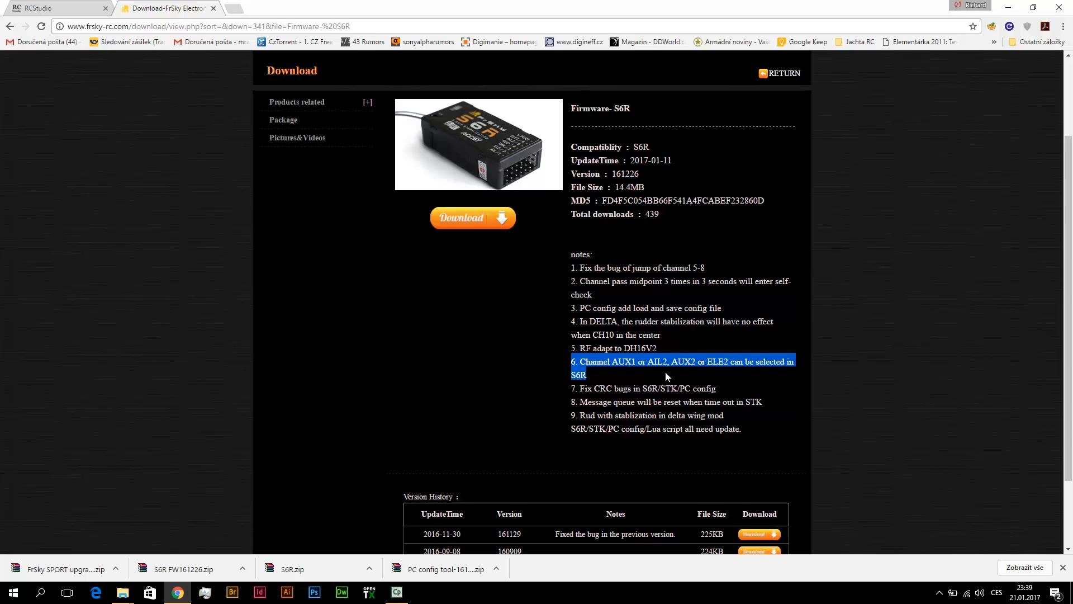
pyautogui.moveTo(736, 376)
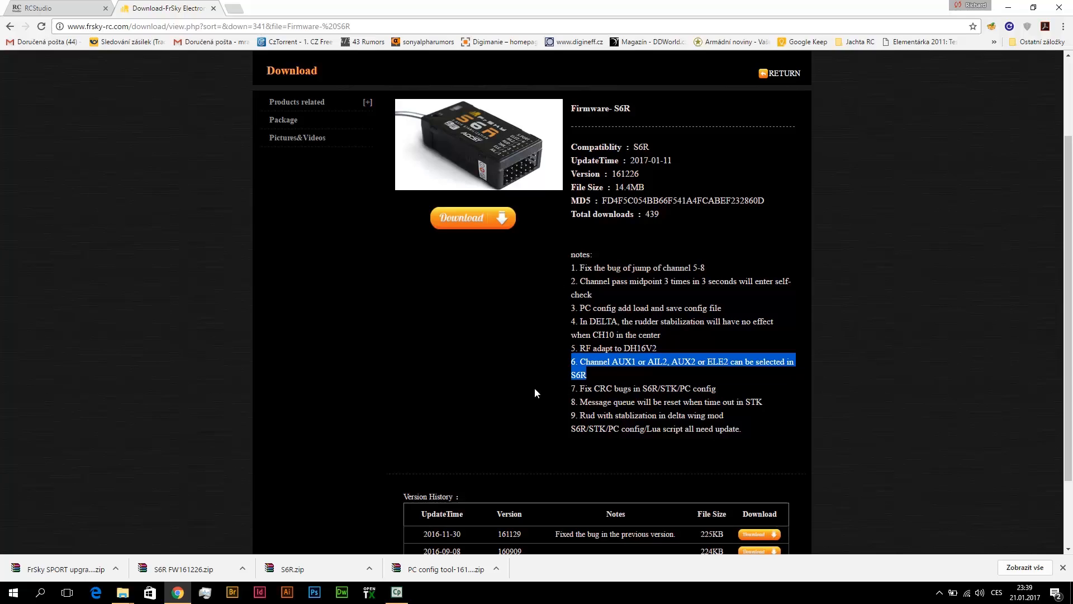
pyautogui.click(468, 369)
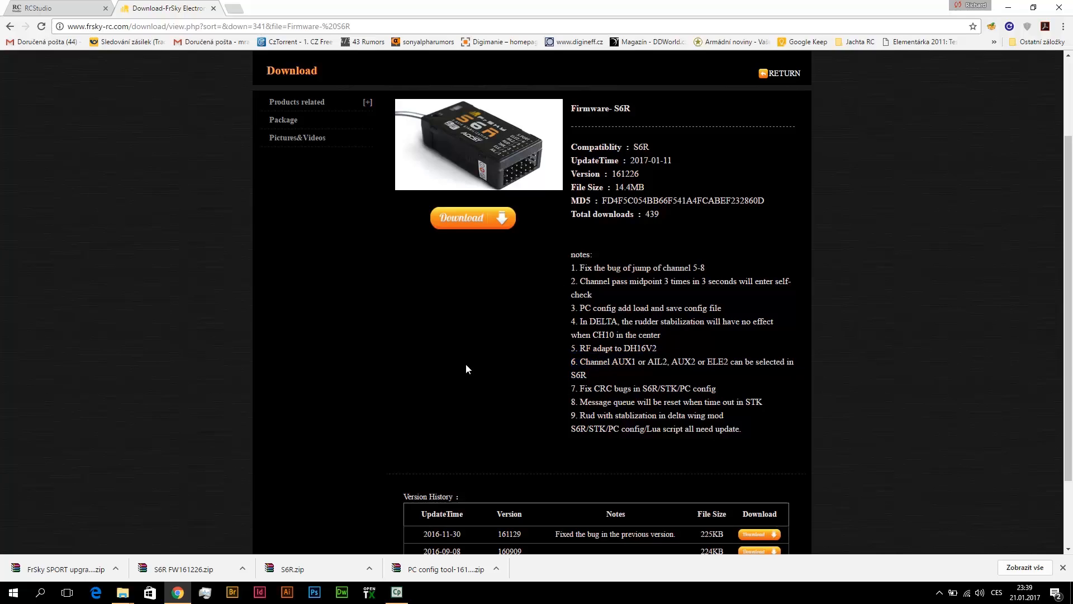
pyautogui.click(472, 218)
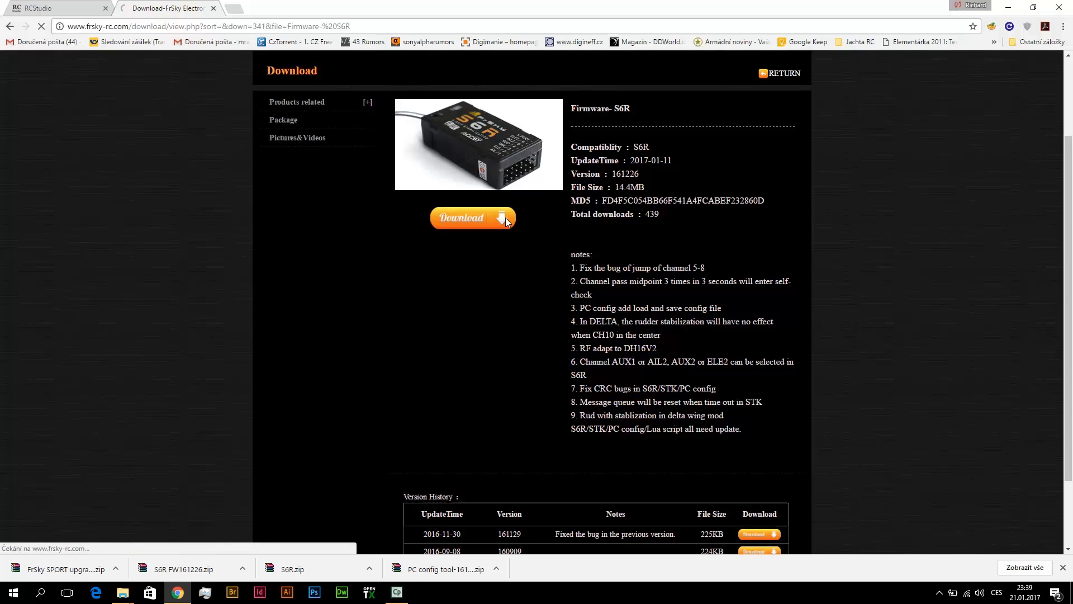
pyautogui.click(472, 218)
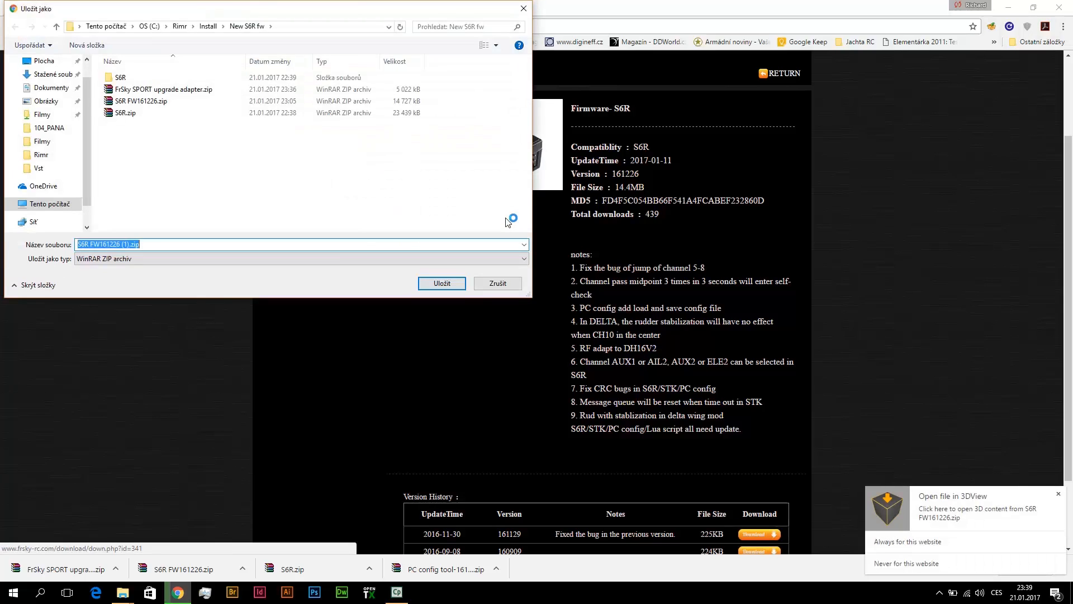
pyautogui.moveTo(198, 153)
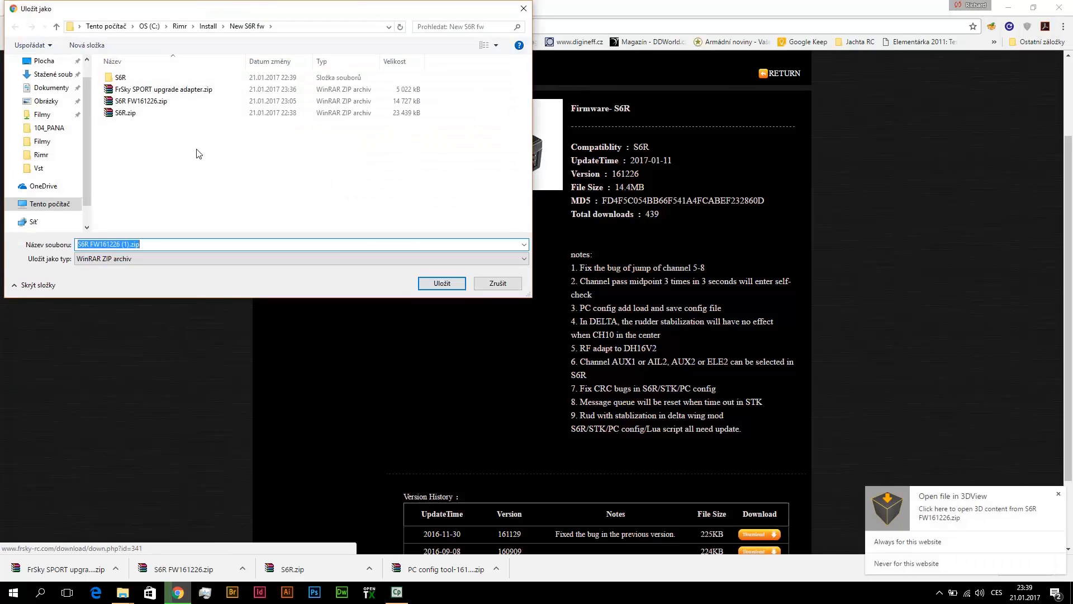
pyautogui.moveTo(211, 145)
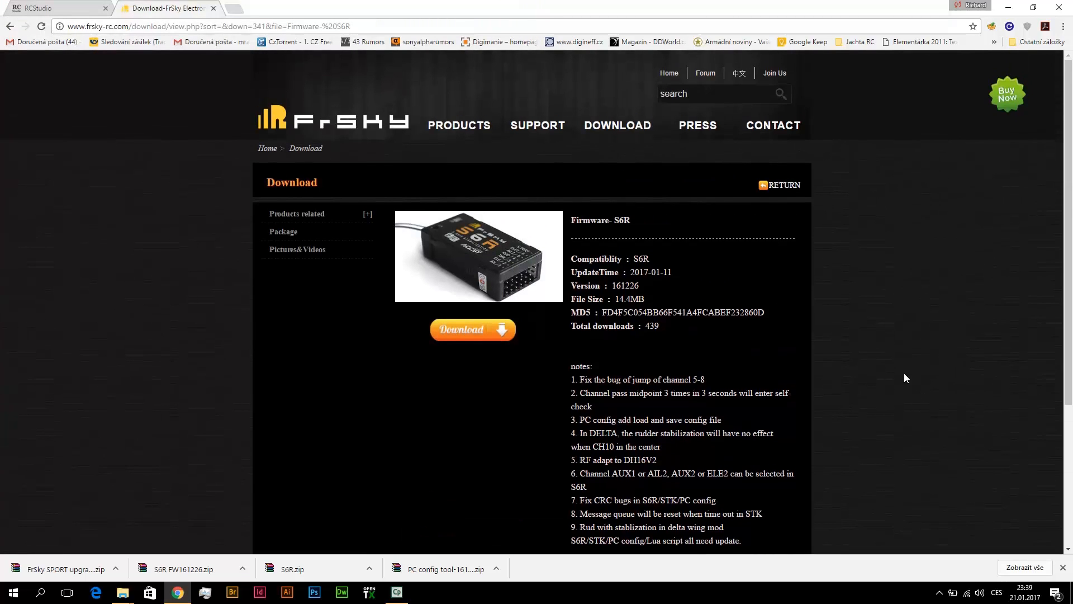
pyautogui.moveTo(897, 362)
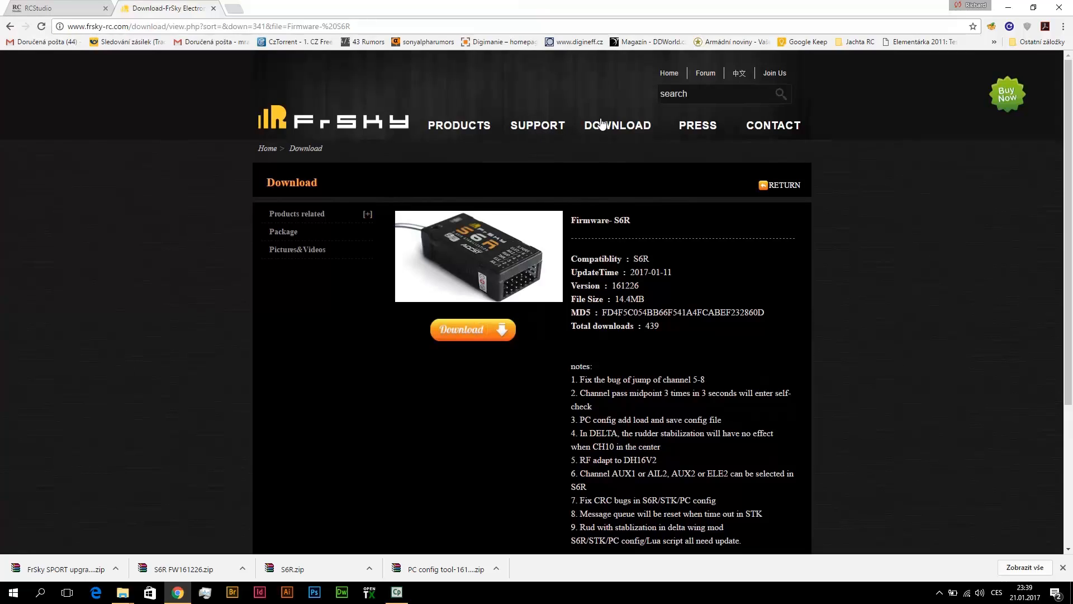
# - Return to the downloads listing and filter it to Tool downloads only
pyautogui.click(616, 126)
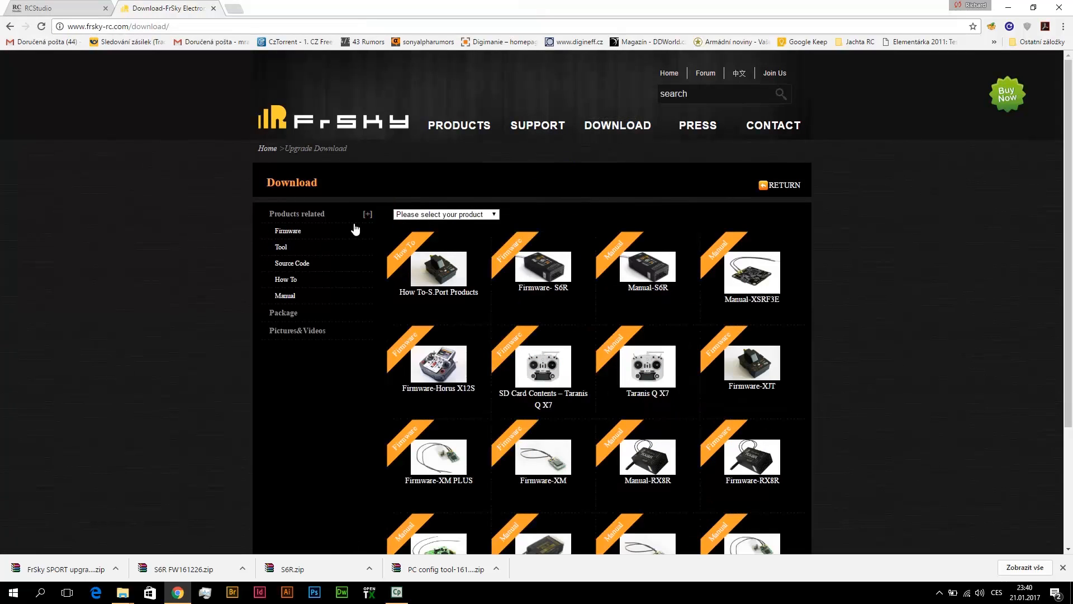
pyautogui.click(282, 247)
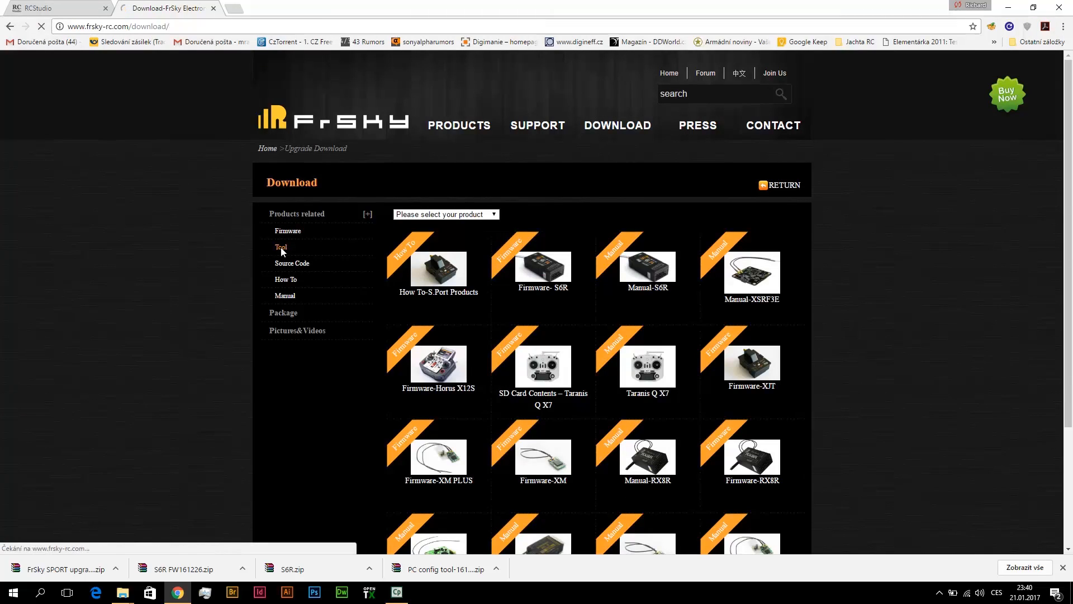
pyautogui.click(281, 249)
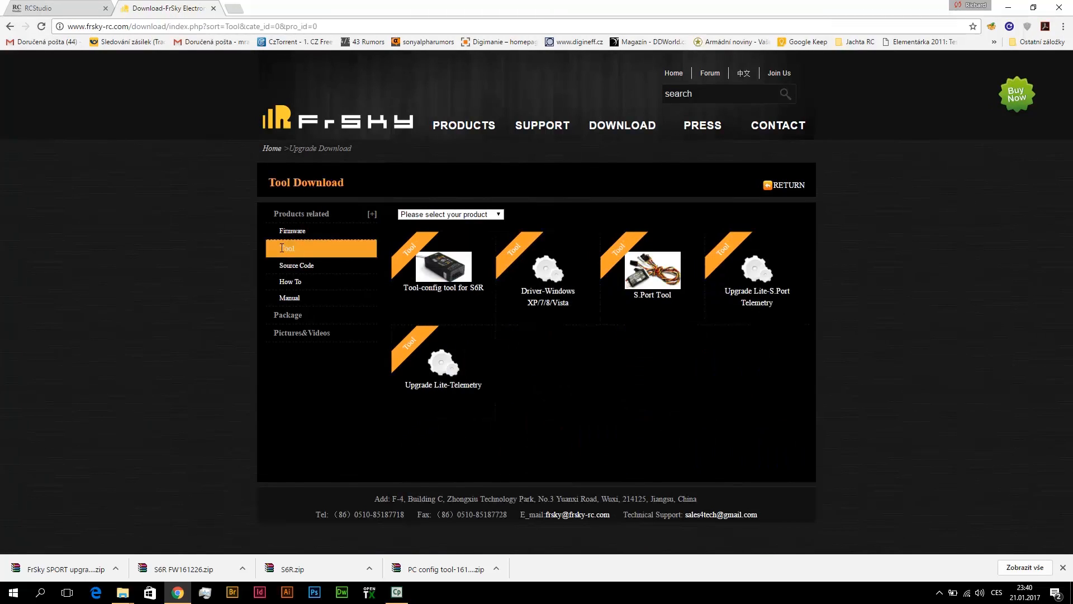
pyautogui.moveTo(766, 276)
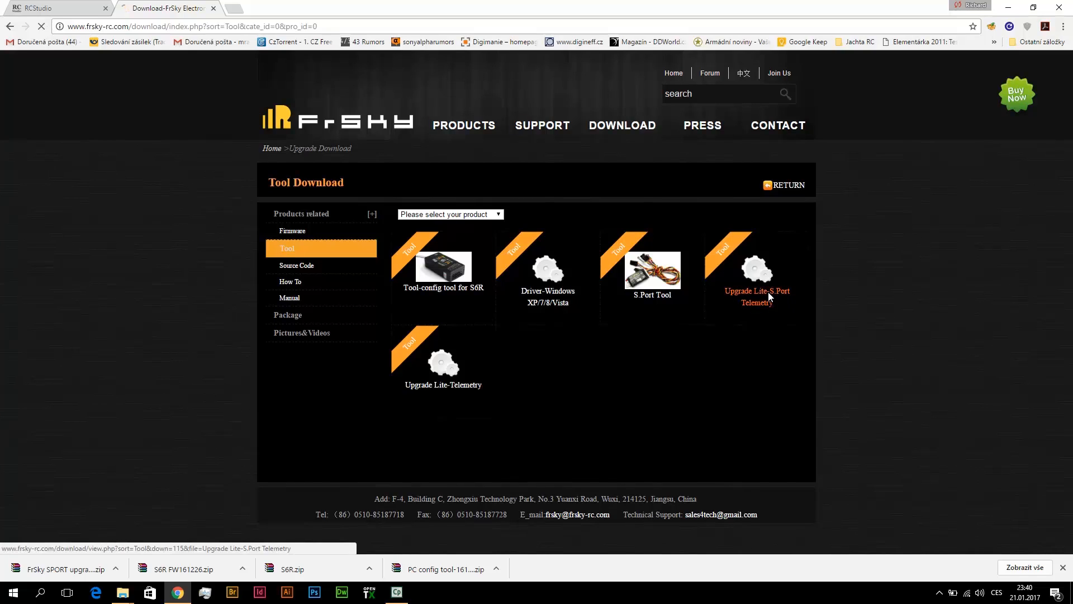
# - Download the Upgrade Lite-S.Port Telemetry tool from its page
pyautogui.click(757, 295)
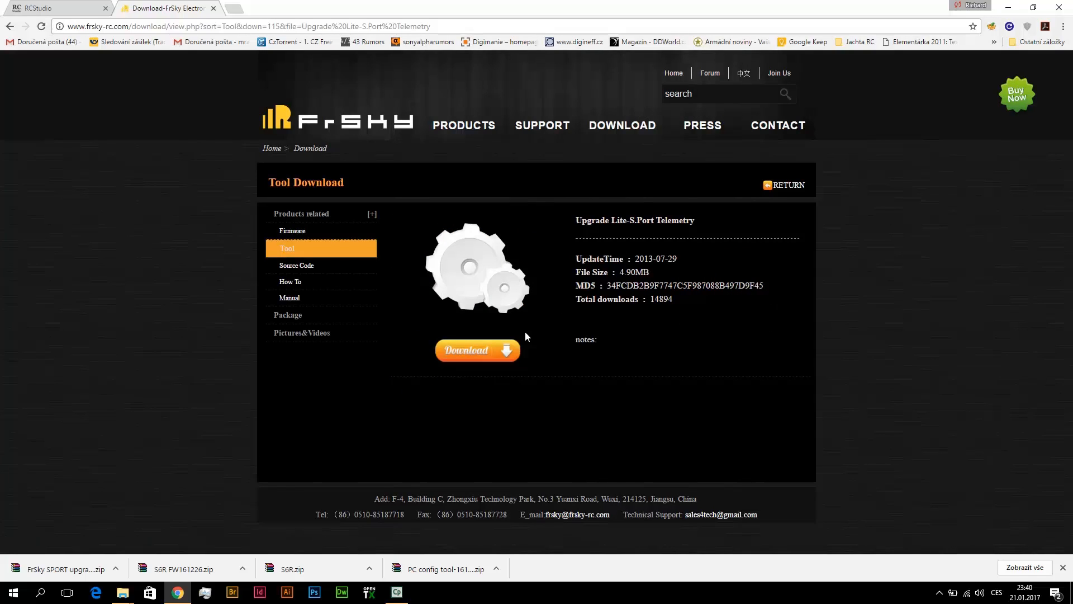
pyautogui.click(476, 350)
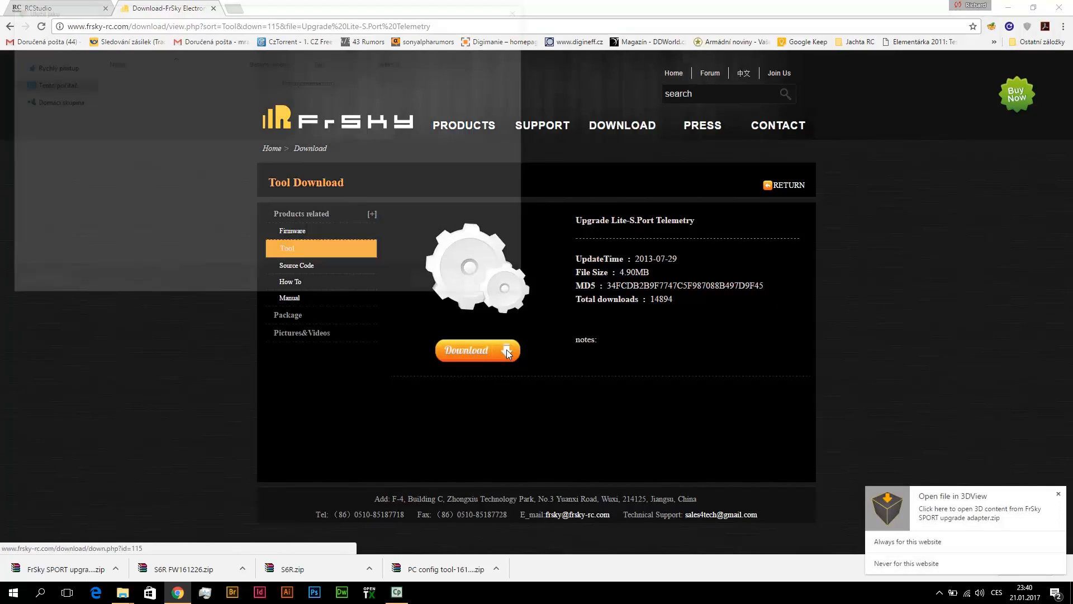
pyautogui.click(477, 350)
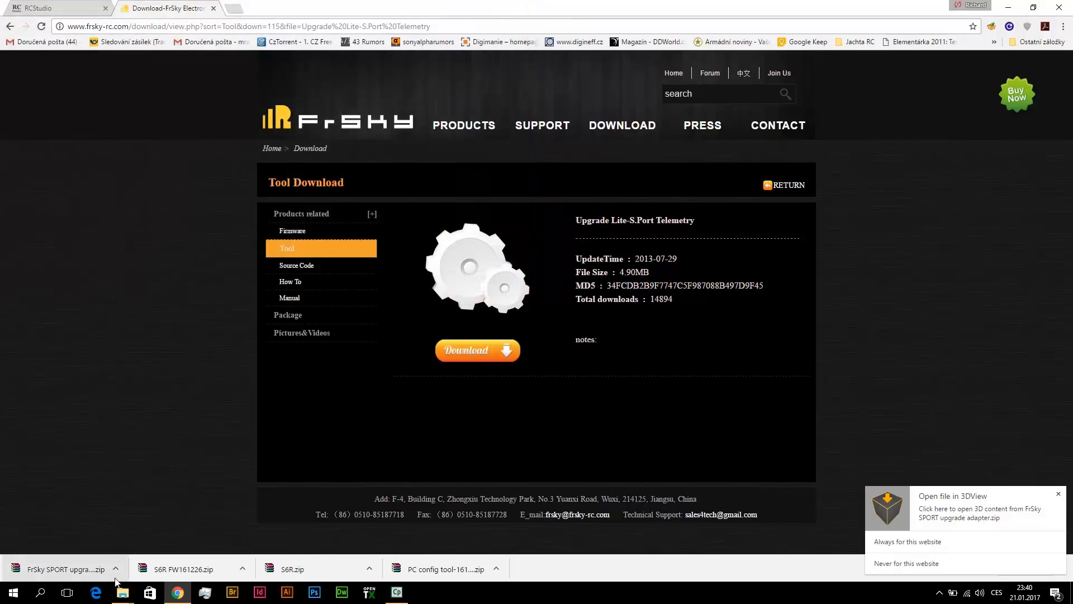
# - Show the downloaded zips in their folder and extract both archives to their own folders
pyautogui.click(115, 569)
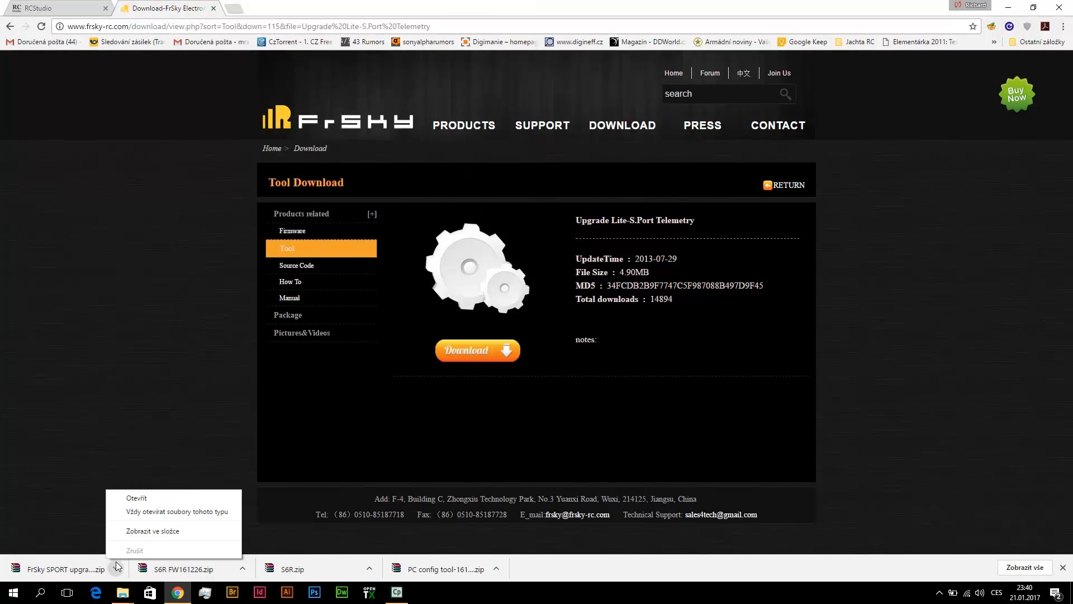
pyautogui.click(156, 530)
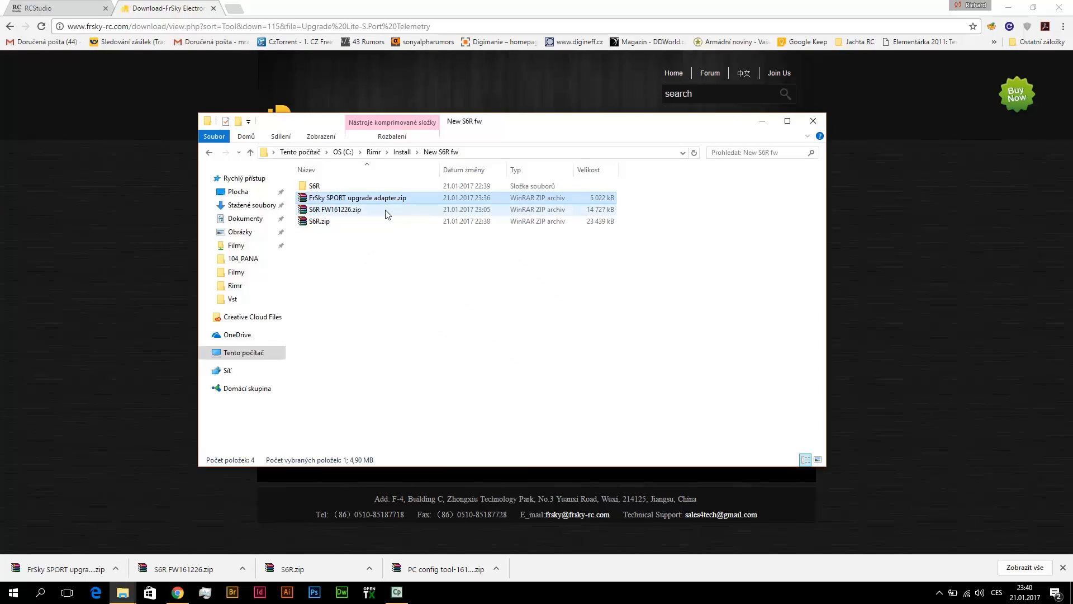
pyautogui.click(334, 209)
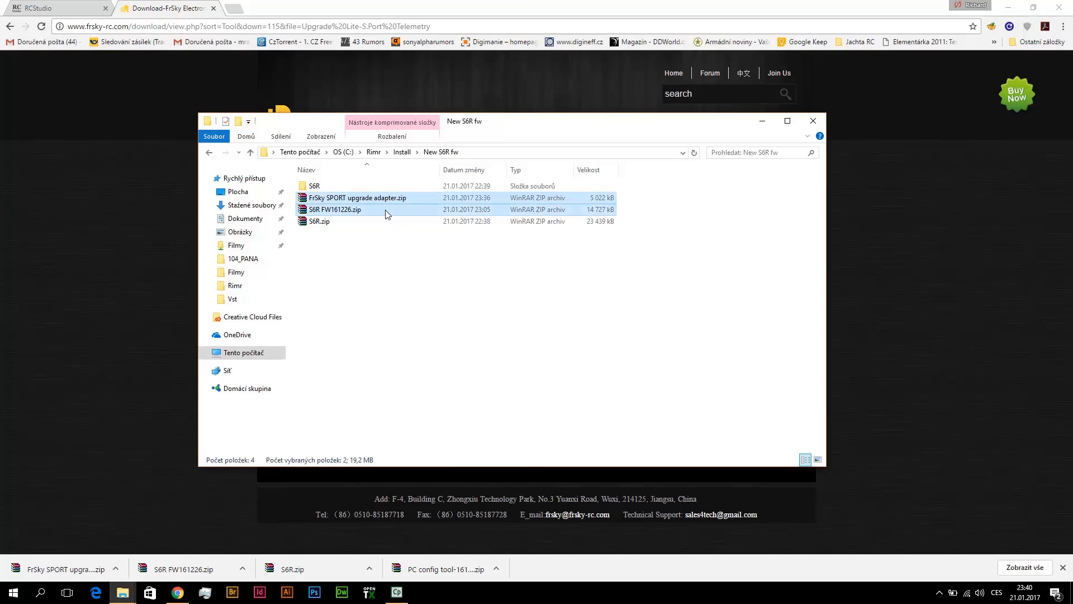
pyautogui.rightClick(386, 214)
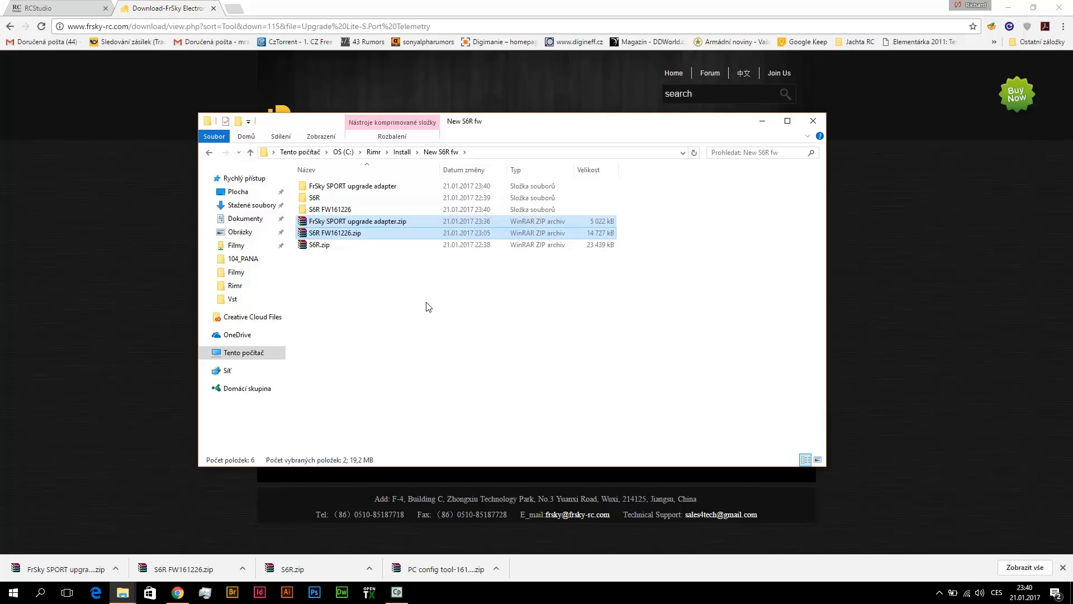
pyautogui.moveTo(383, 310)
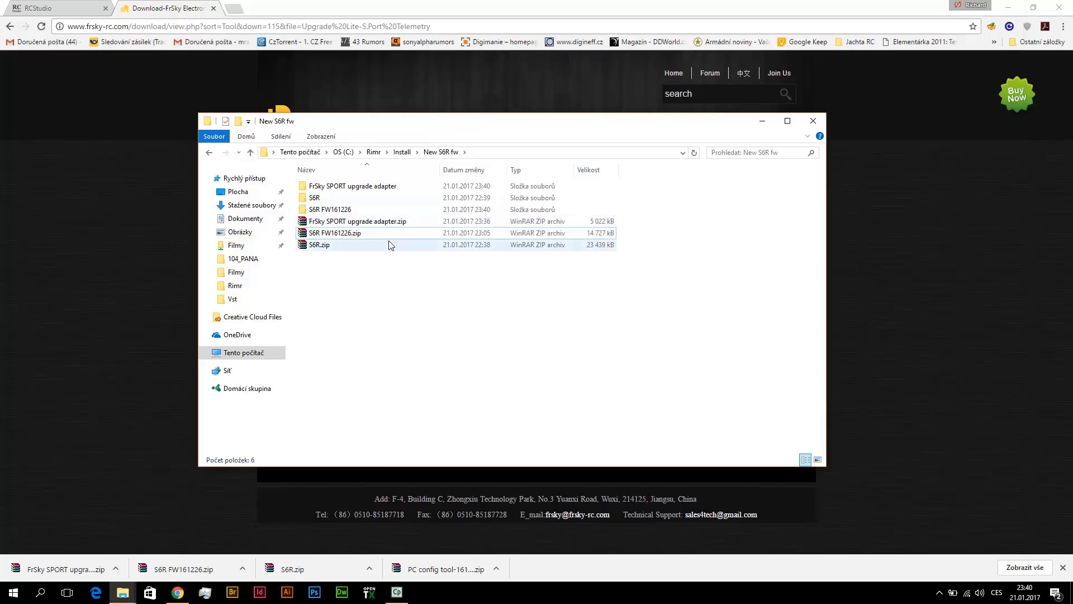
pyautogui.click(329, 209)
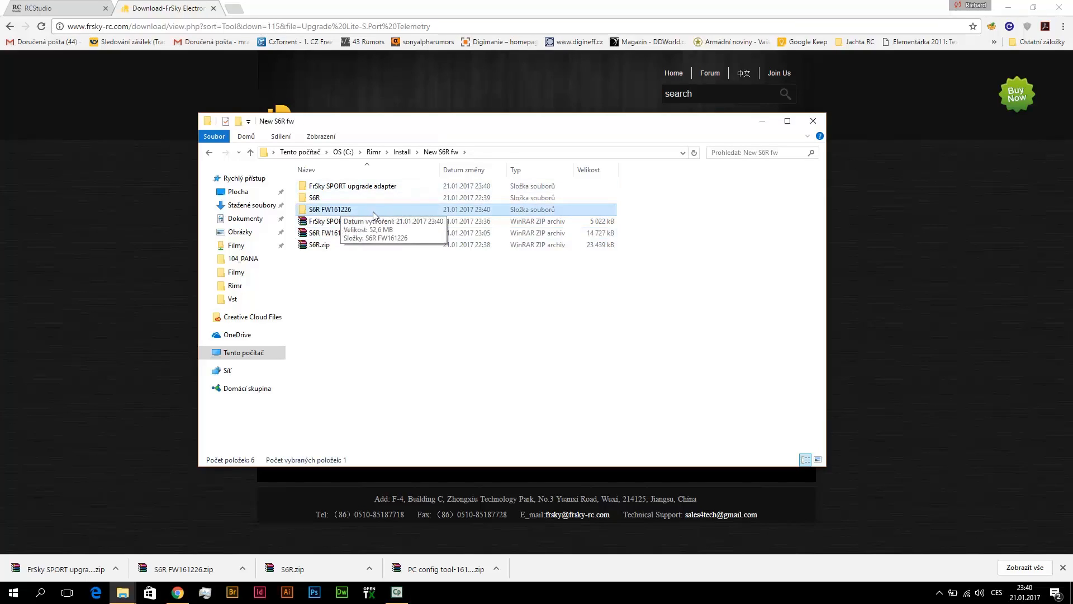
# - Browse into S6R FW161226 > S6R and inspect the S6R_20161226.frk and S6R_EU_20161226.frk firmware files
pyautogui.doubleClick(328, 209)
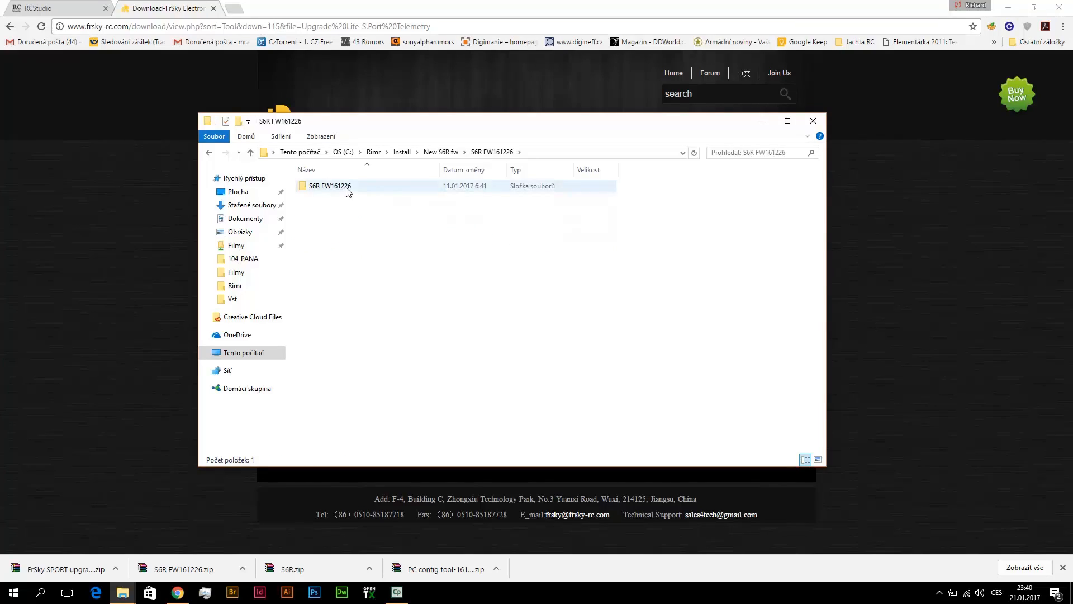
pyautogui.doubleClick(329, 186)
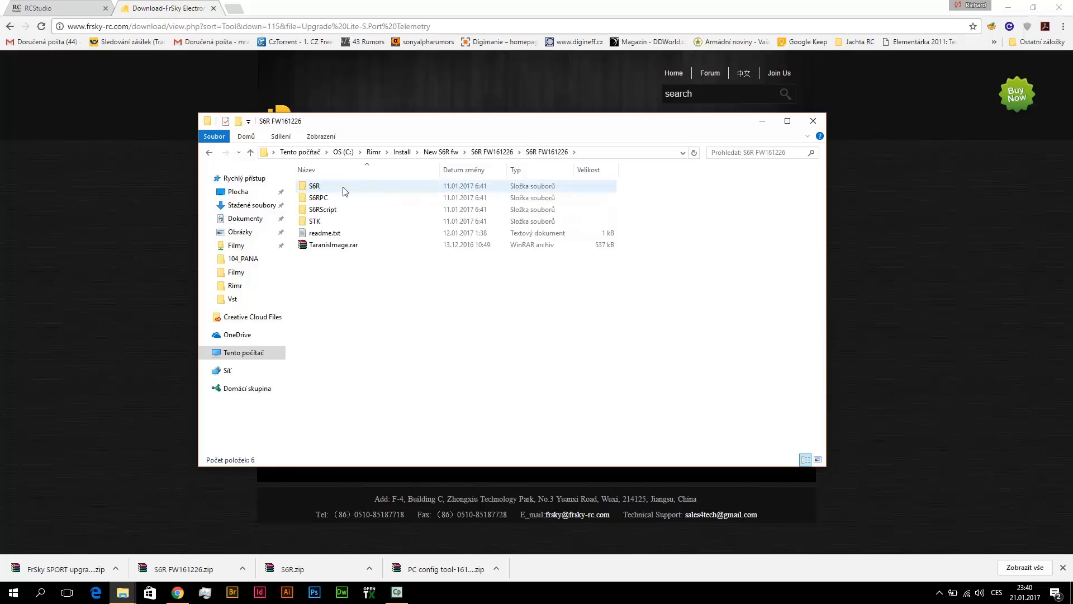
pyautogui.doubleClick(314, 185)
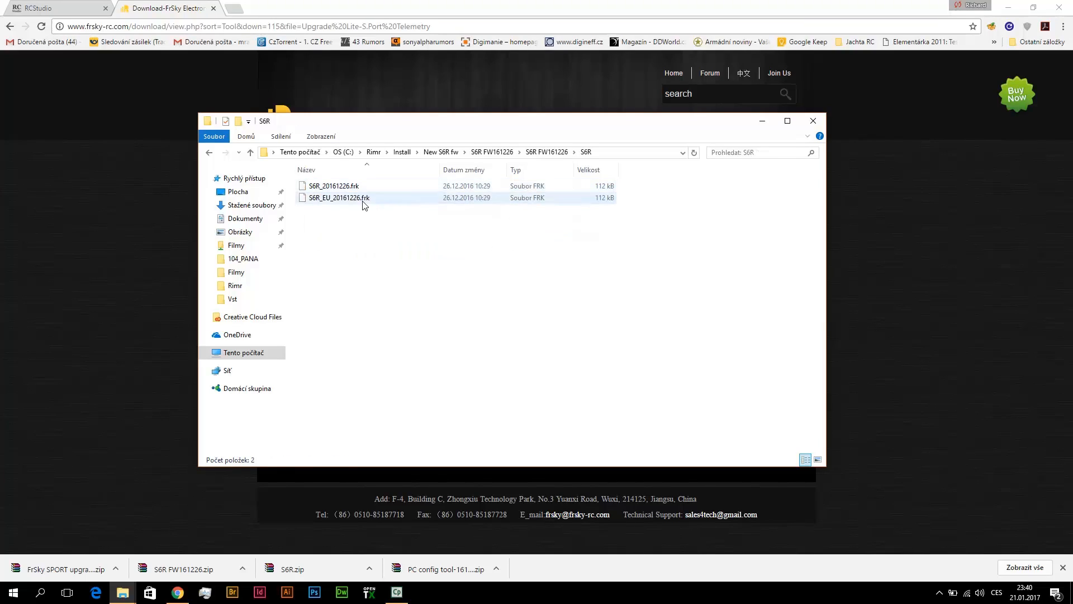
pyautogui.click(385, 227)
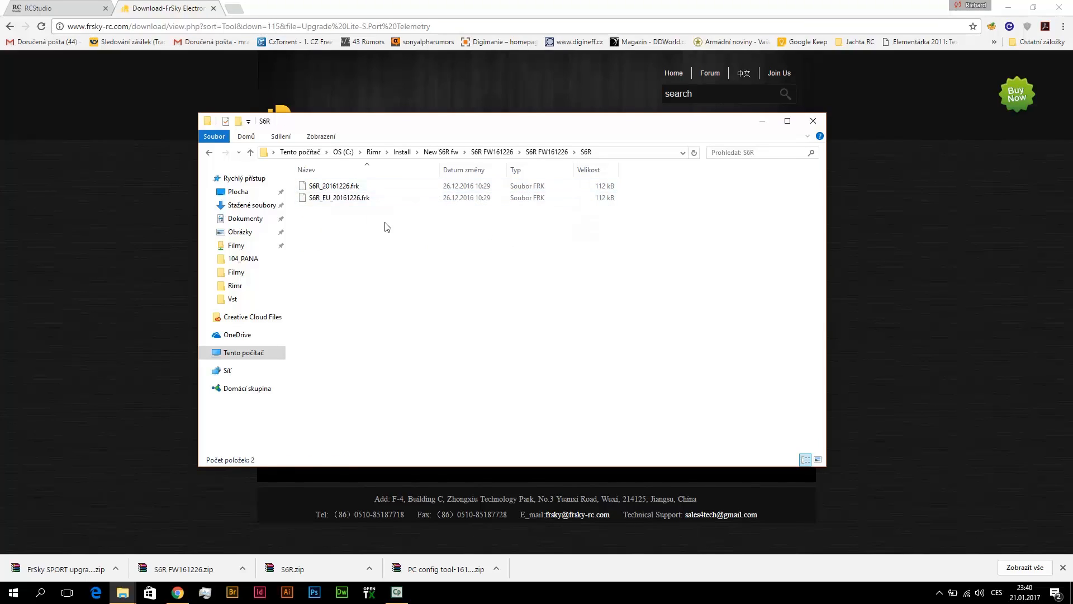
pyautogui.click(338, 198)
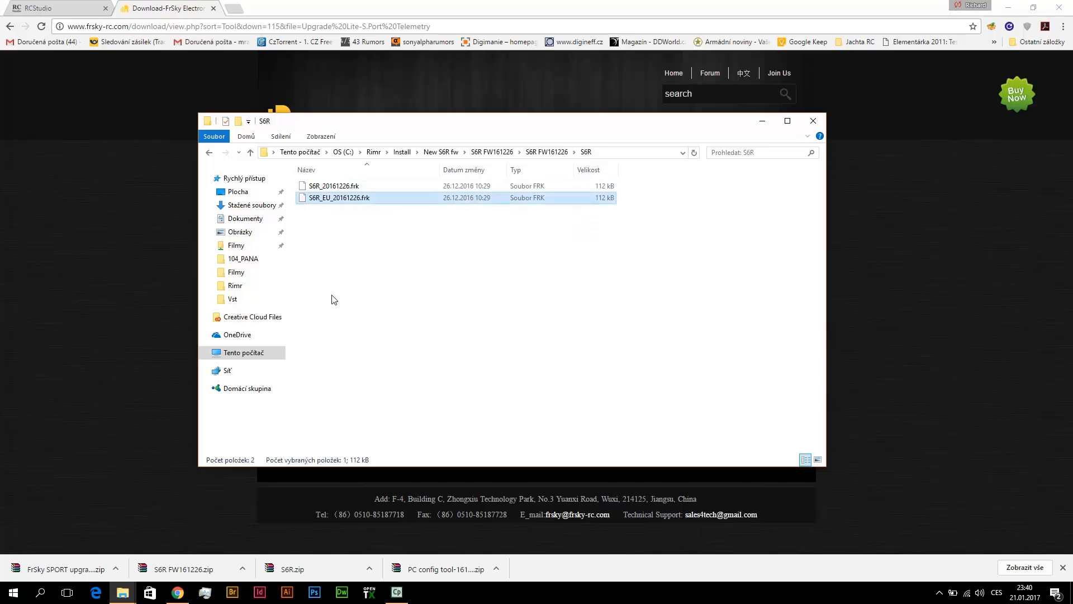
pyautogui.click(333, 185)
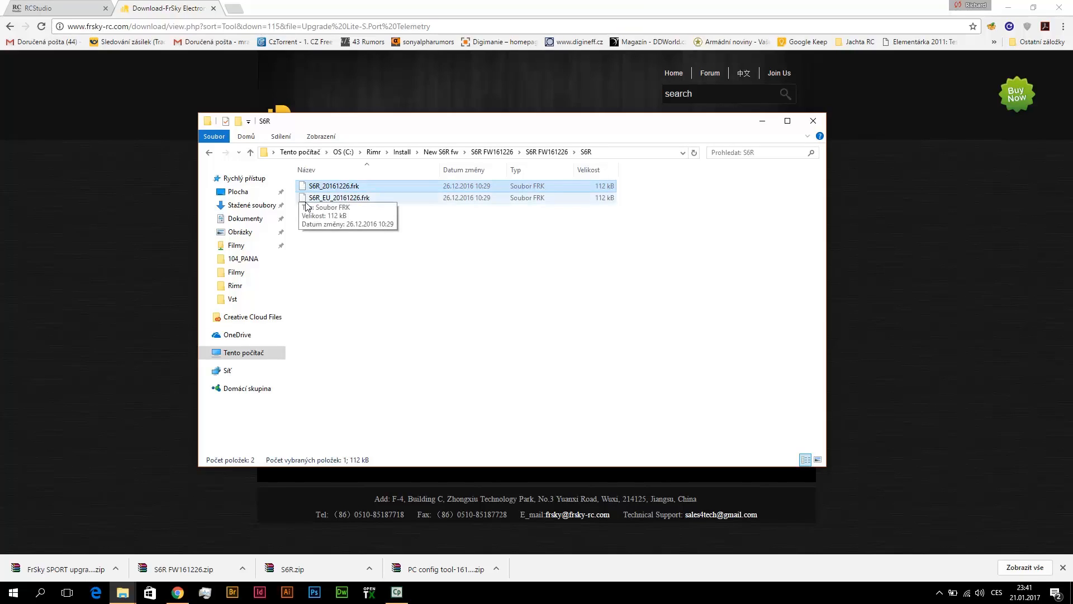
pyautogui.click(338, 197)
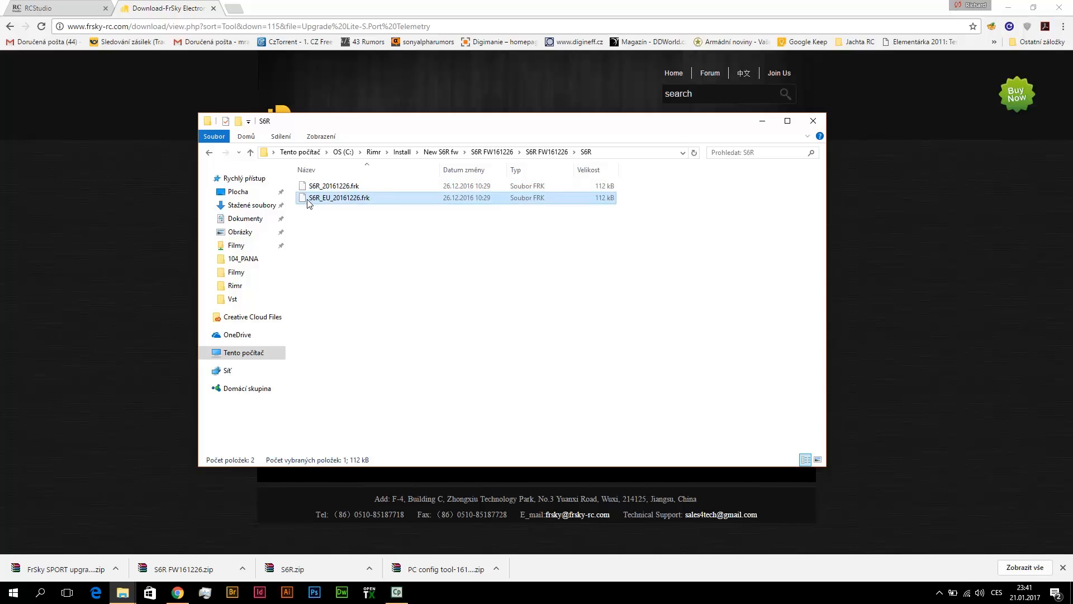
pyautogui.click(333, 186)
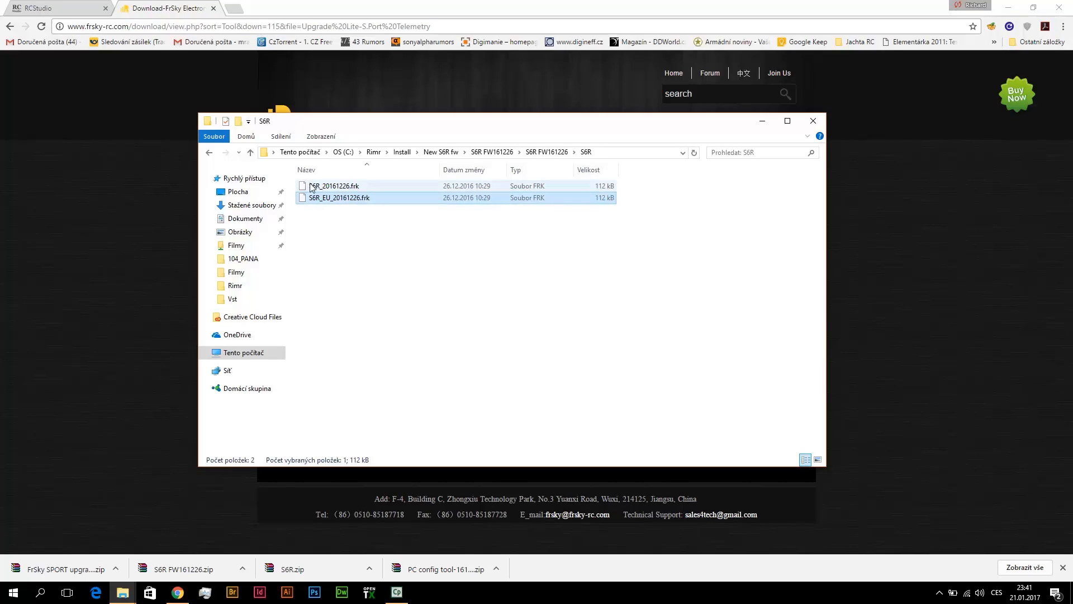
pyautogui.click(335, 185)
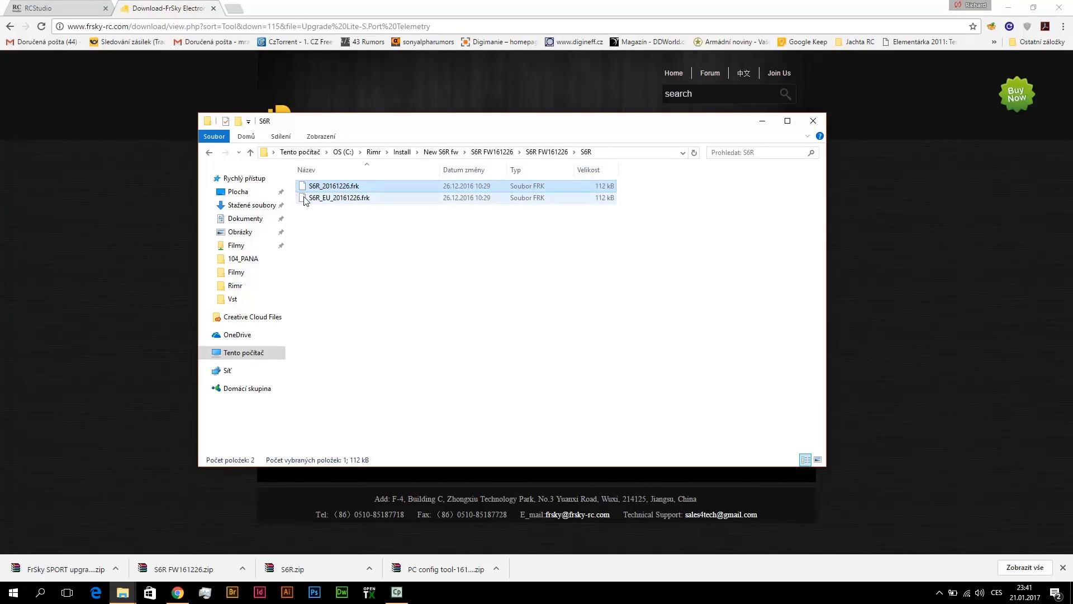
pyautogui.click(333, 186)
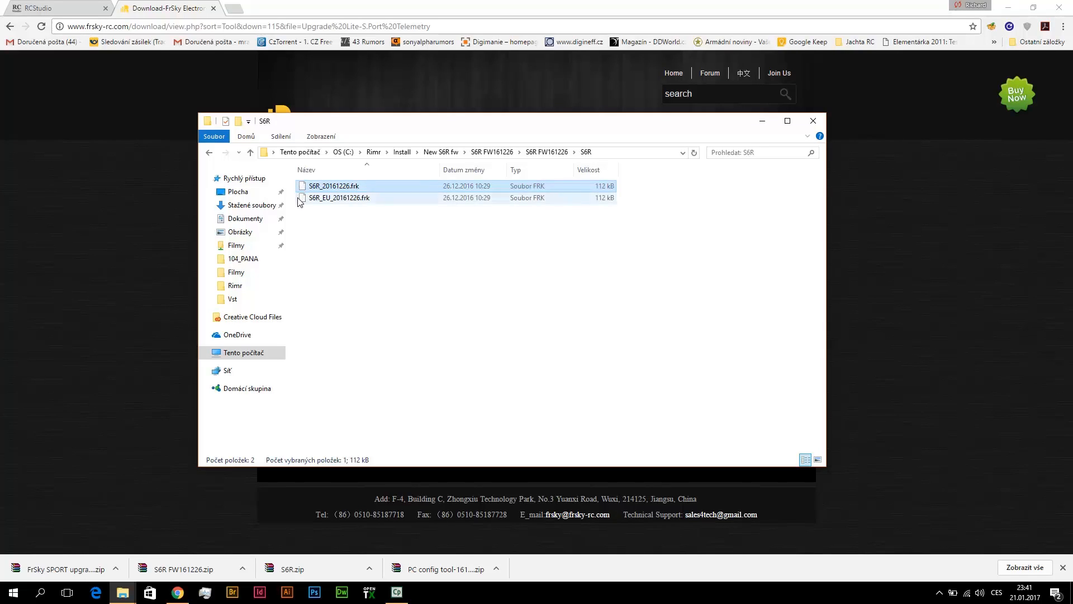
pyautogui.moveTo(338, 198)
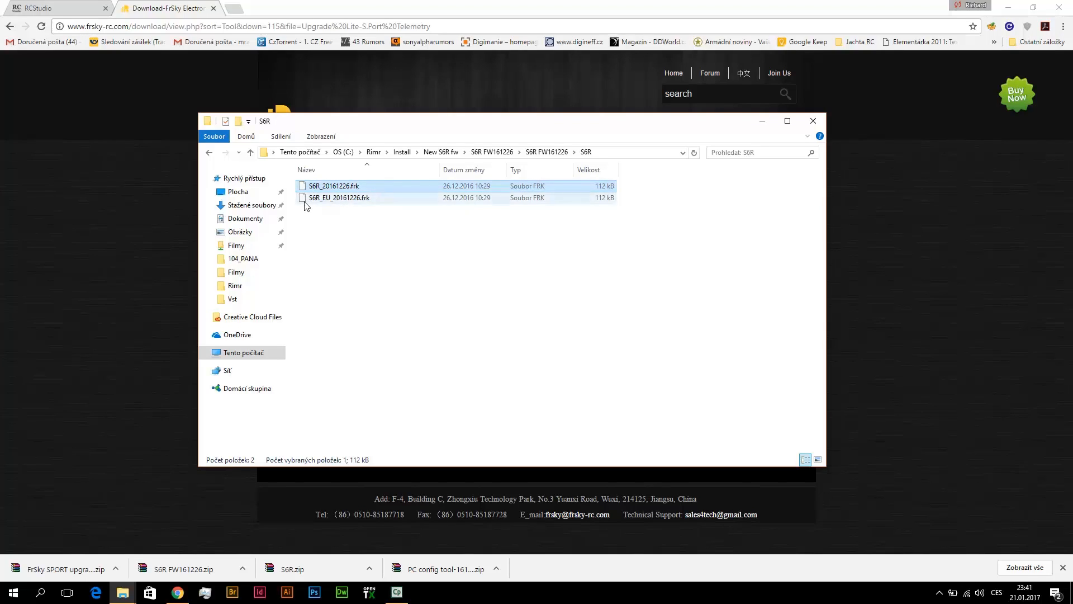
# - Go back up to S6R FW161226 and open the S6RPC folder with S6RConfig.exe
pyautogui.click(337, 197)
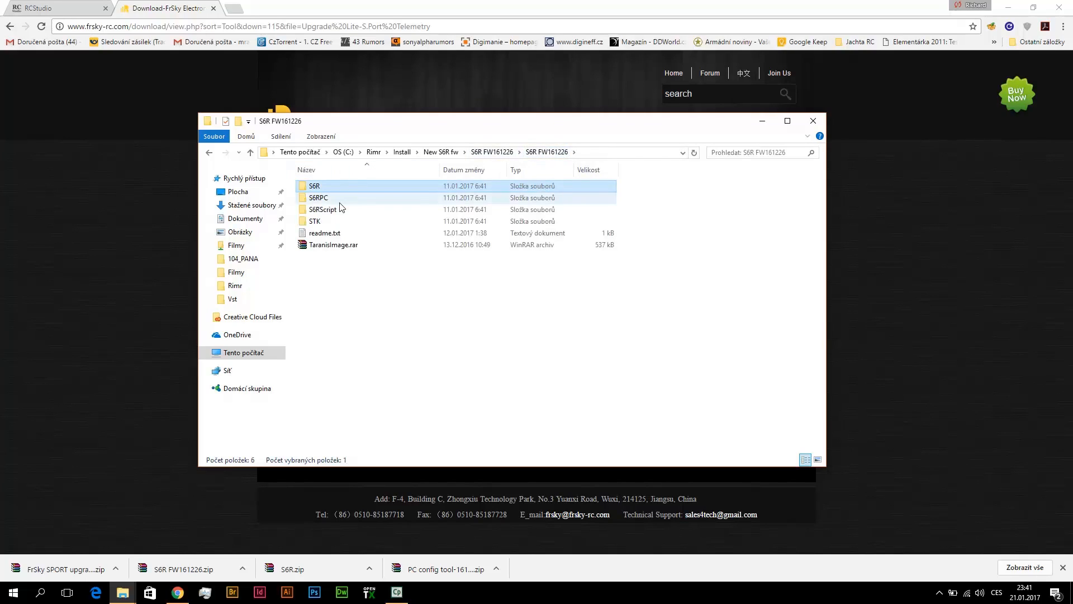
pyautogui.click(319, 198)
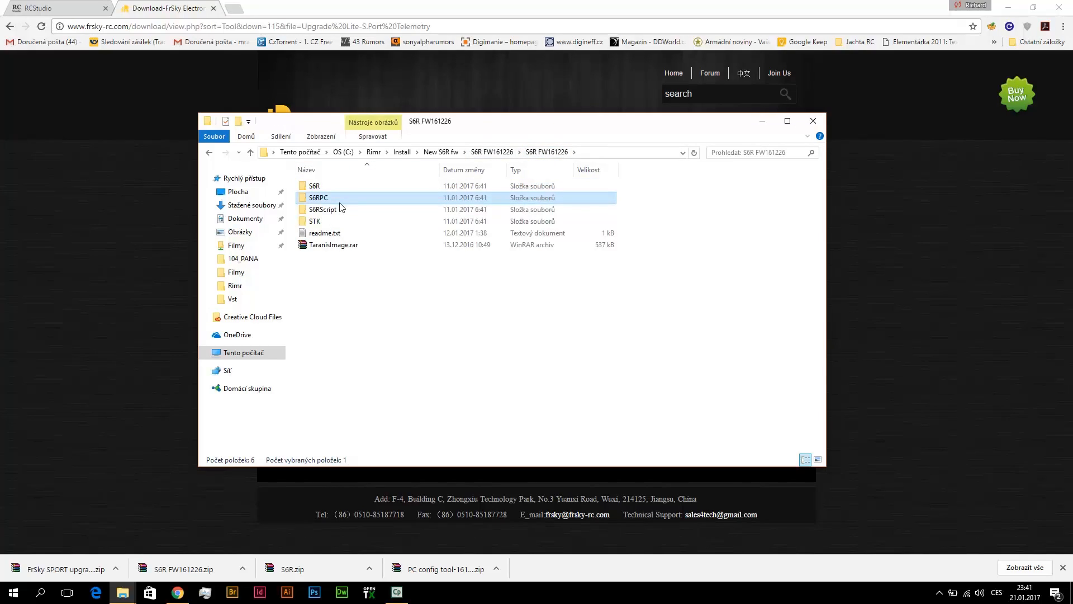
pyautogui.doubleClick(319, 197)
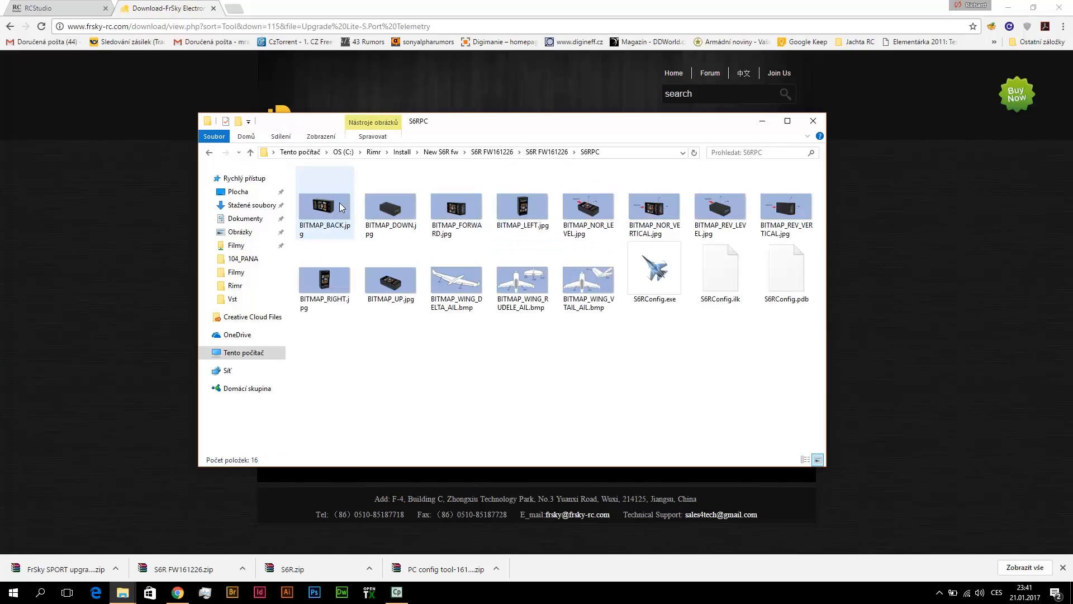
# - Return to the outer S6R FW161226 folder via the address bar breadcrumb
pyautogui.click(783, 331)
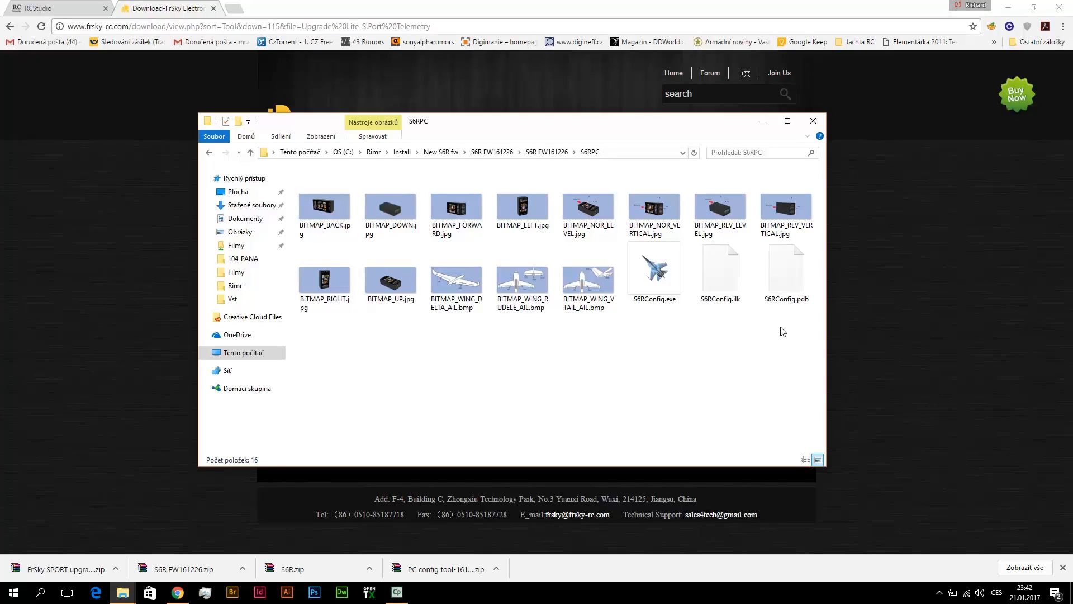
pyautogui.moveTo(660, 347)
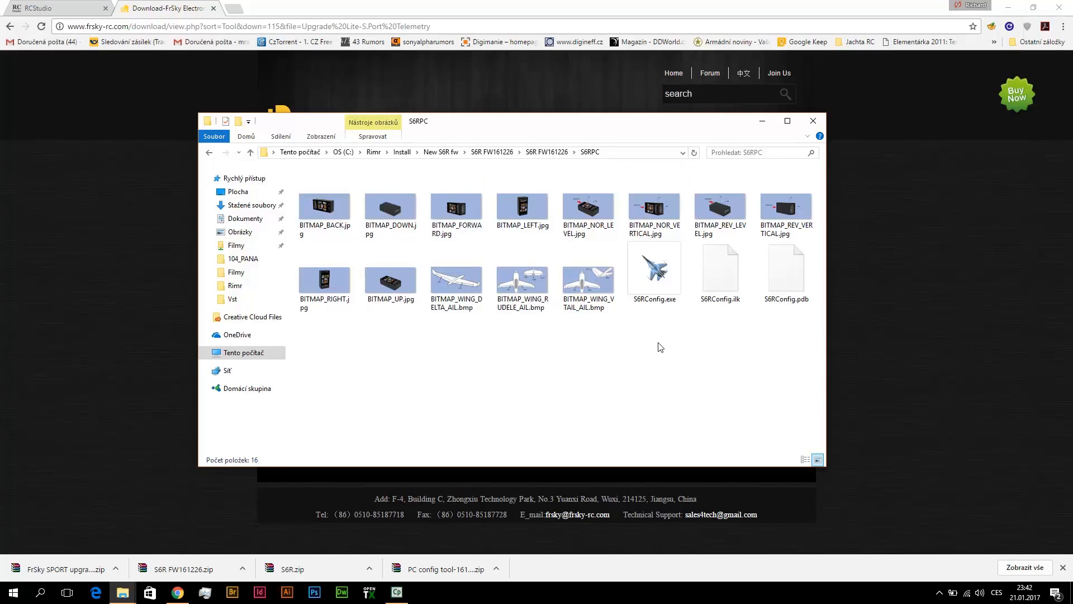
pyautogui.moveTo(703, 419)
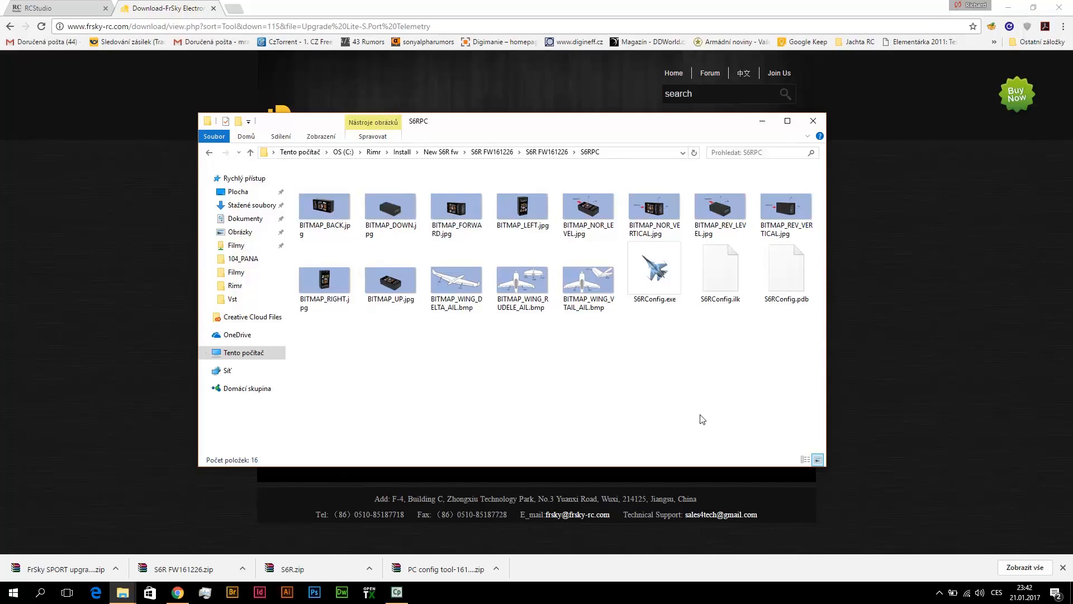
pyautogui.moveTo(758, 367)
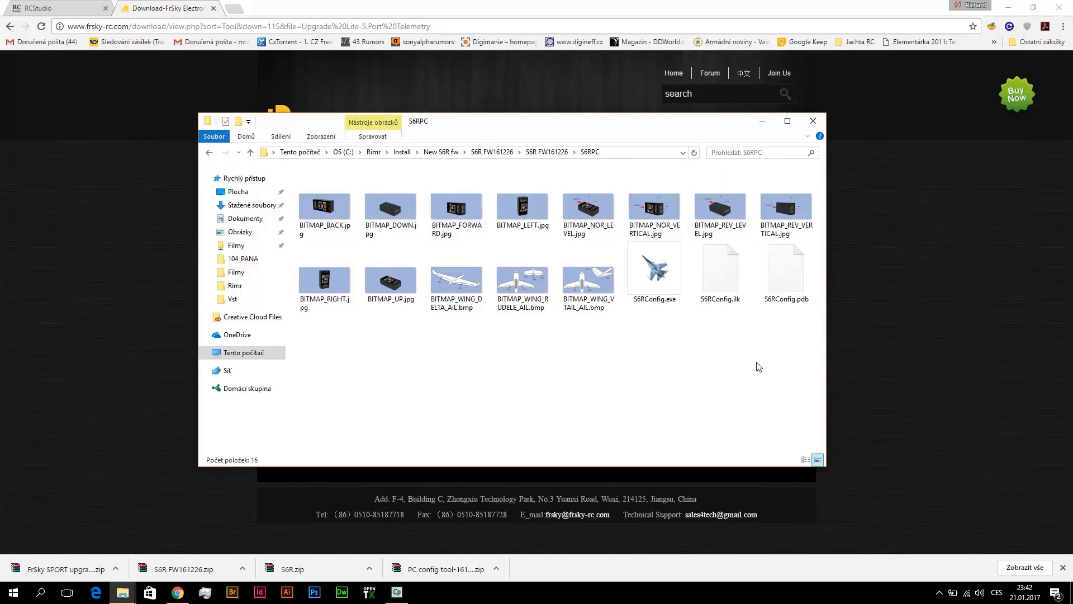
pyautogui.click(587, 206)
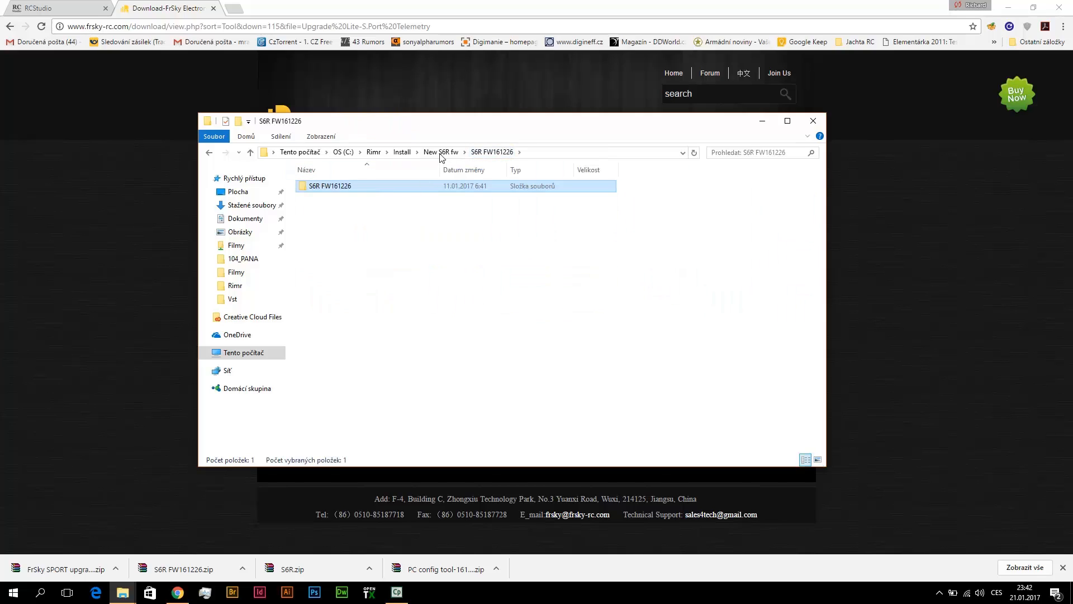
# - Open the inner FrSky SPORT upgrade adapter folder and select frsky_update_Sport.exe
pyautogui.click(440, 152)
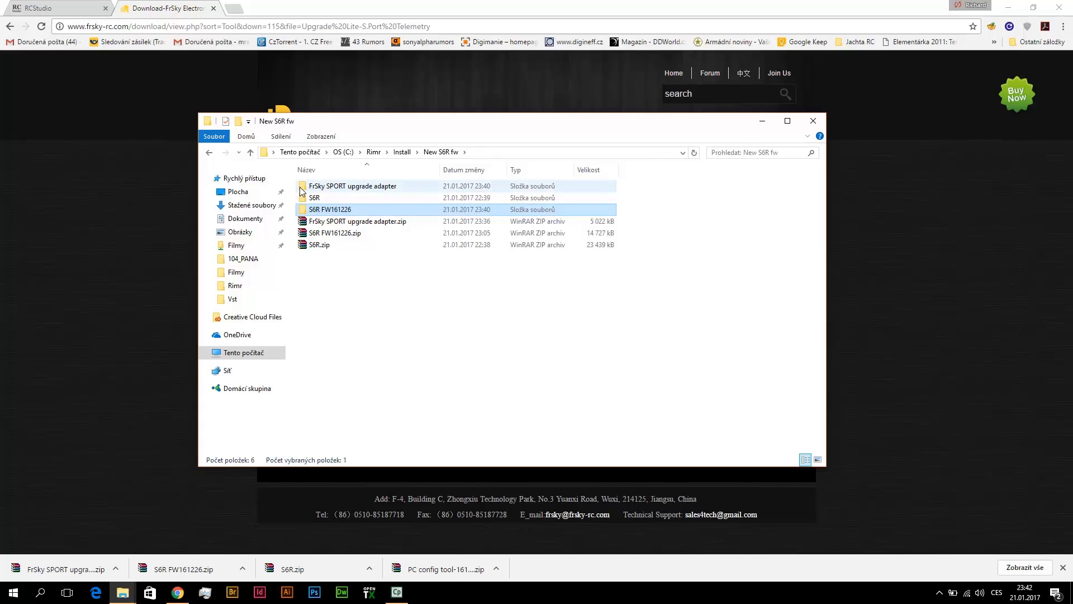
pyautogui.click(353, 185)
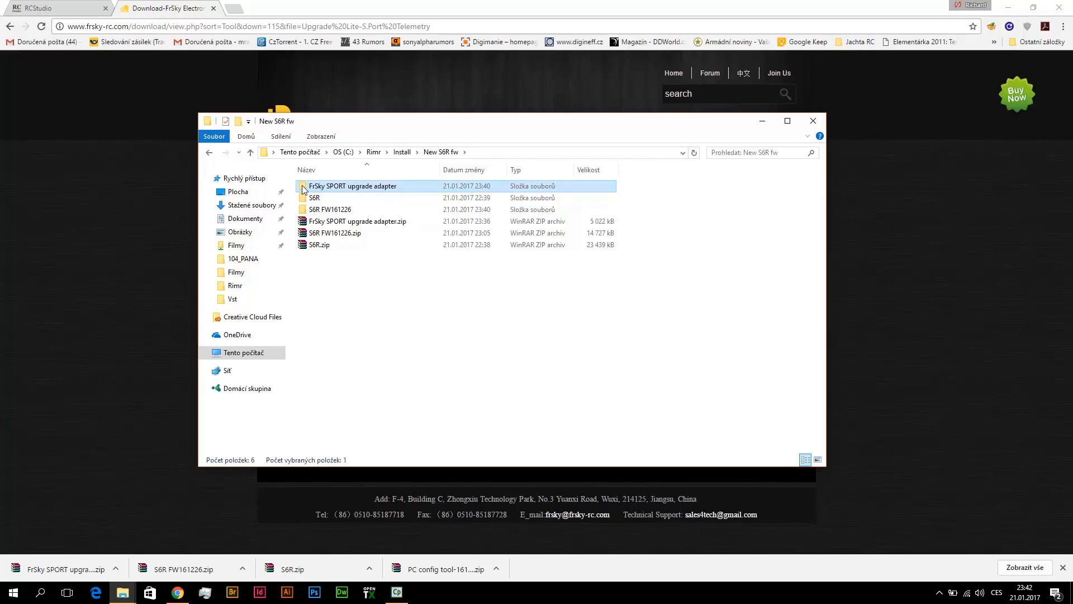
pyautogui.doubleClick(353, 186)
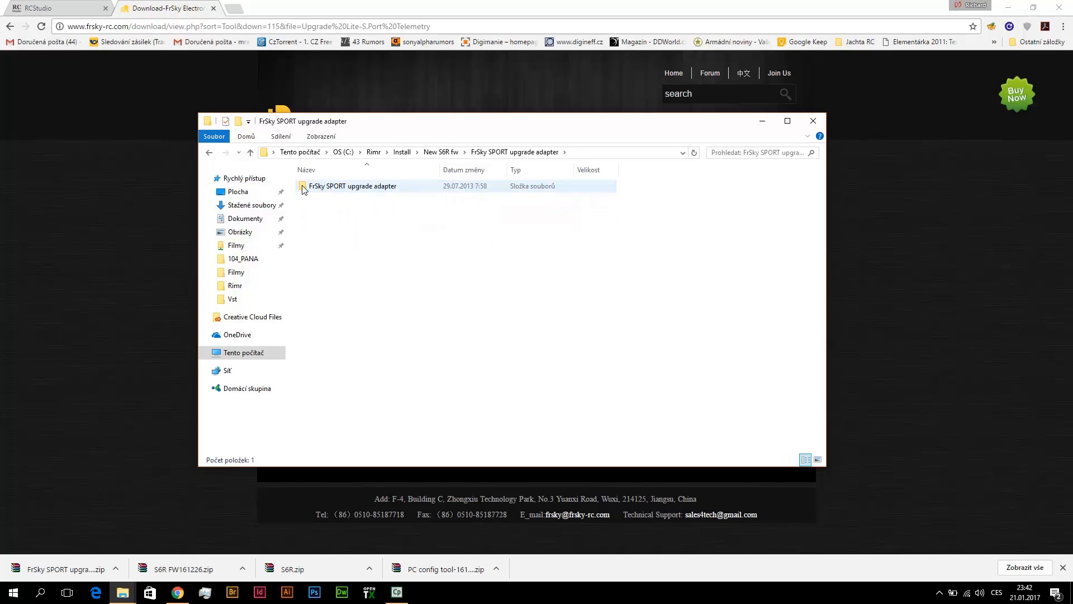
pyautogui.doubleClick(352, 186)
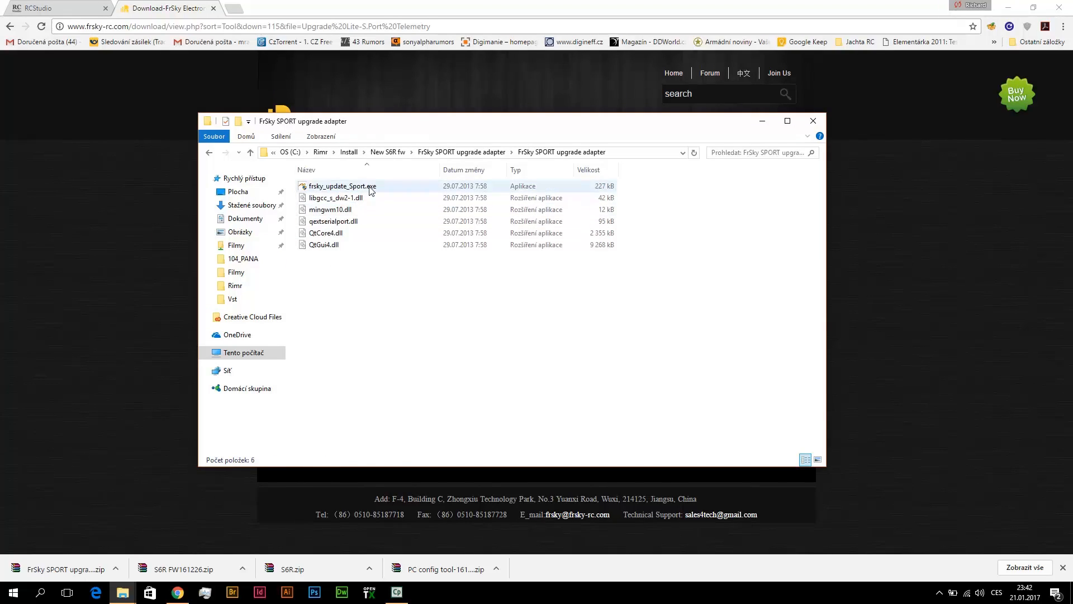
pyautogui.click(342, 185)
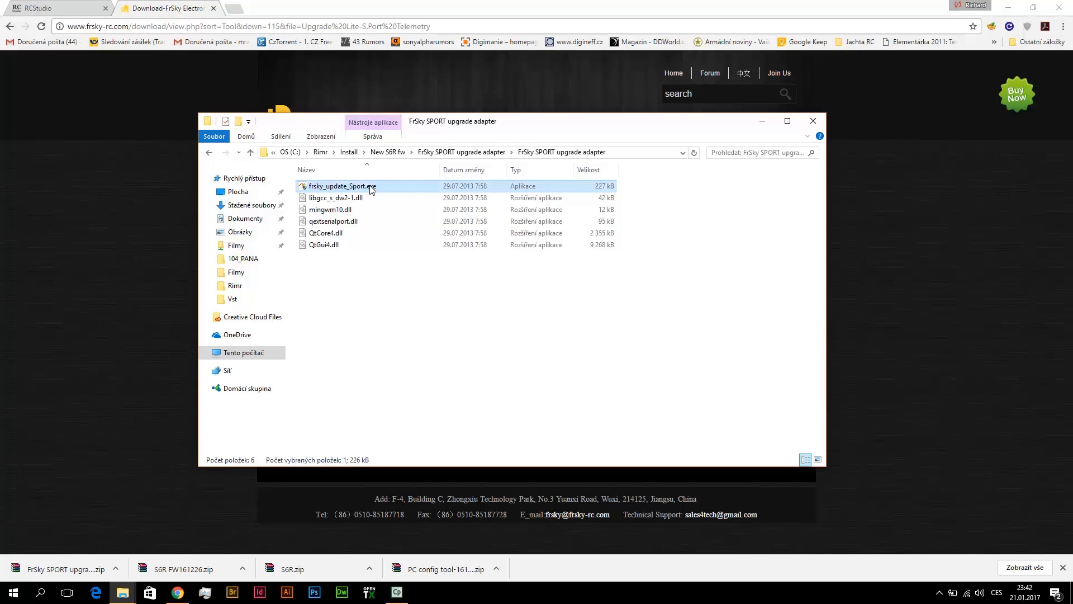
pyautogui.rightClick(242, 352)
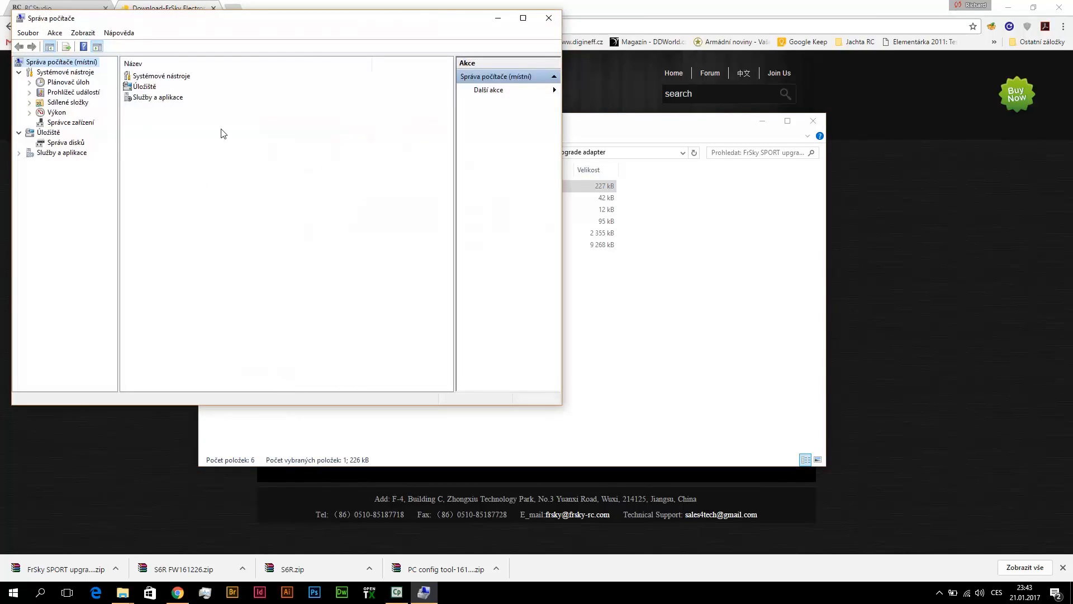
pyautogui.click(70, 122)
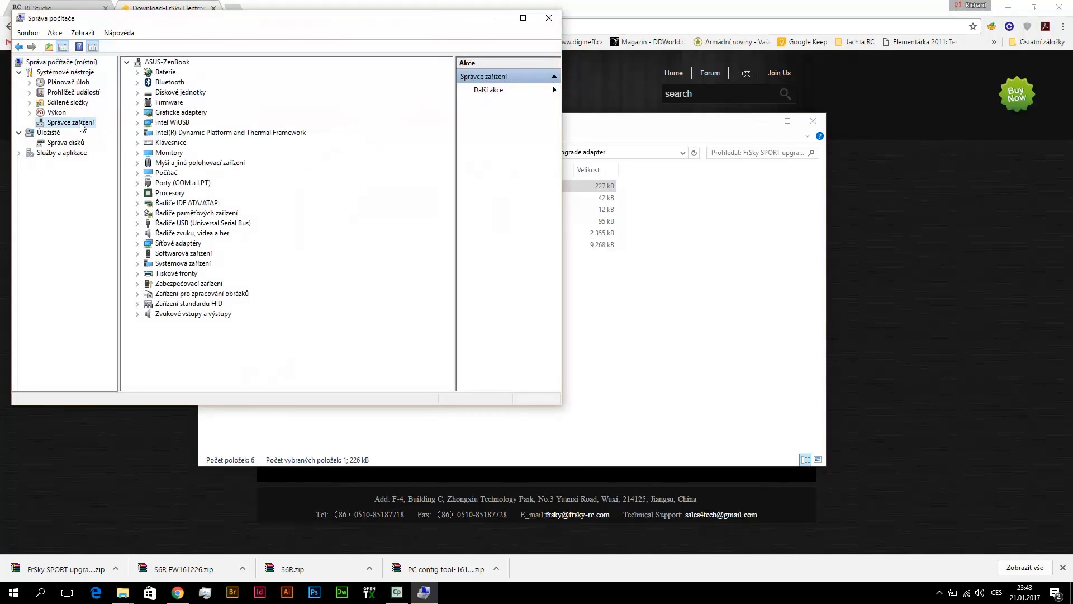
pyautogui.moveTo(195, 190)
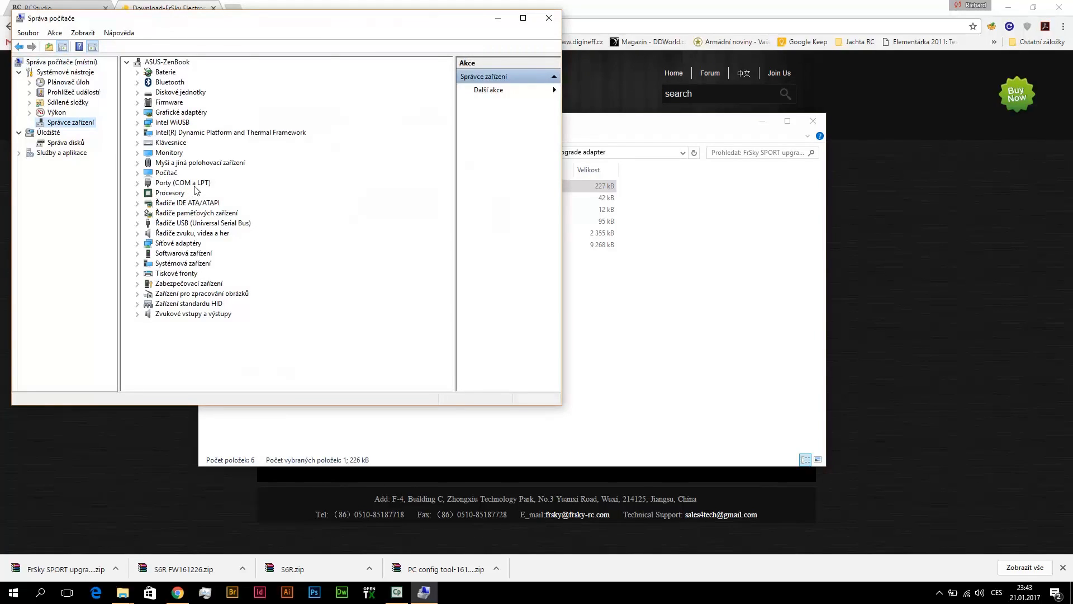
pyautogui.click(138, 182)
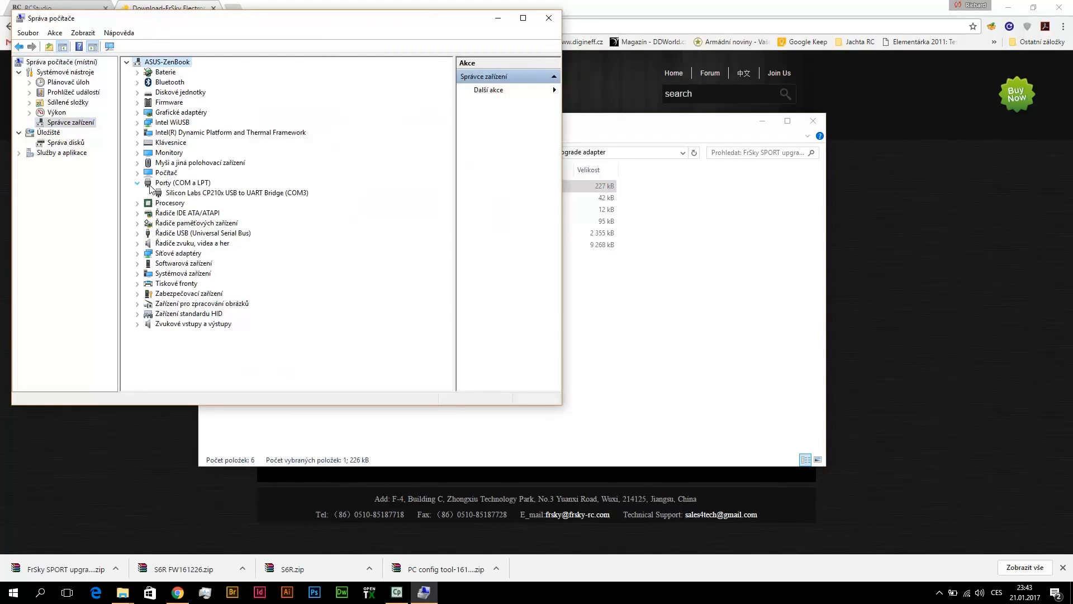
pyautogui.click(236, 193)
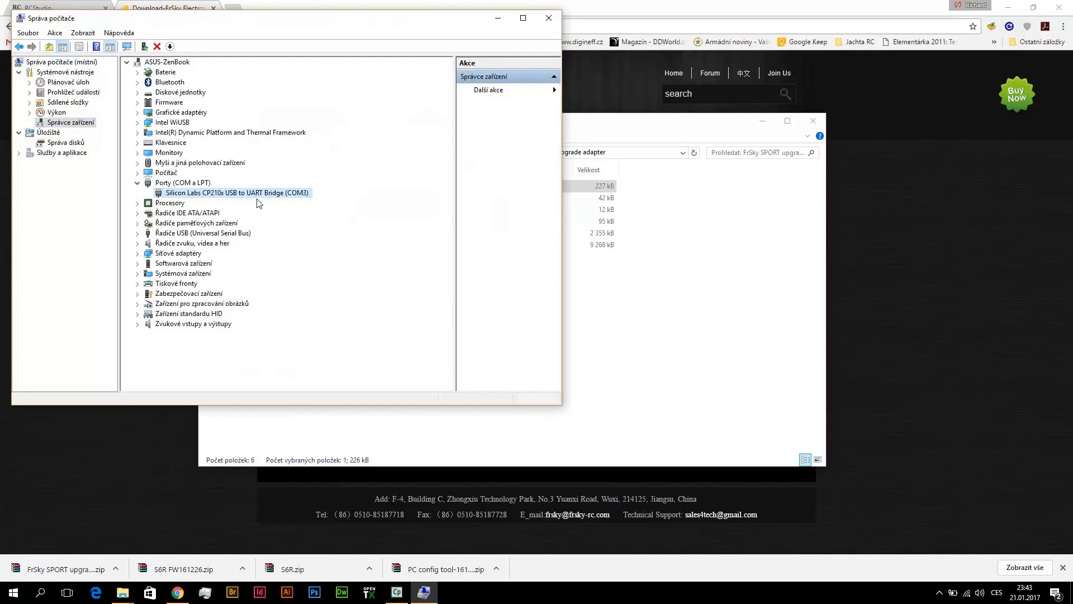
pyautogui.moveTo(316, 207)
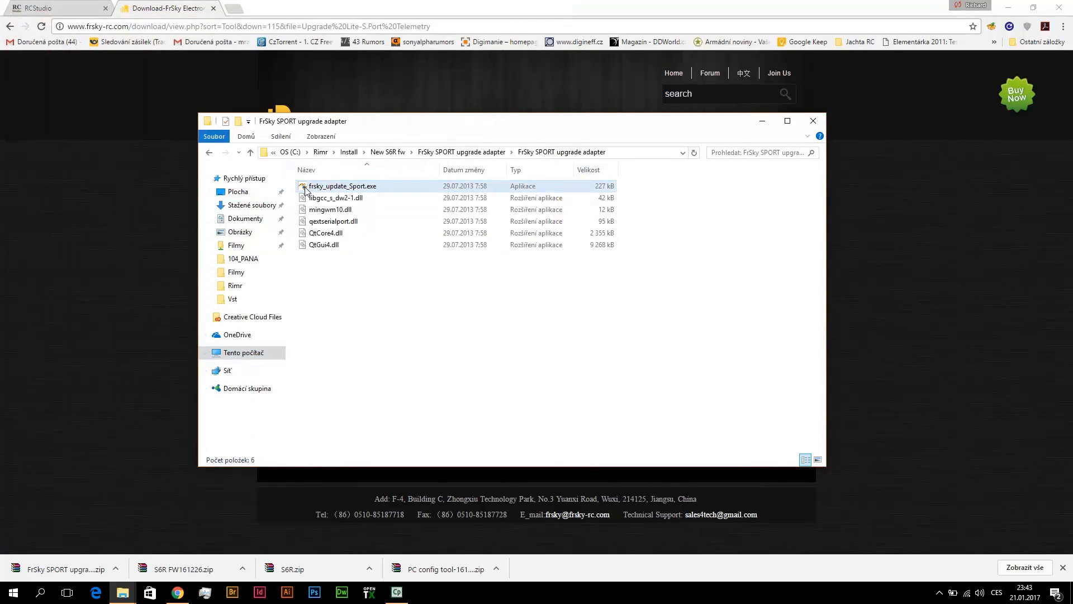
pyautogui.click(343, 186)
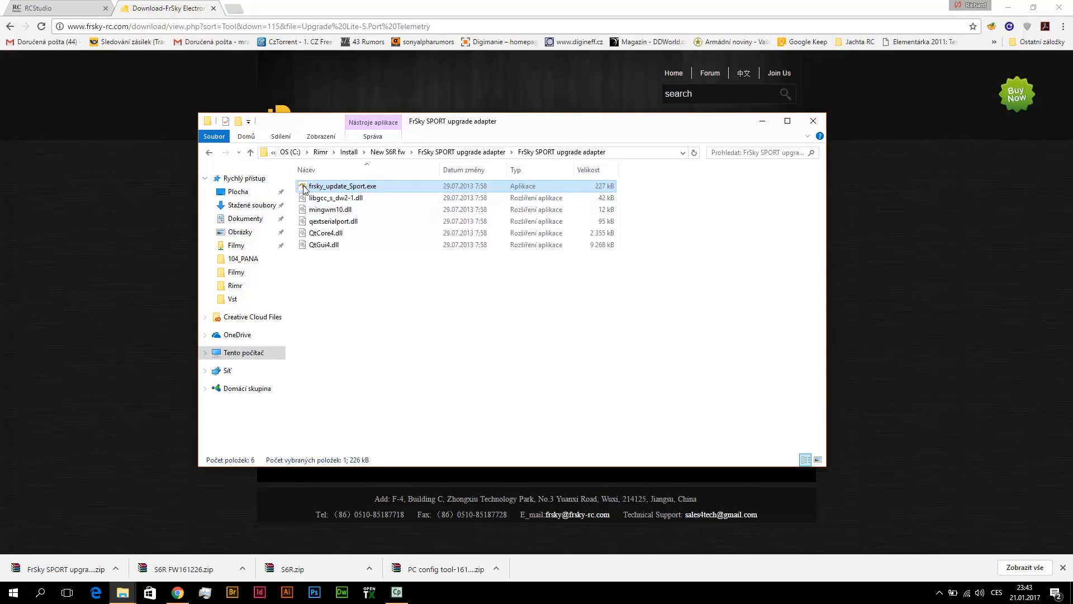
# - Launch frsky_update_Sport.exe so frskyUpdate runs with COM3 as the S.Port port
pyautogui.doubleClick(343, 186)
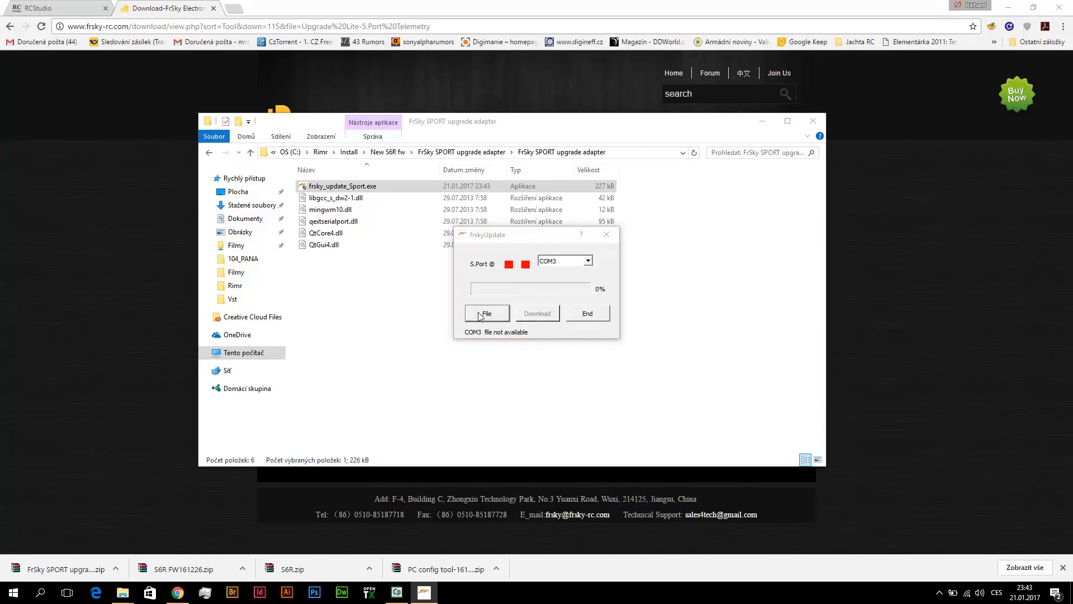
# - In the Open firmware dialog browse to S6R FW161226 > S6R and choose S6R_EU_20161226.frk
pyautogui.click(486, 313)
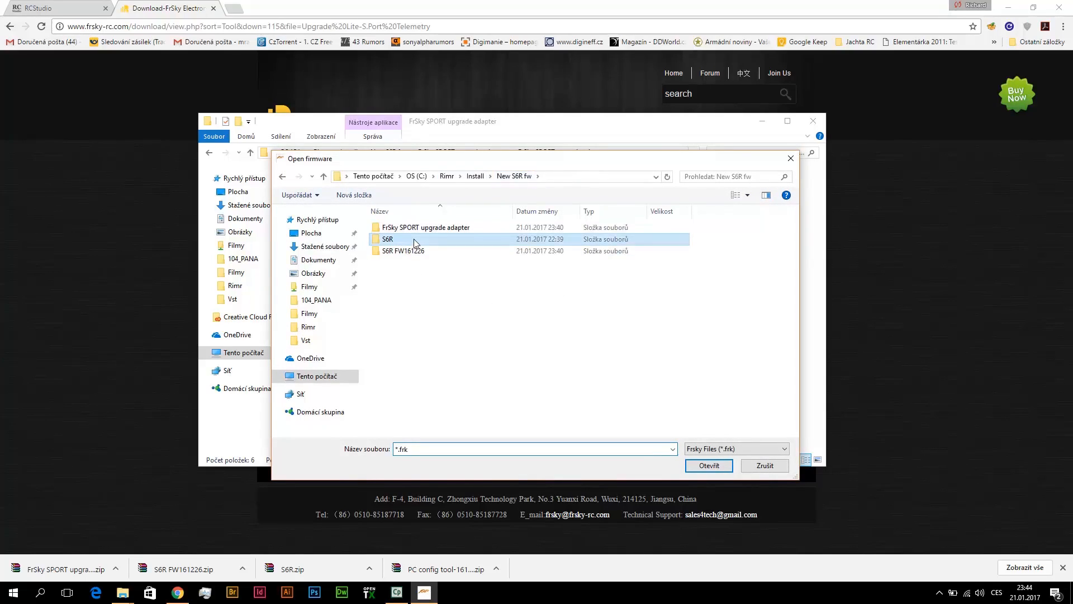
pyautogui.doubleClick(388, 239)
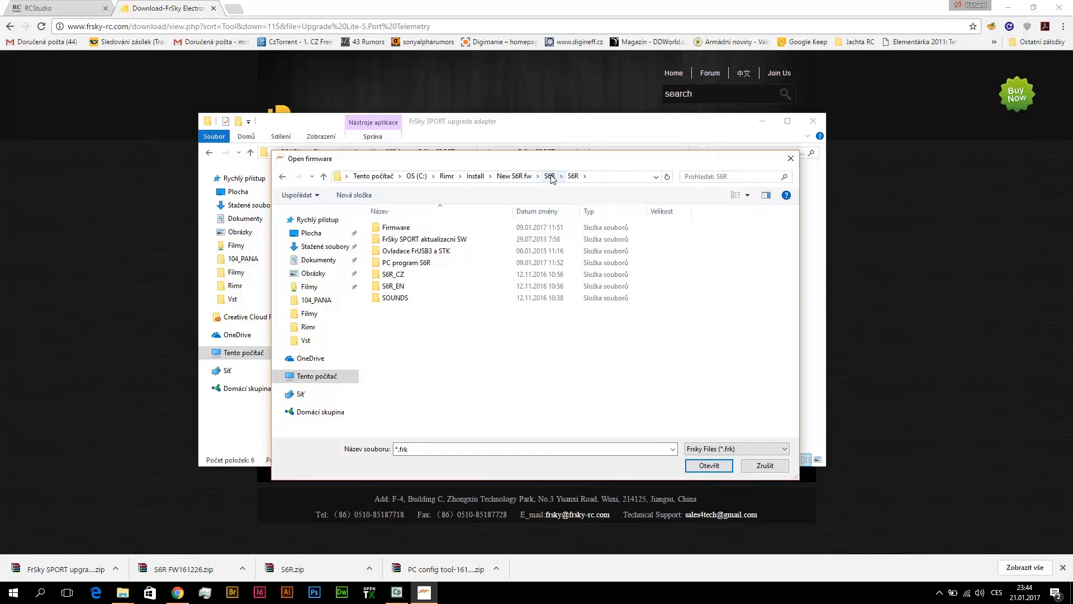
pyautogui.click(514, 175)
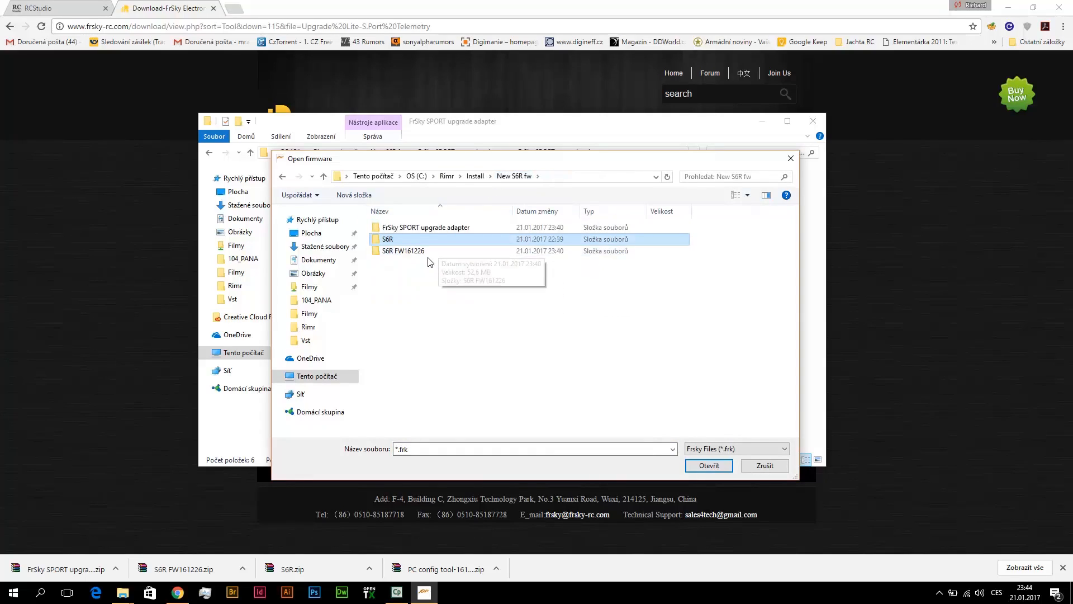
pyautogui.doubleClick(403, 251)
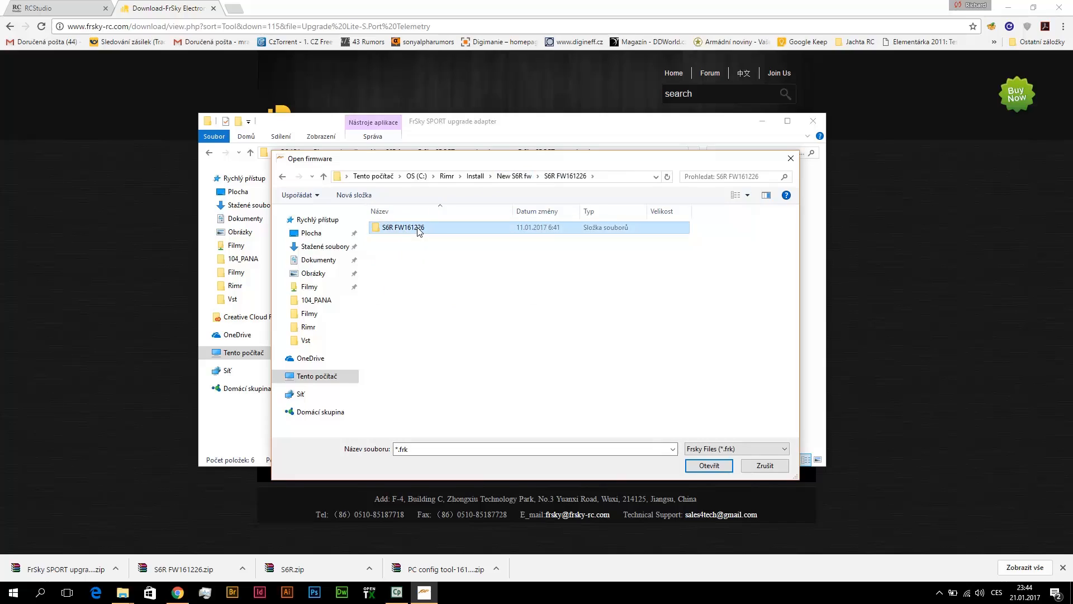
pyautogui.doubleClick(402, 227)
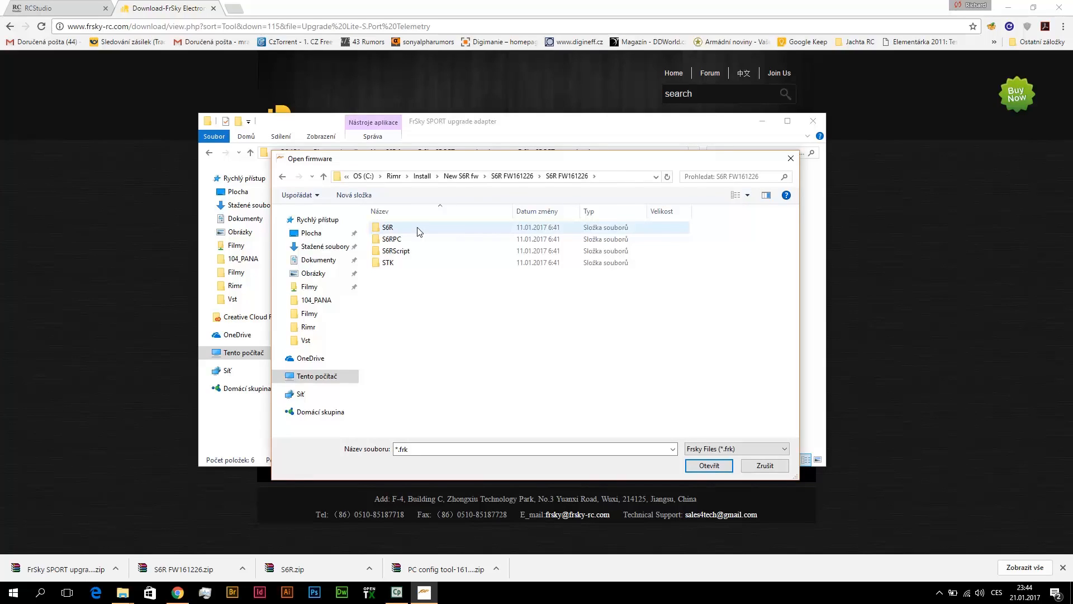
pyautogui.doubleClick(389, 227)
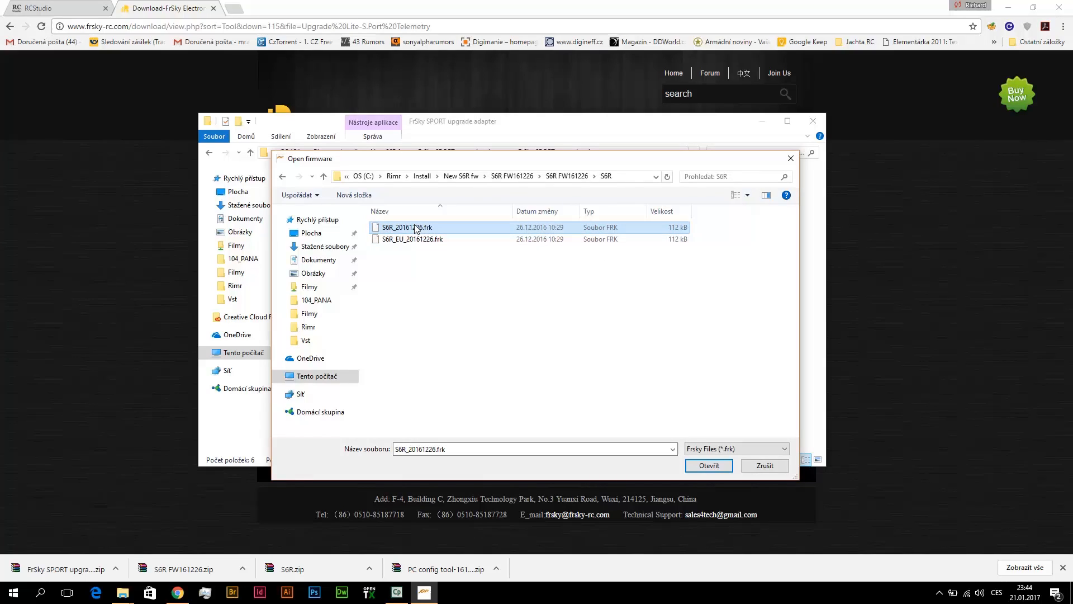
pyautogui.moveTo(407, 240)
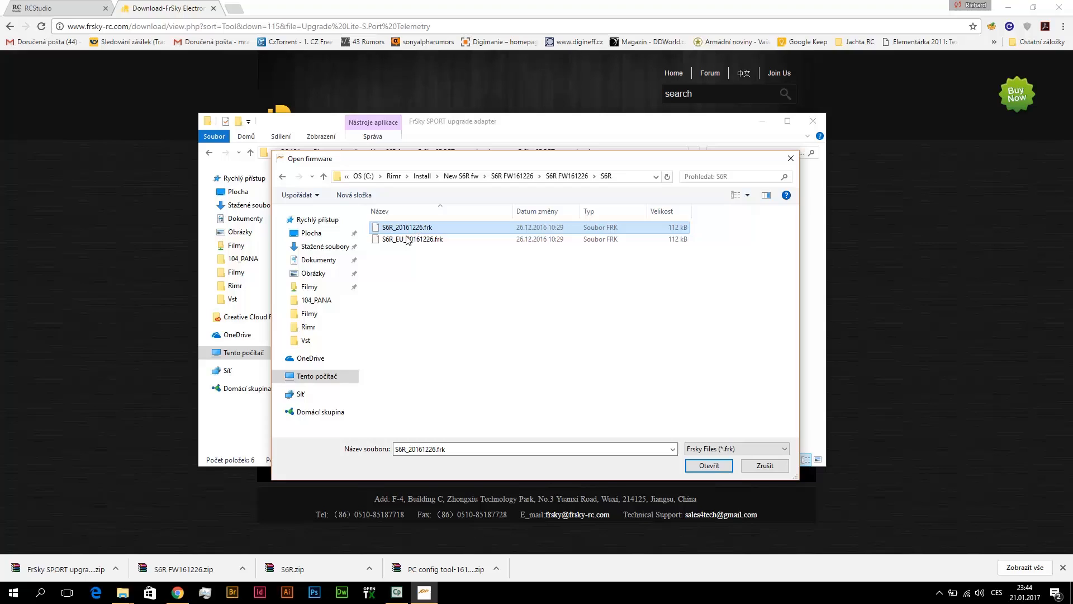
pyautogui.click(413, 240)
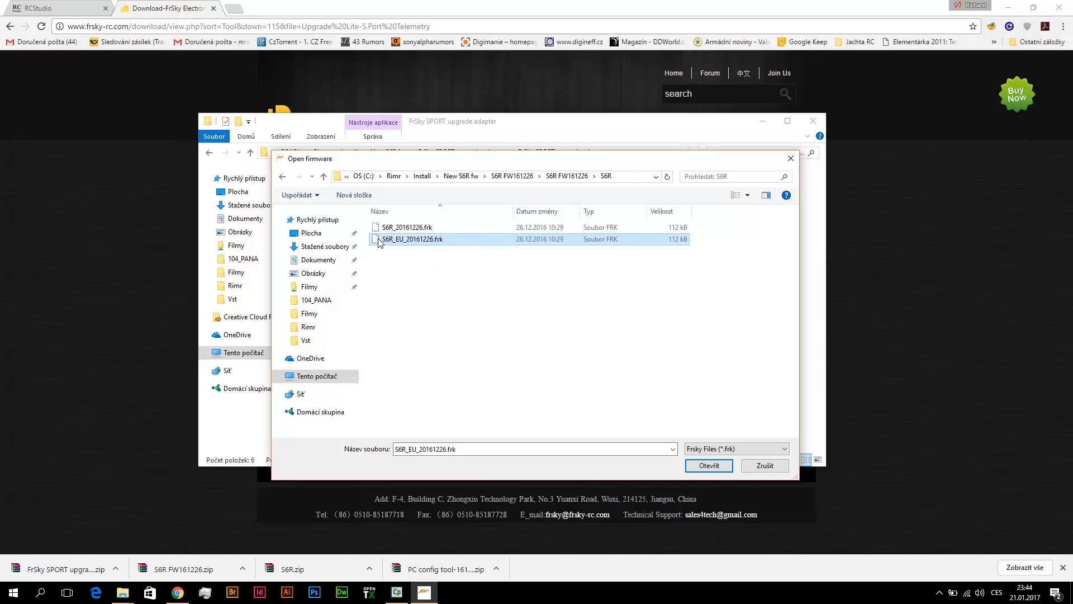
pyautogui.moveTo(410, 239)
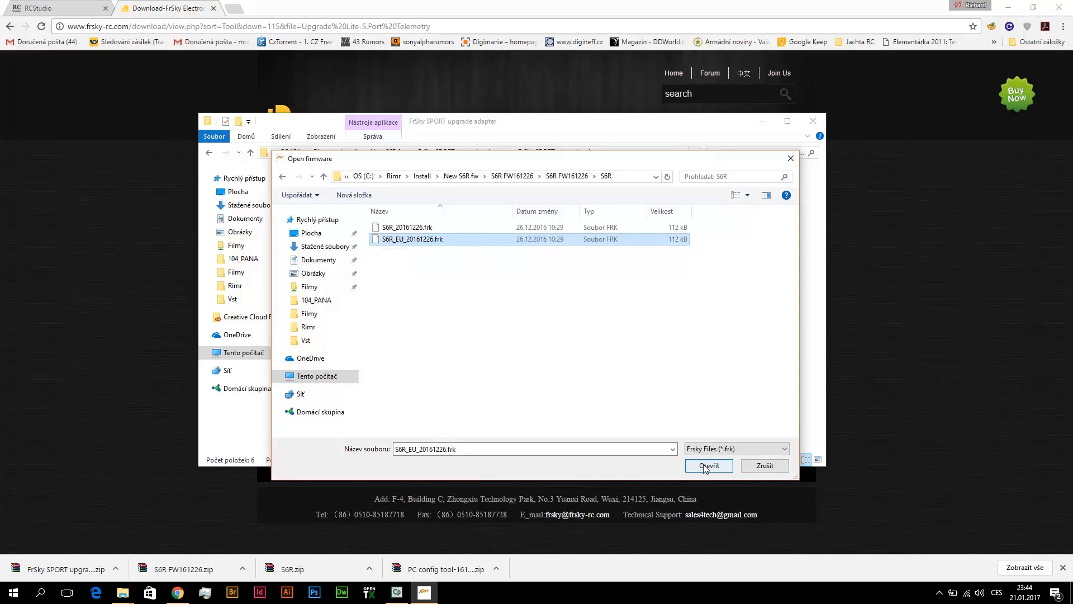
# - Confirm the firmware file and flash it to the receiver over COM3 until 'Firmware is updated'
pyautogui.click(708, 466)
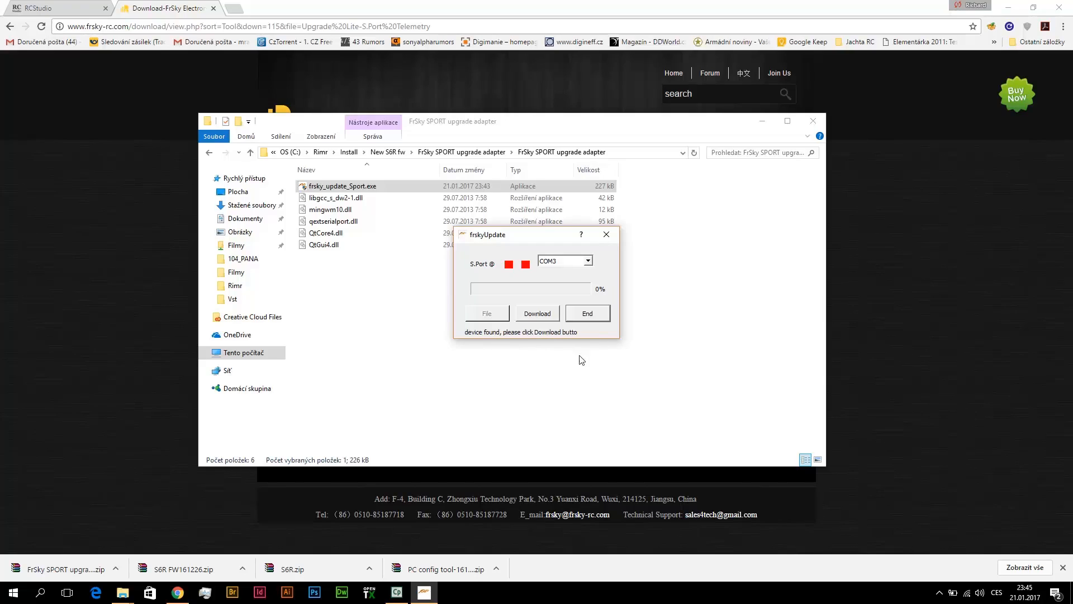
pyautogui.click(537, 313)
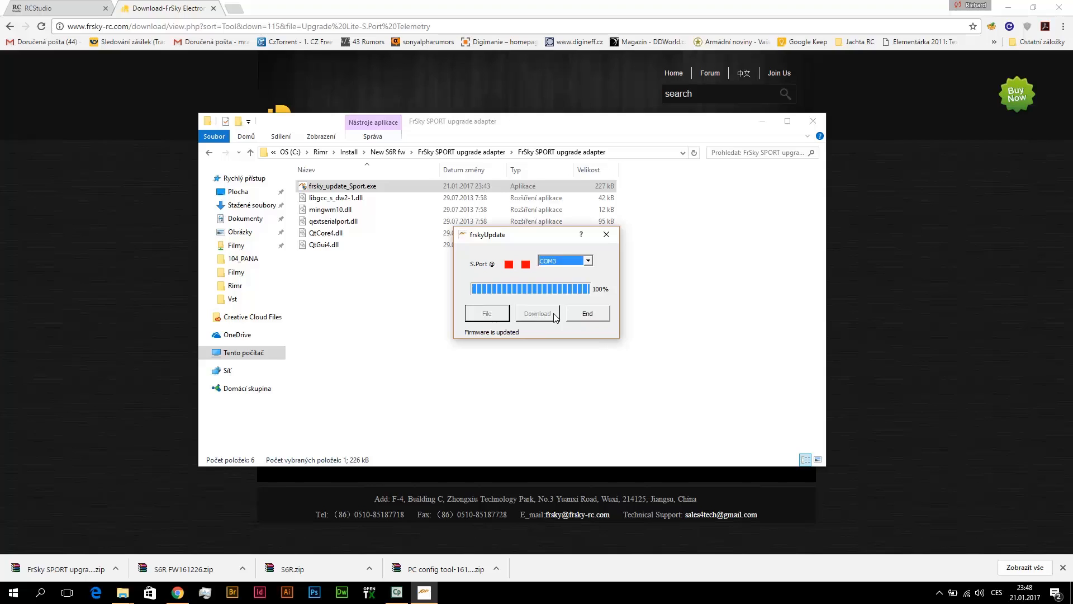
pyautogui.moveTo(510, 341)
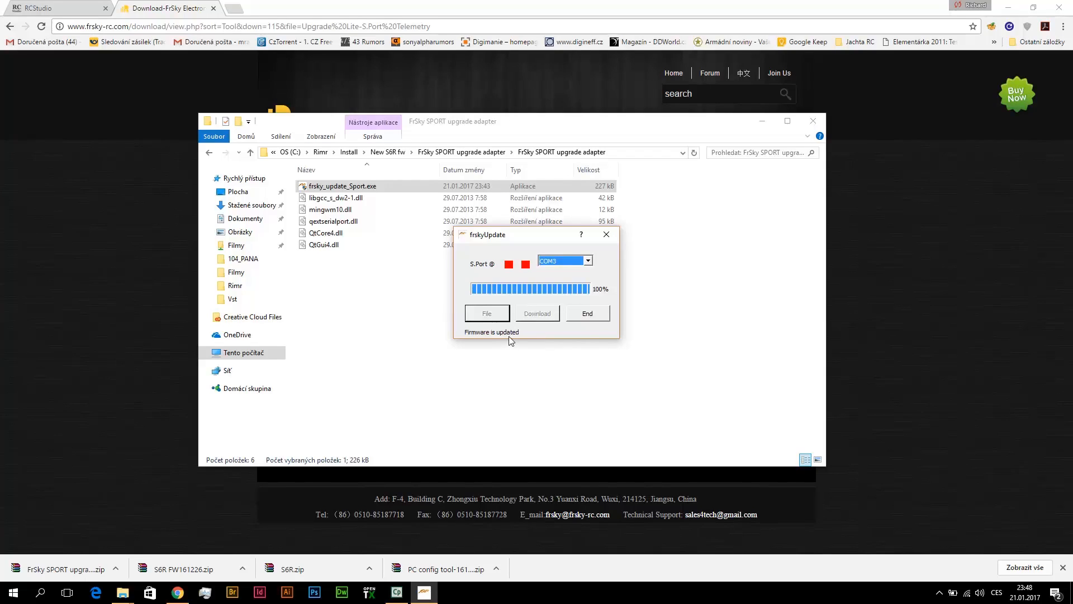
# - End the frskyUpdate firmware tool, returning to the FrSky SPORT upgrade adapter folder
pyautogui.click(586, 313)
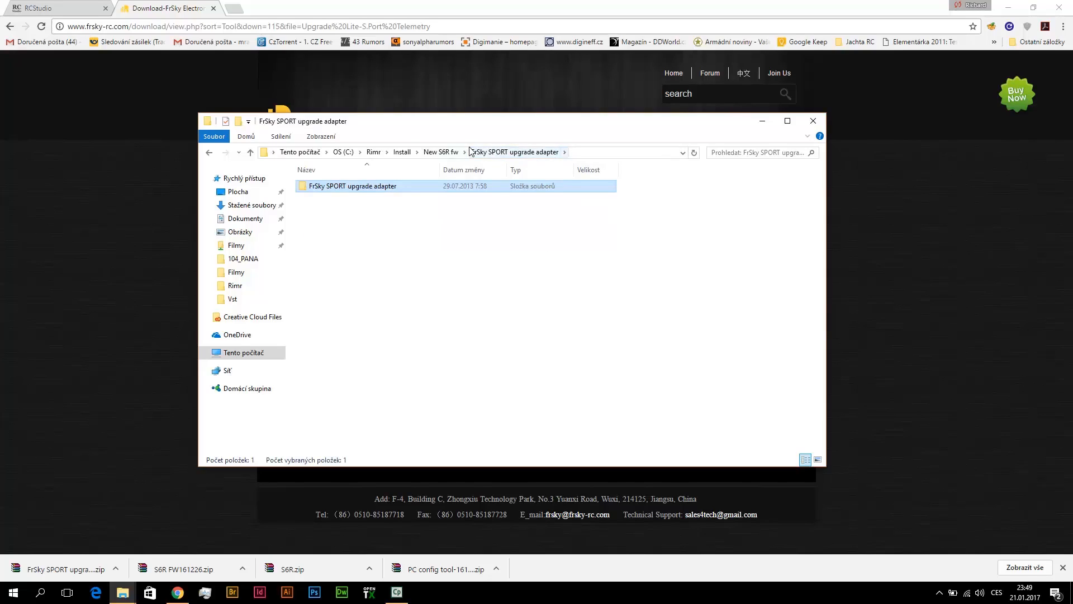
# - Navigate from New S6R fw into S6R FW161226 and its inner folder of the same name
pyautogui.click(441, 151)
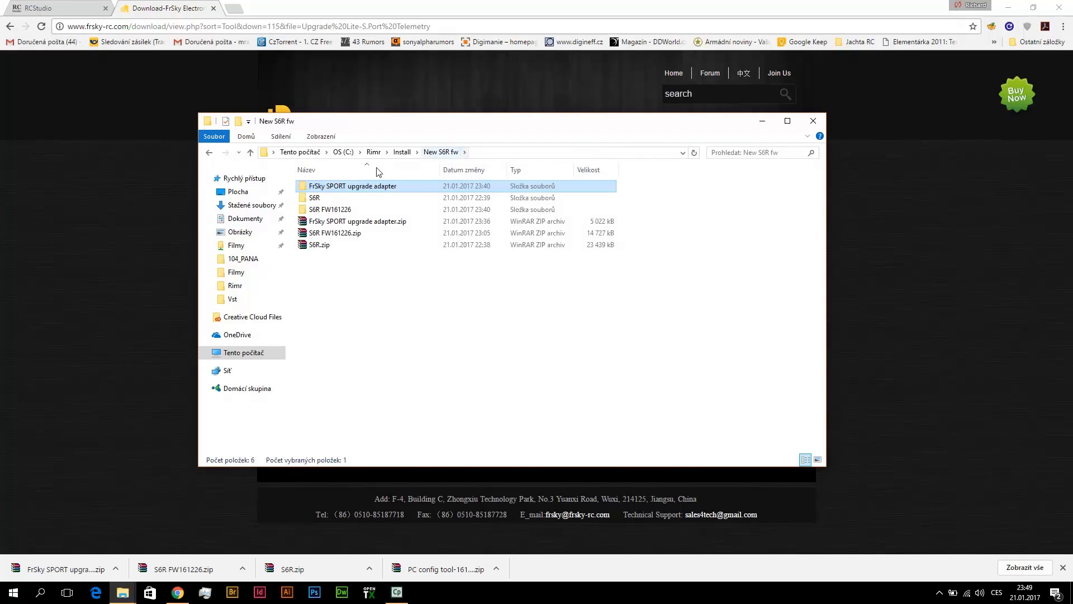
pyautogui.click(329, 209)
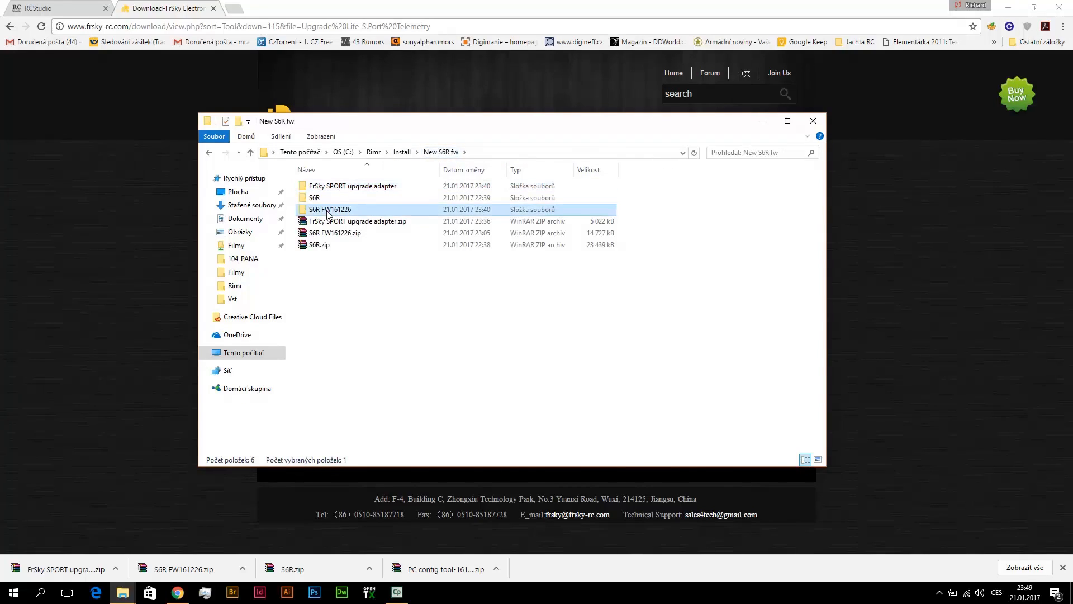
pyautogui.doubleClick(329, 209)
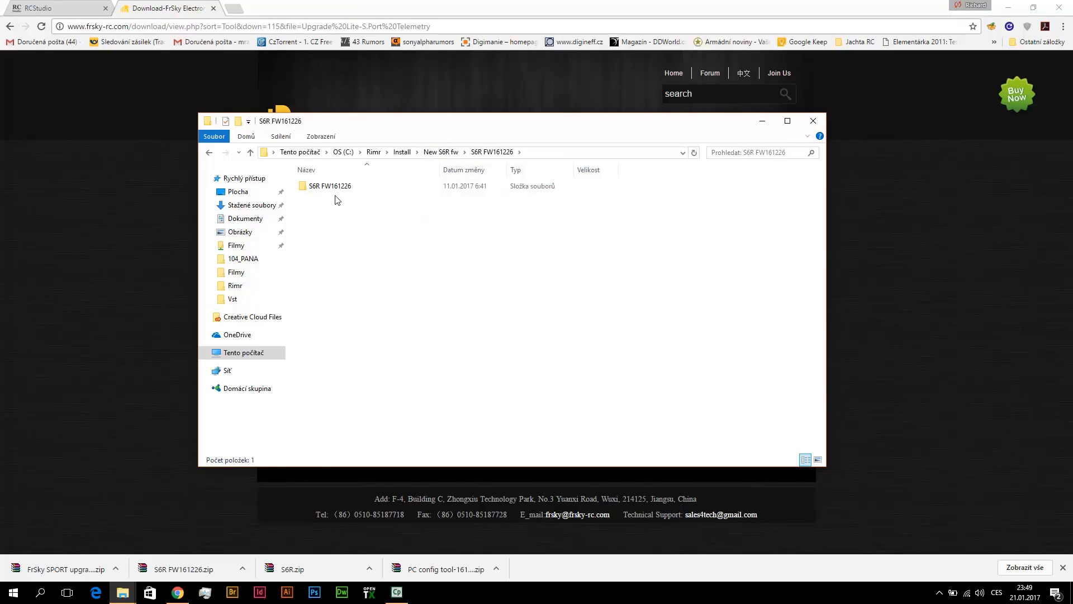
pyautogui.doubleClick(329, 186)
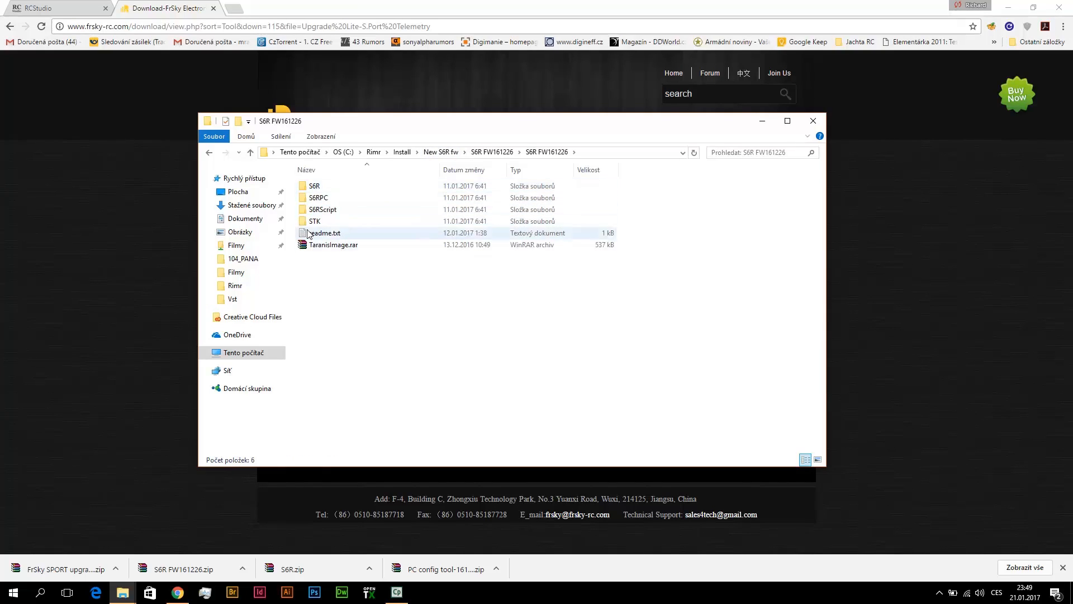
# - Enter the S6RPC folder and select S6RConfig.exe among its bitmap images
pyautogui.click(318, 197)
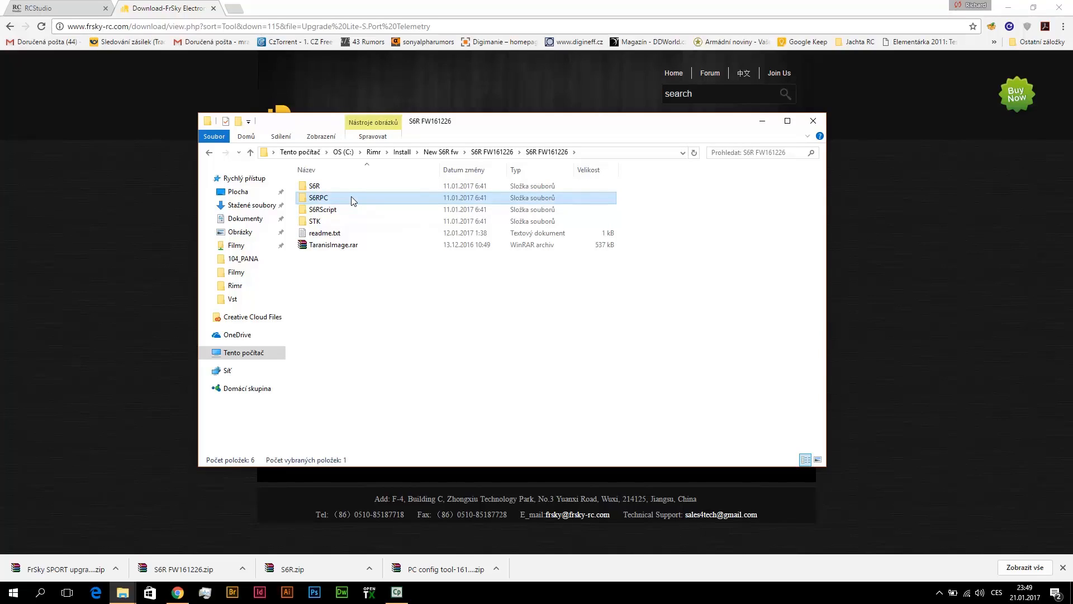
pyautogui.doubleClick(318, 197)
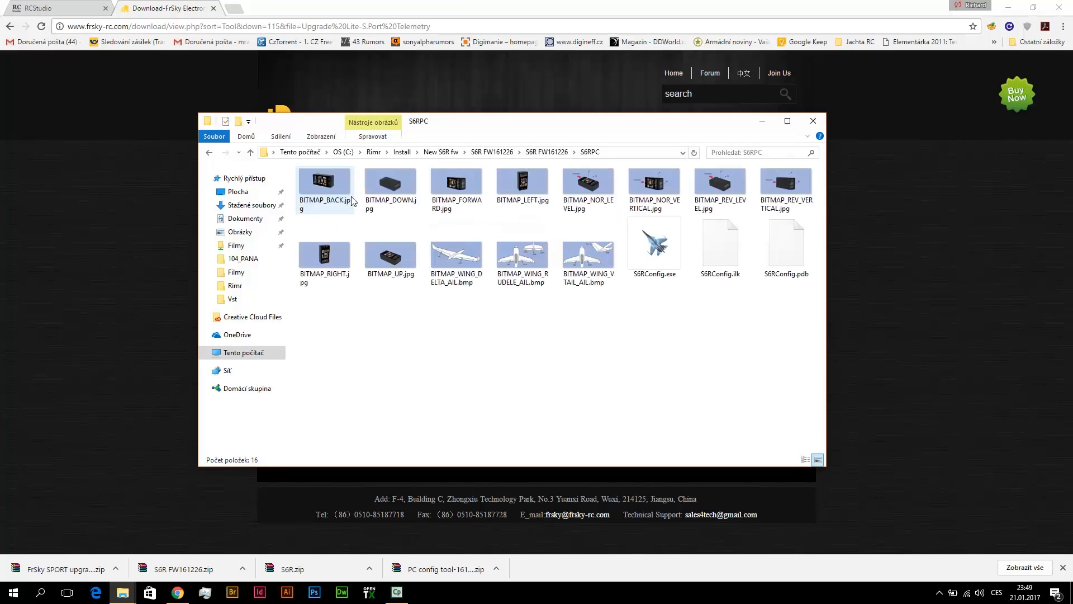
pyautogui.click(654, 245)
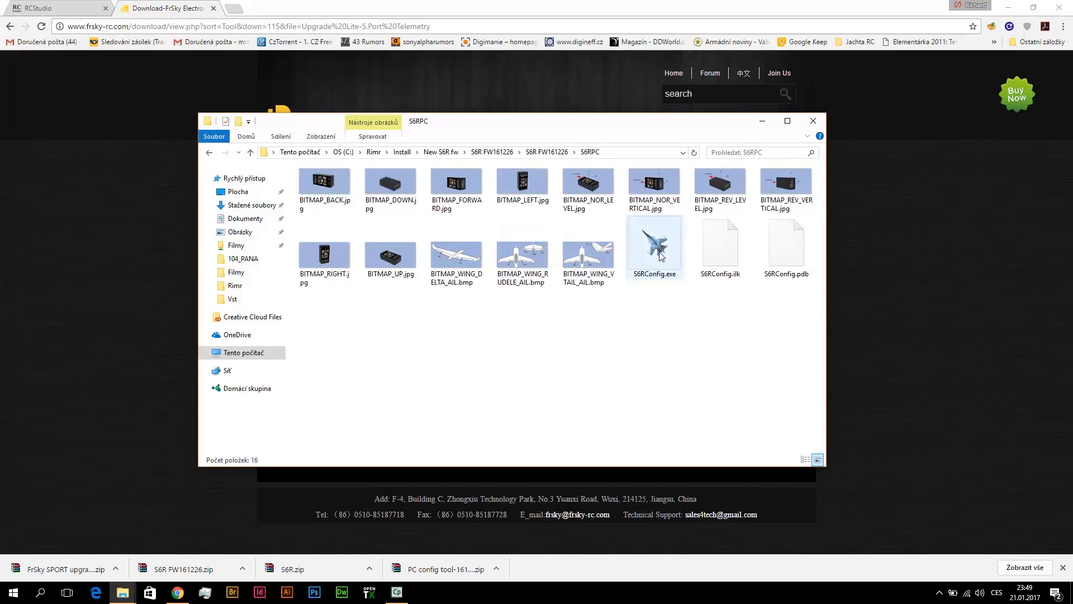
pyautogui.click(655, 242)
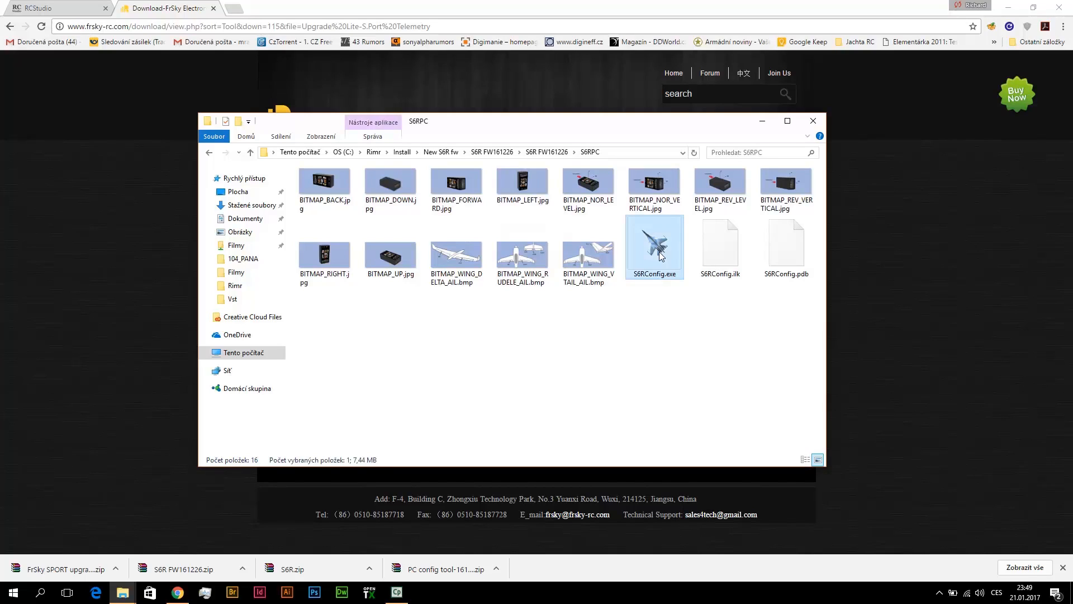
# - Launch S6RConfig.exe and connect to the receiver on COM3 with S6R Enable ticked
pyautogui.doubleClick(654, 240)
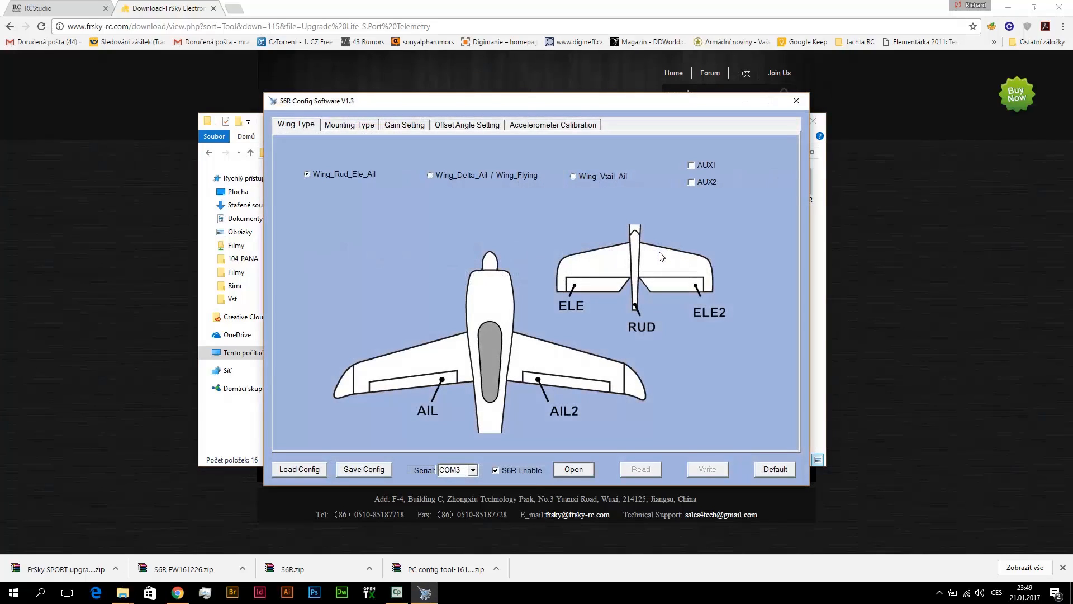
pyautogui.moveTo(477, 447)
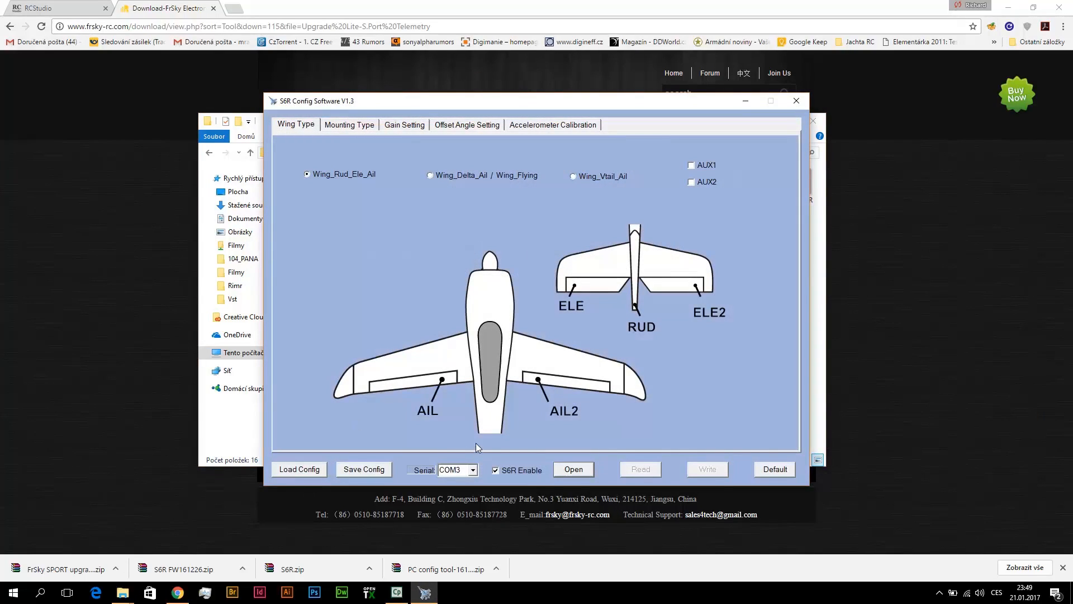
pyautogui.moveTo(485, 483)
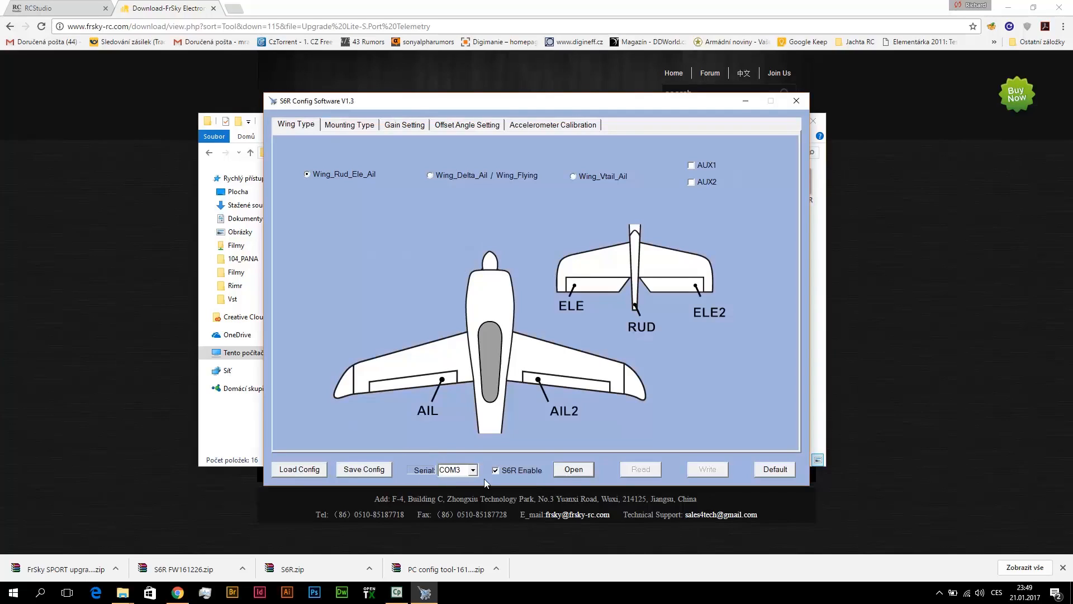
pyautogui.moveTo(405, 468)
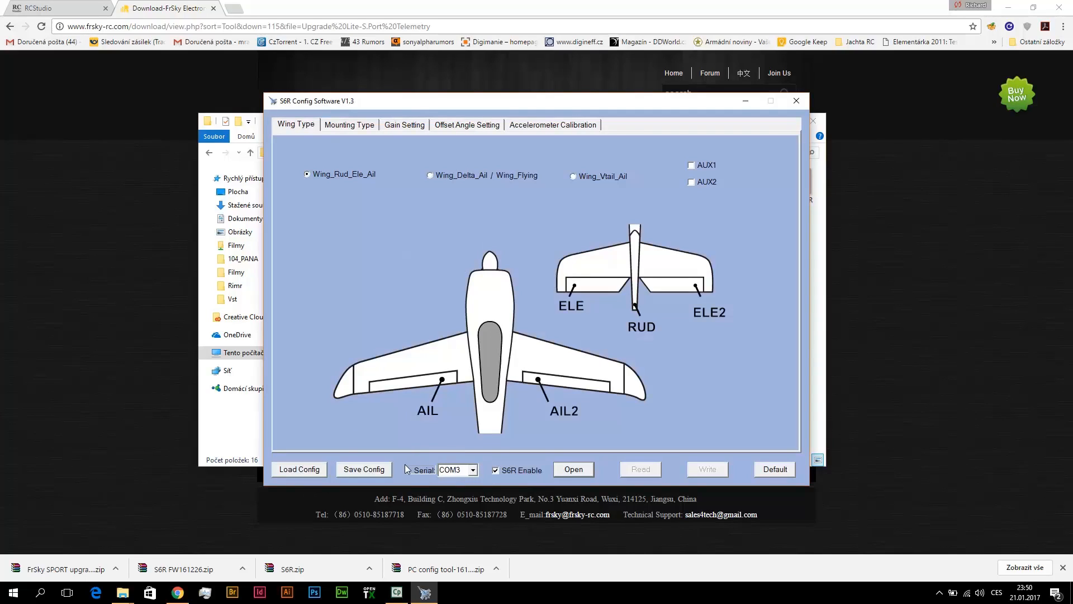
pyautogui.moveTo(483, 470)
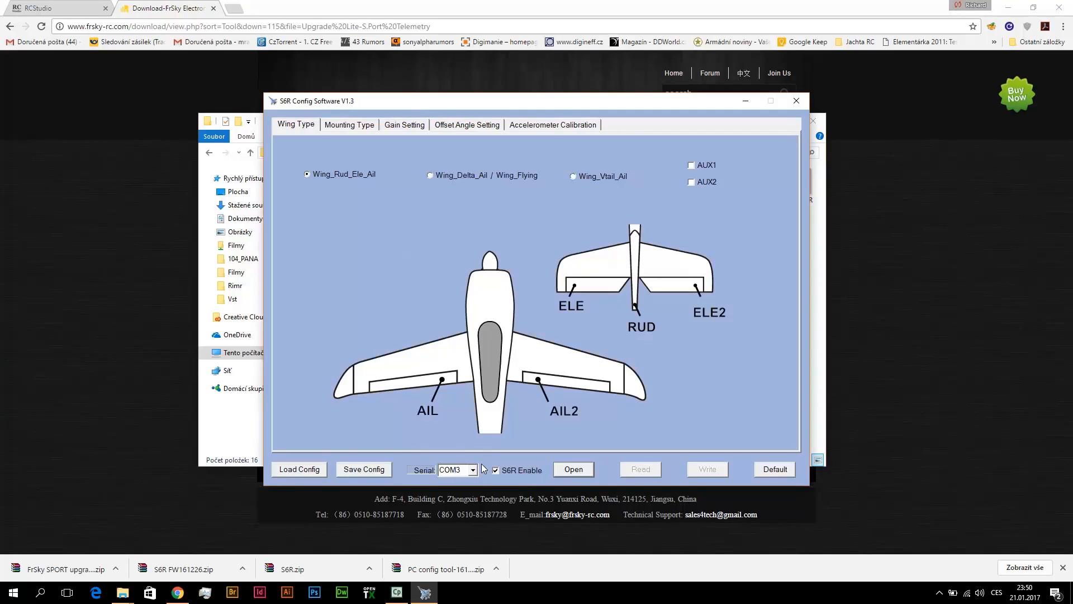
pyautogui.moveTo(412, 477)
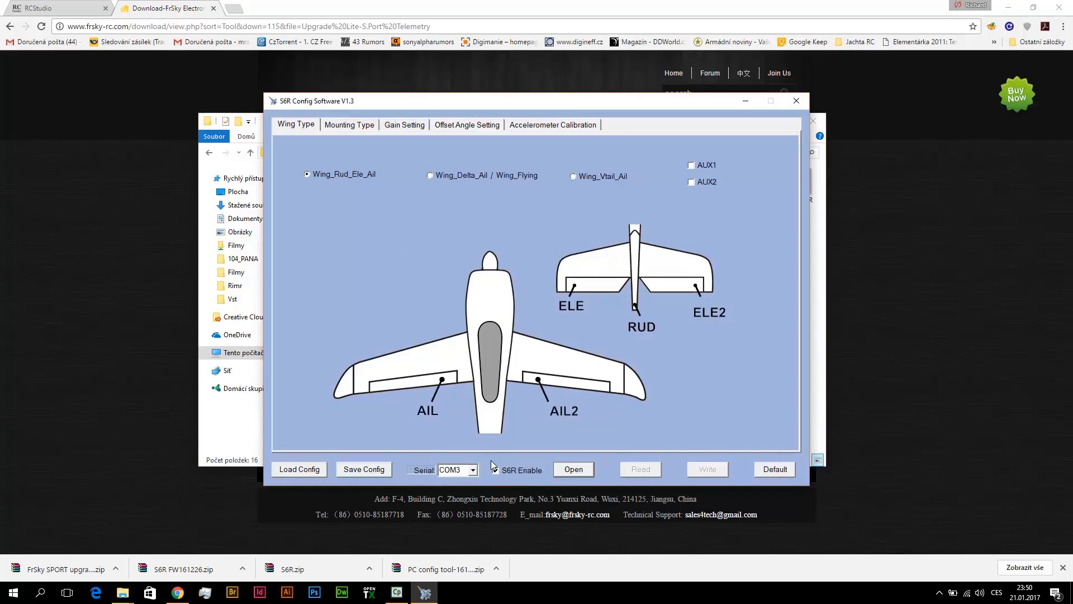
pyautogui.click(496, 469)
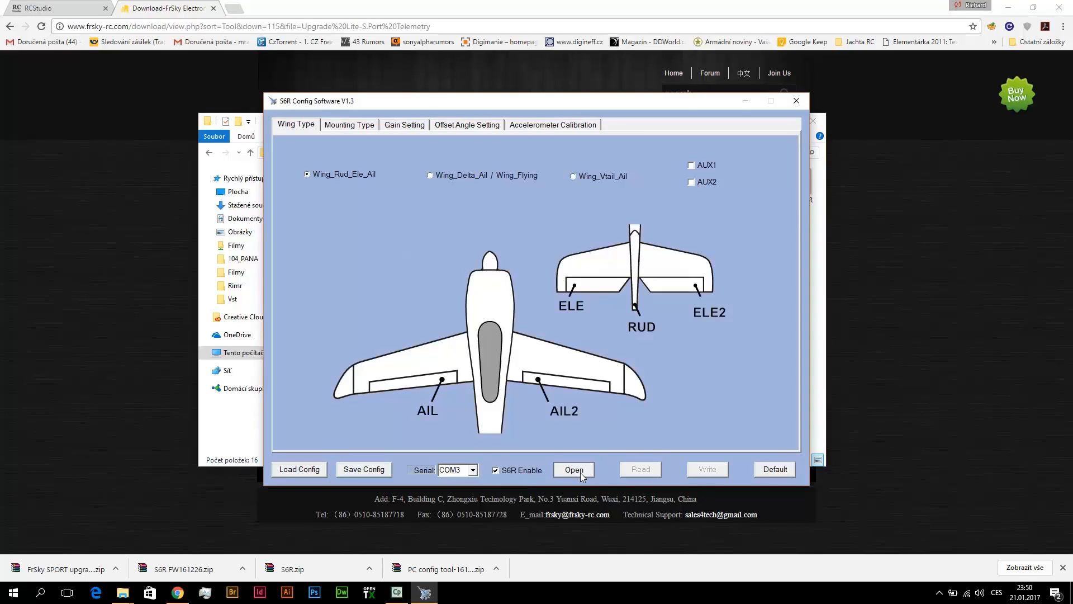
pyautogui.click(574, 468)
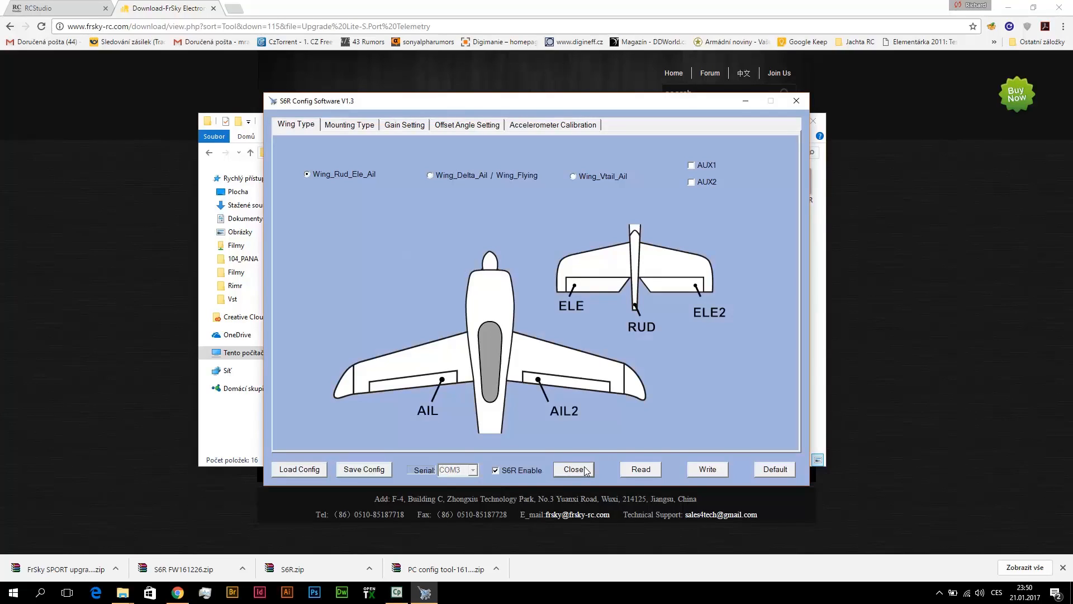
pyautogui.moveTo(648, 479)
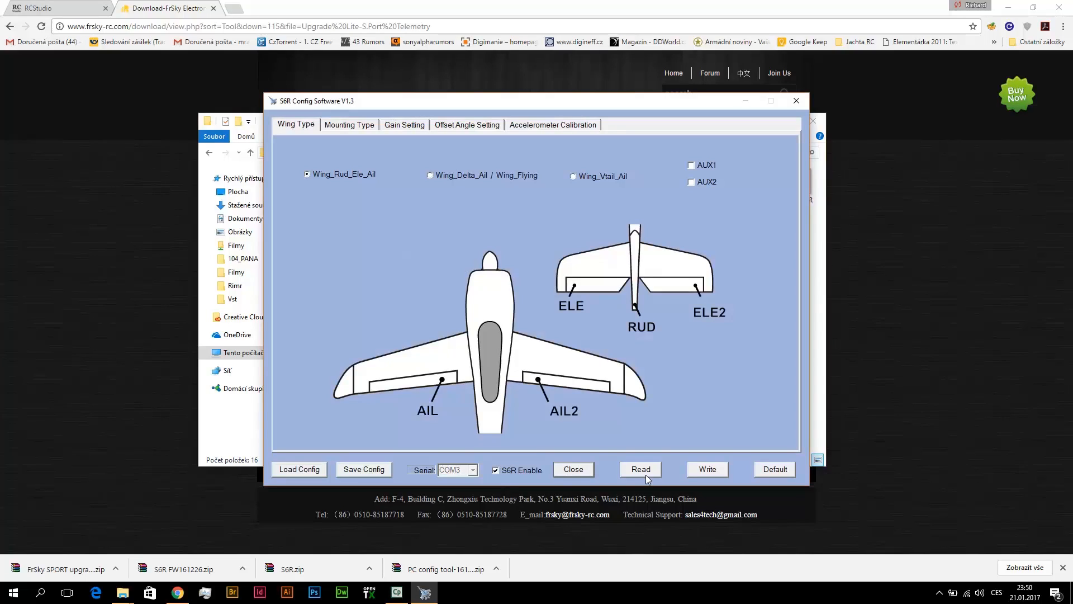
pyautogui.click(639, 469)
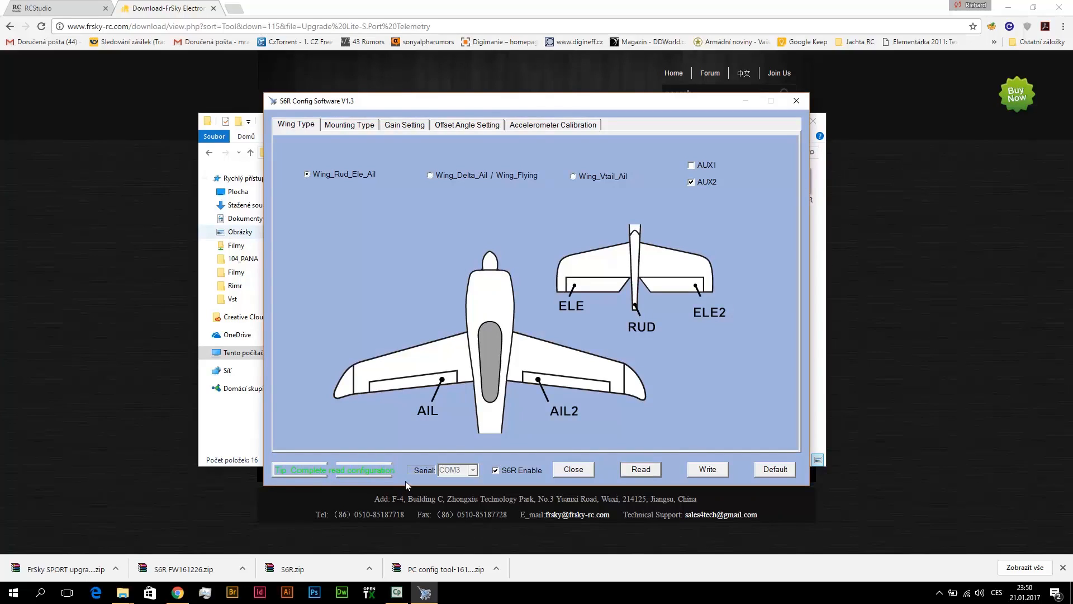
pyautogui.moveTo(553, 310)
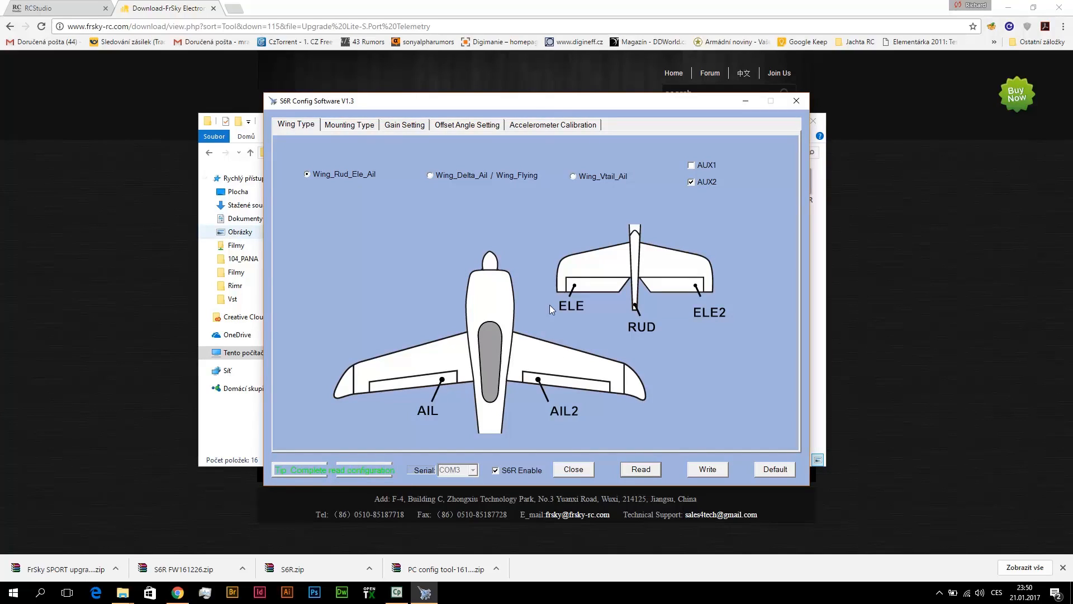
pyautogui.moveTo(540, 305)
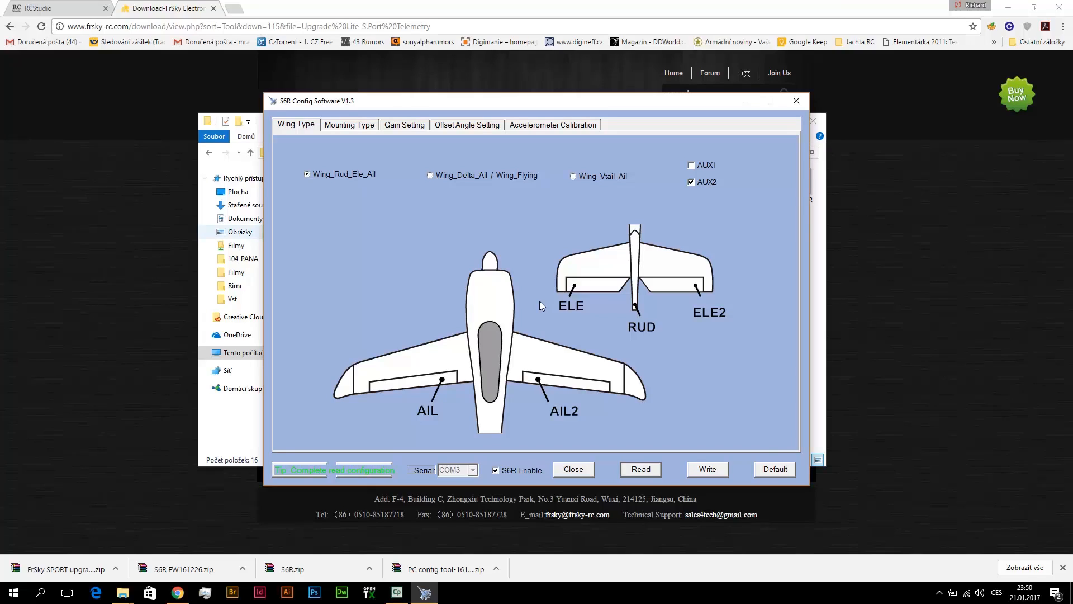
pyautogui.moveTo(464, 334)
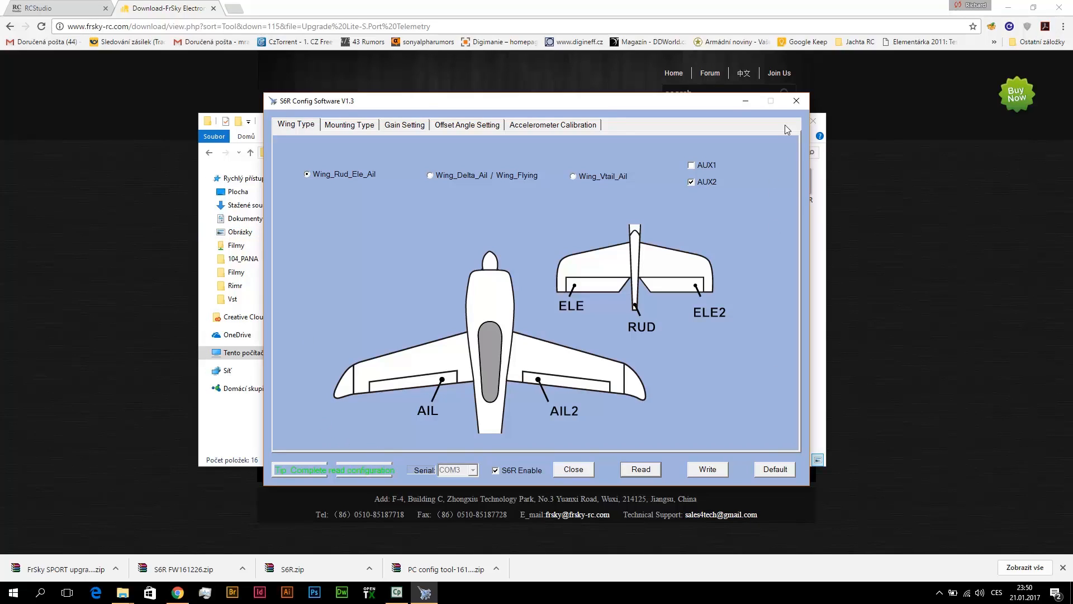
pyautogui.moveTo(758, 470)
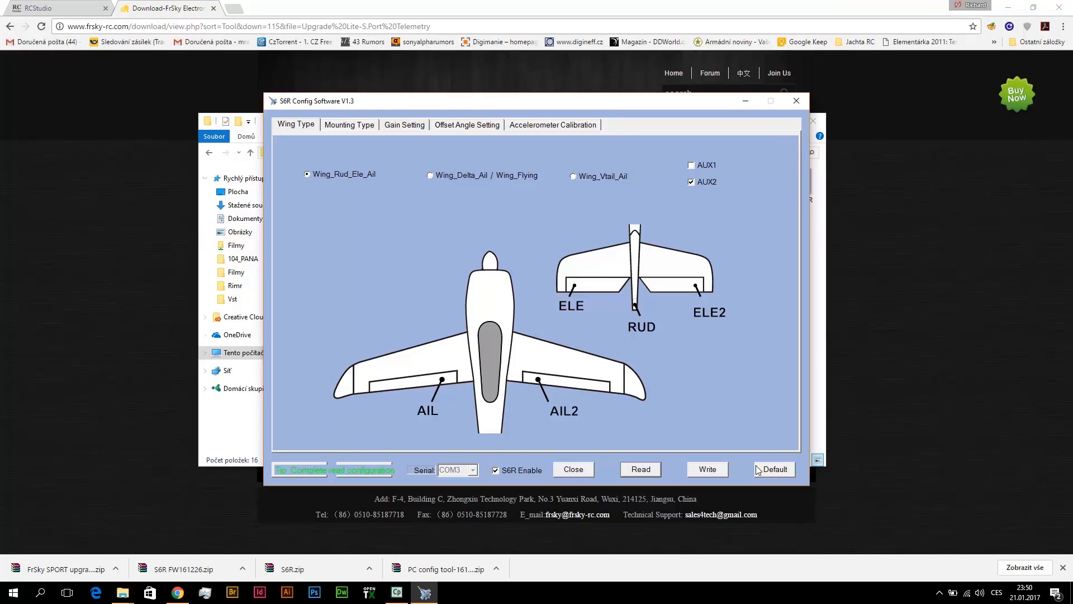
pyautogui.moveTo(776, 325)
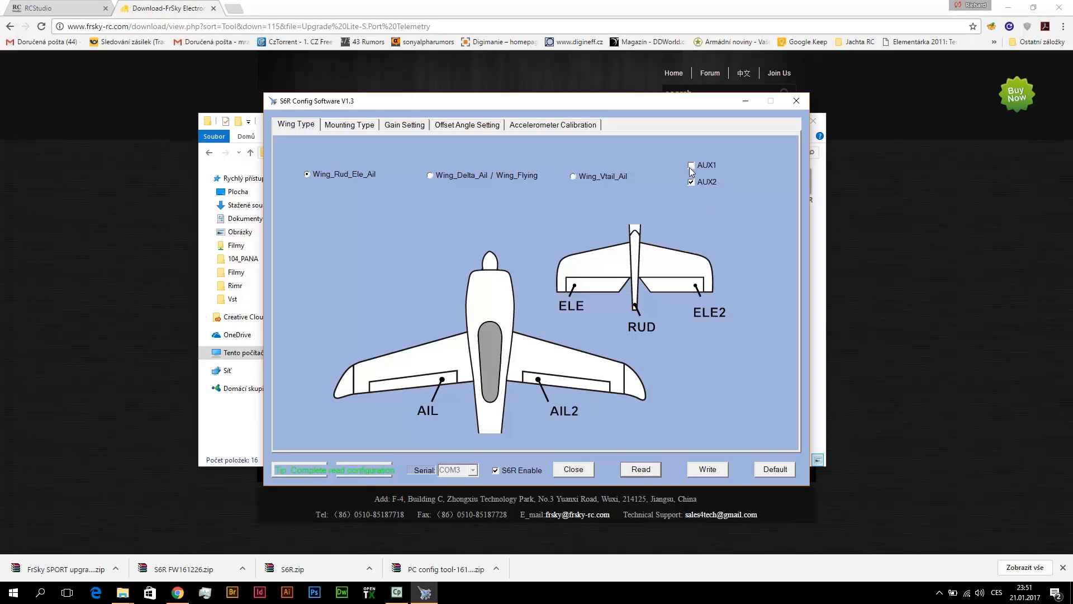
pyautogui.click(691, 166)
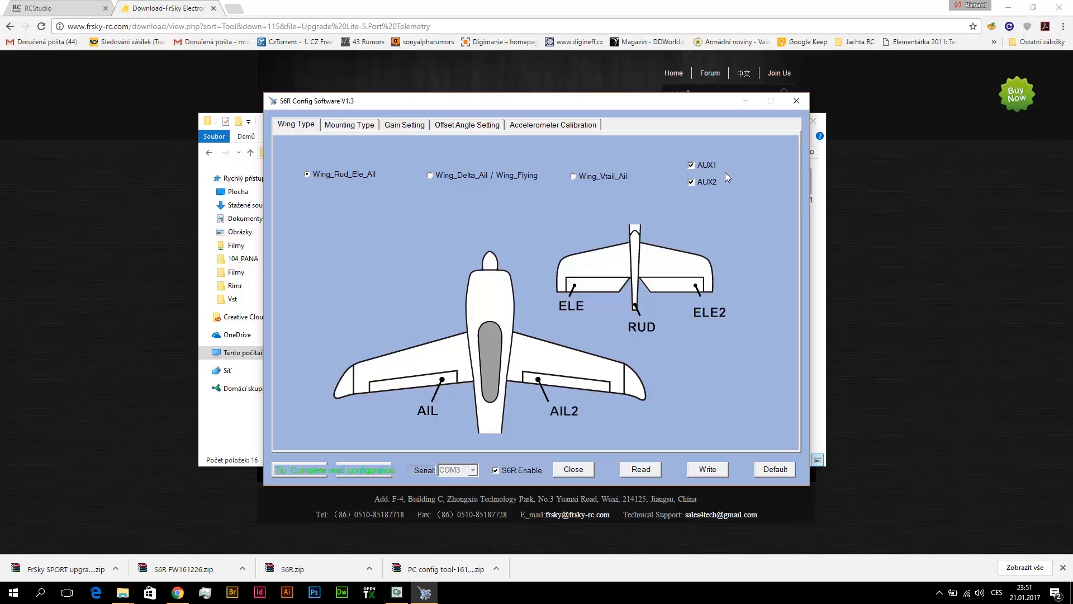
pyautogui.moveTo(526, 368)
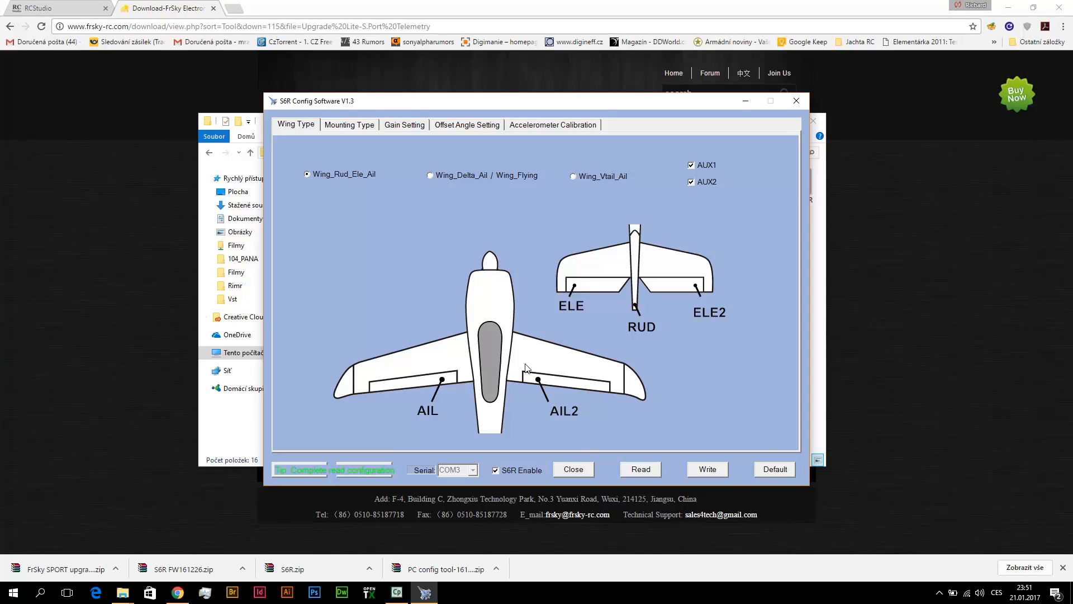
pyautogui.moveTo(568, 430)
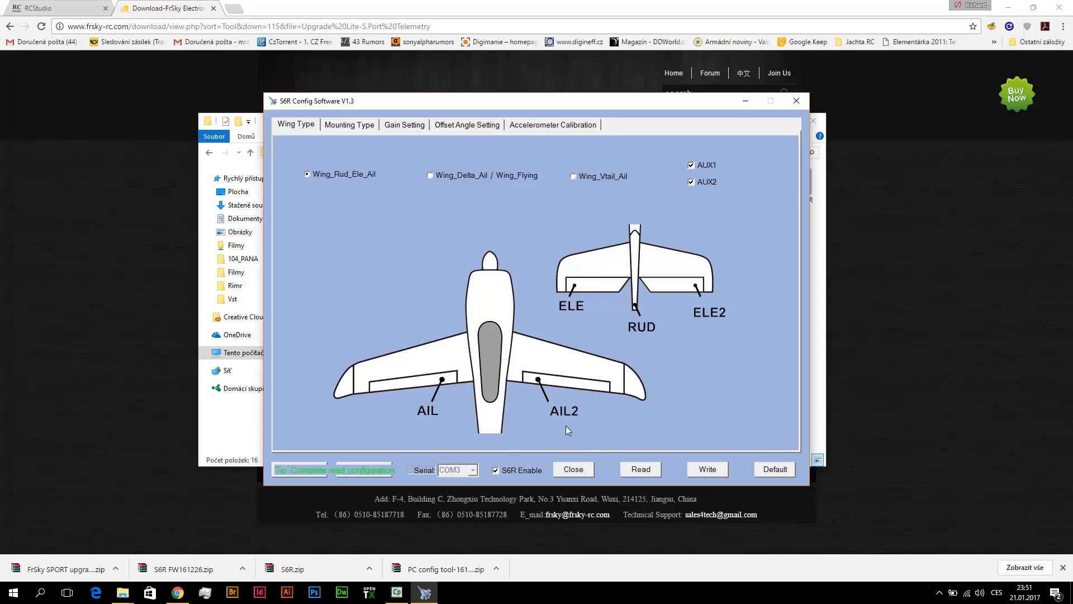
pyautogui.moveTo(625, 389)
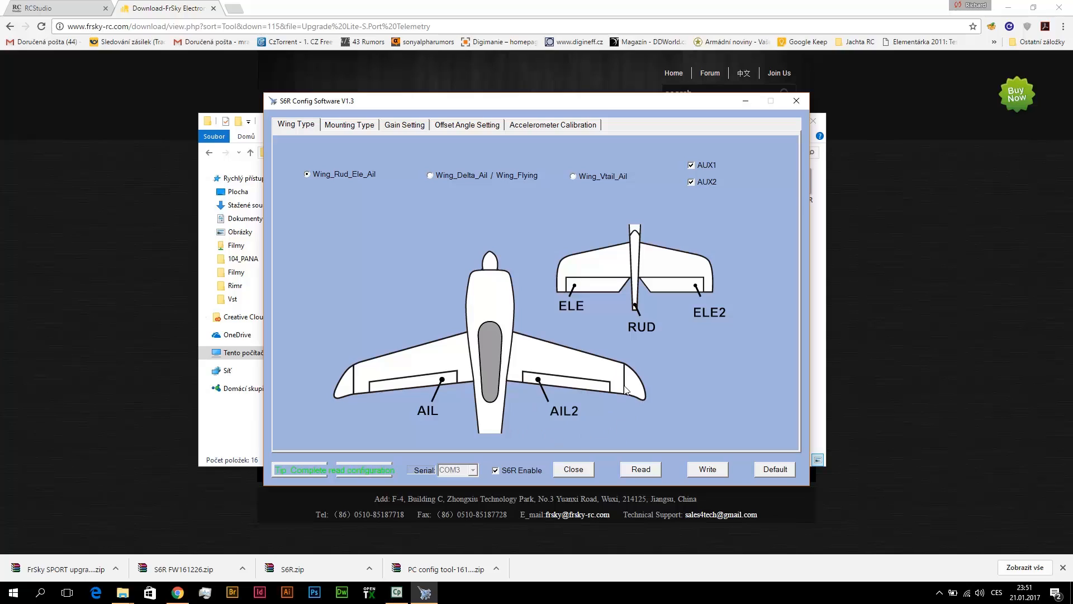
pyautogui.moveTo(523, 412)
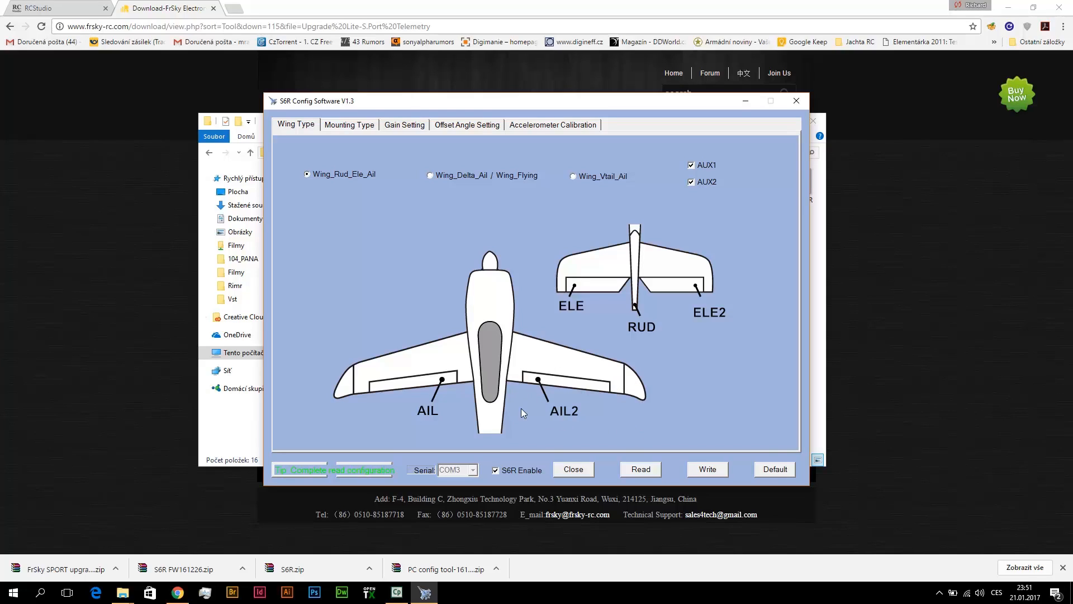
pyautogui.moveTo(612, 434)
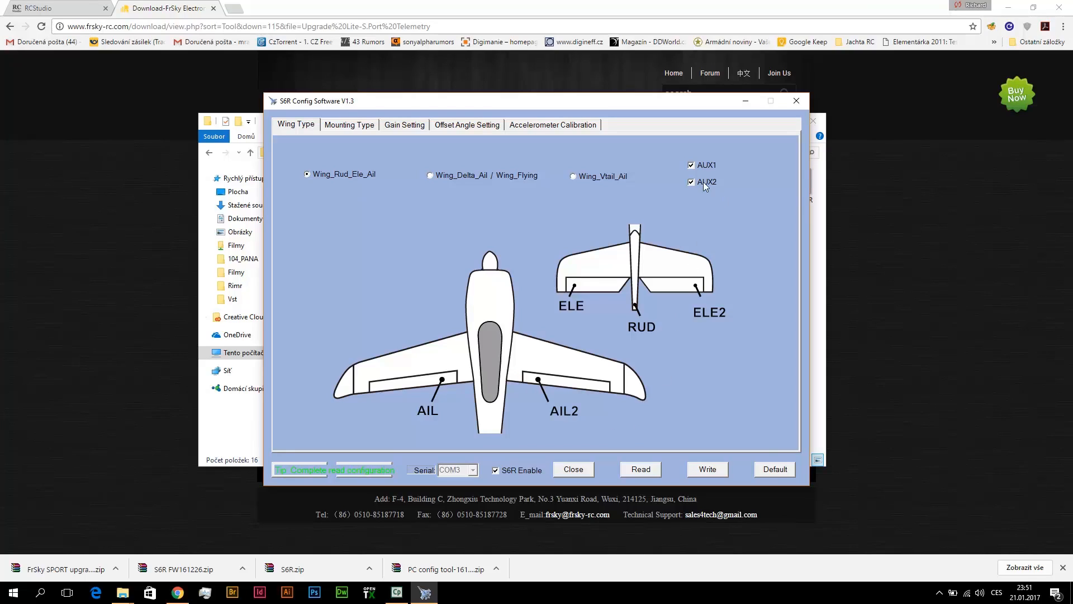
pyautogui.moveTo(719, 193)
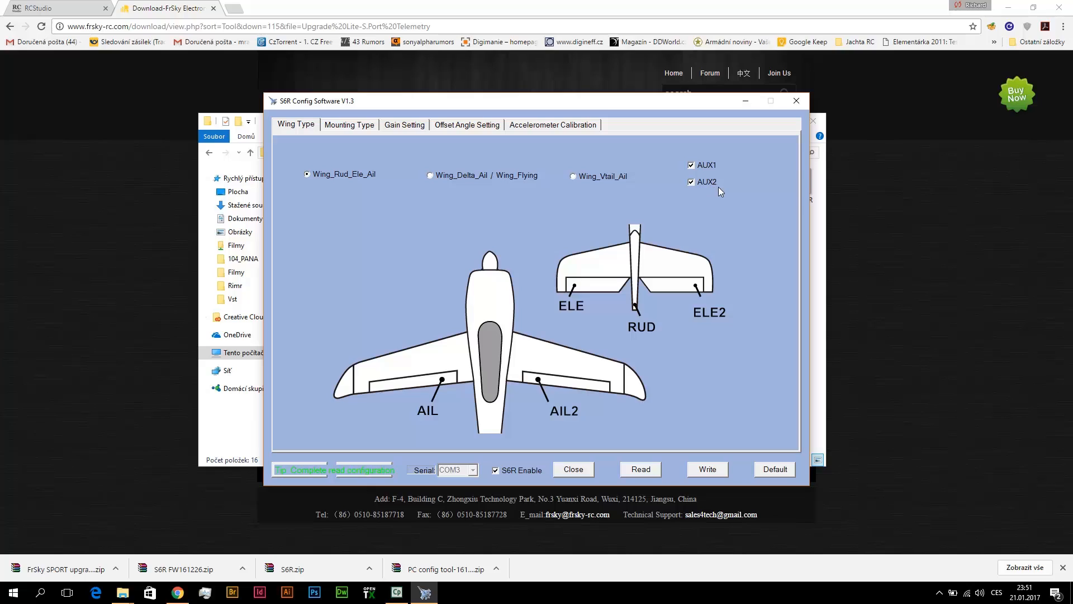
pyautogui.moveTo(664, 261)
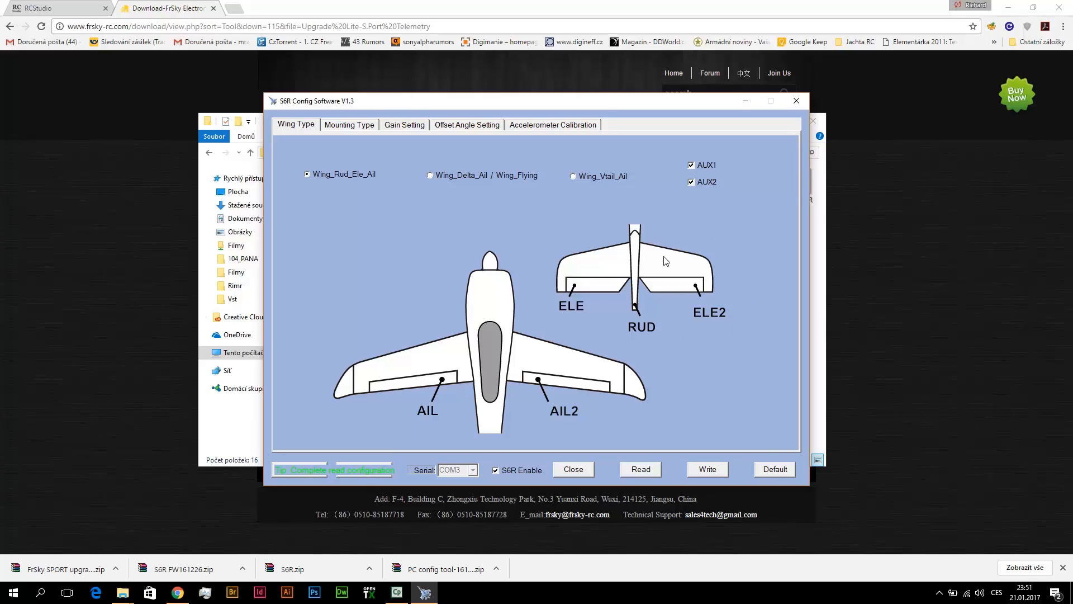
pyautogui.moveTo(746, 304)
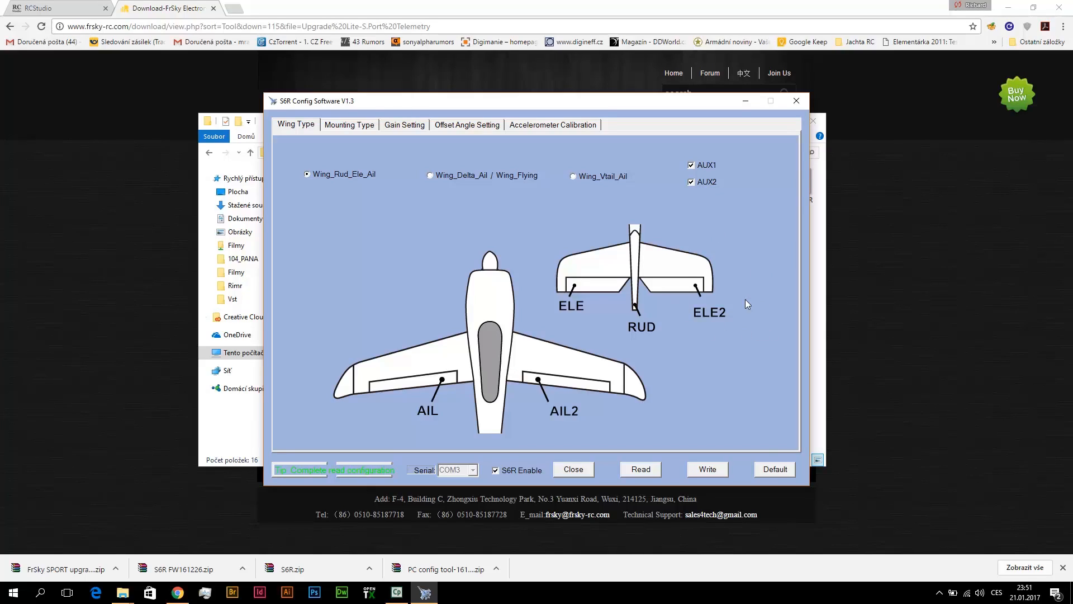
pyautogui.moveTo(725, 261)
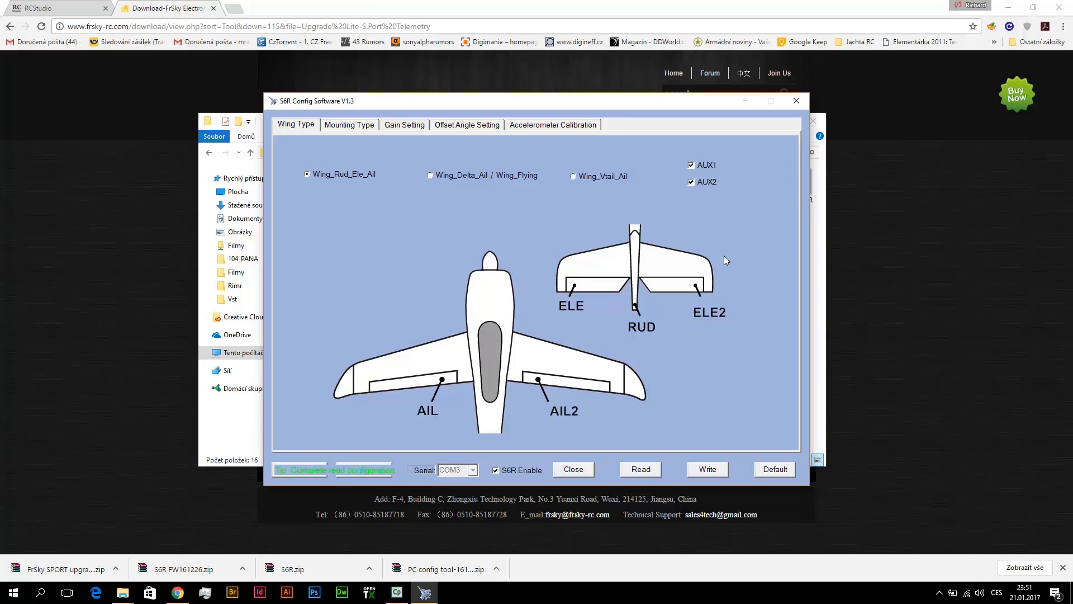
pyautogui.moveTo(773, 154)
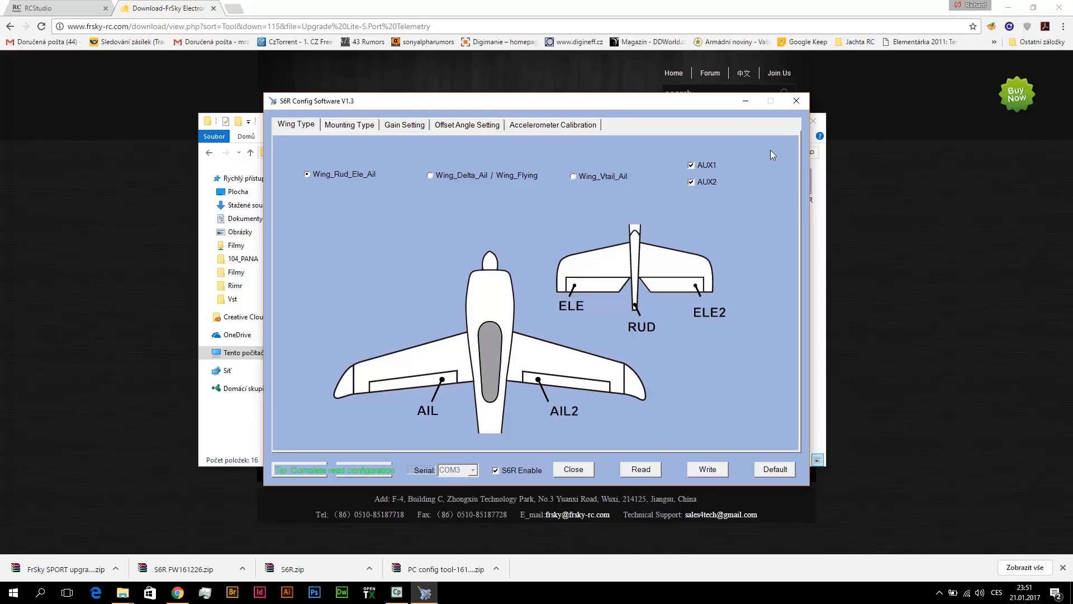
pyautogui.click(691, 165)
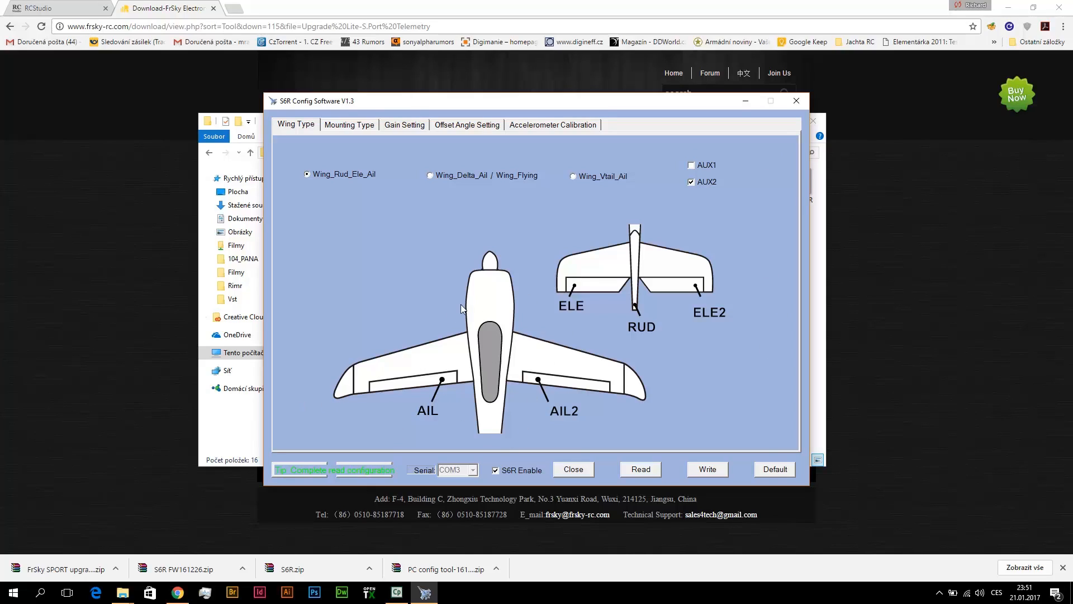
pyautogui.moveTo(616, 346)
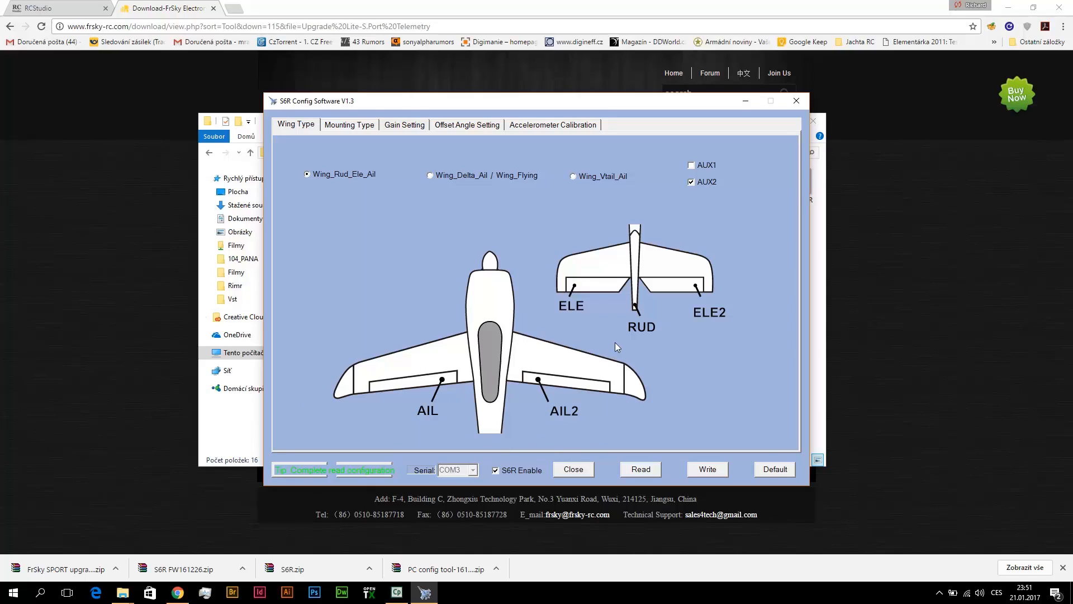
pyautogui.moveTo(670, 300)
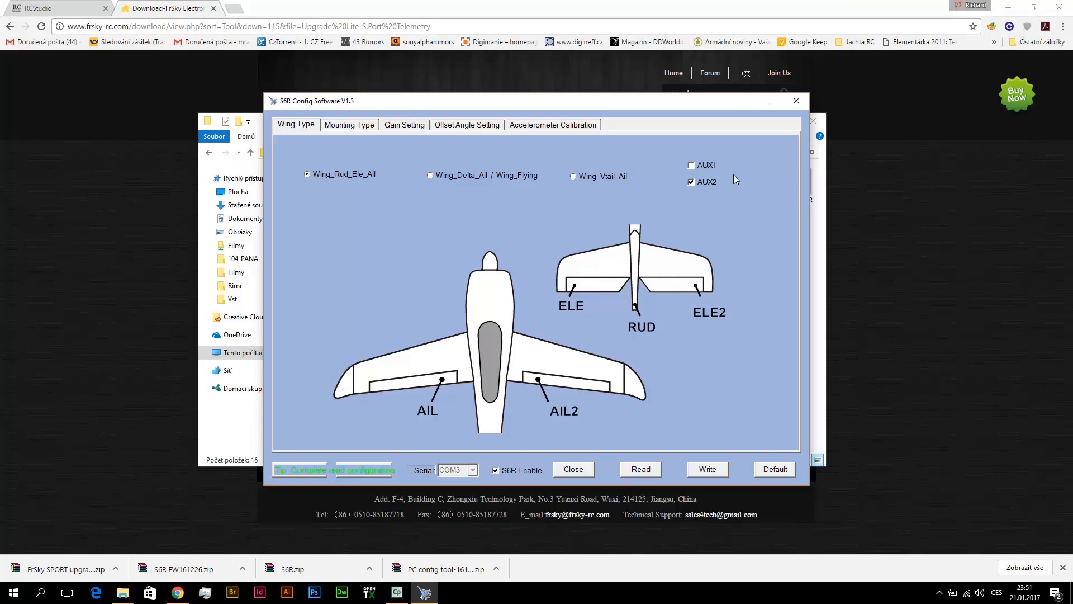
pyautogui.moveTo(710, 195)
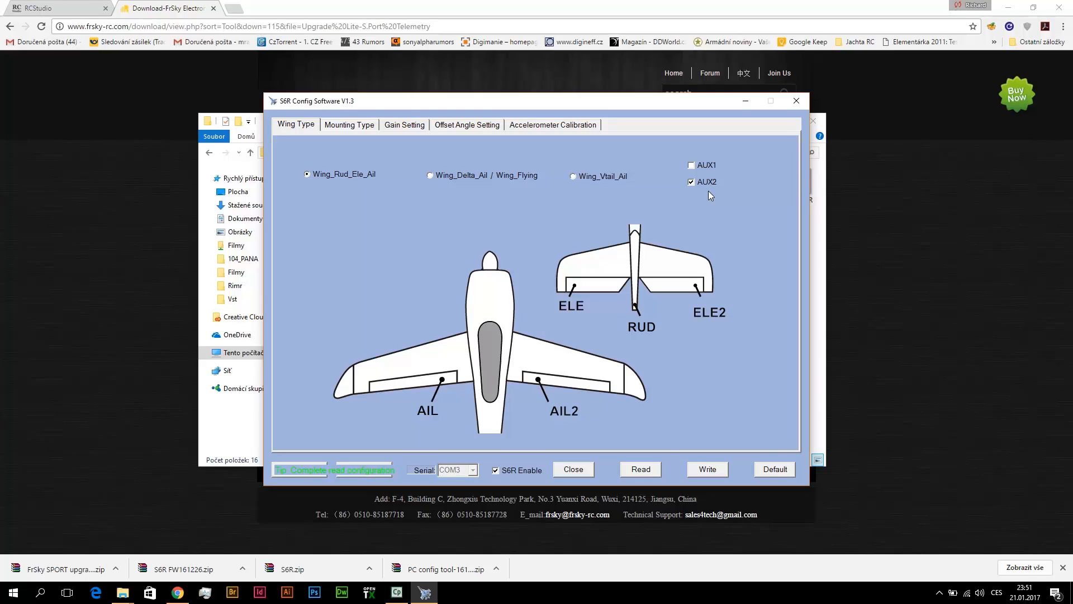
pyautogui.moveTo(761, 436)
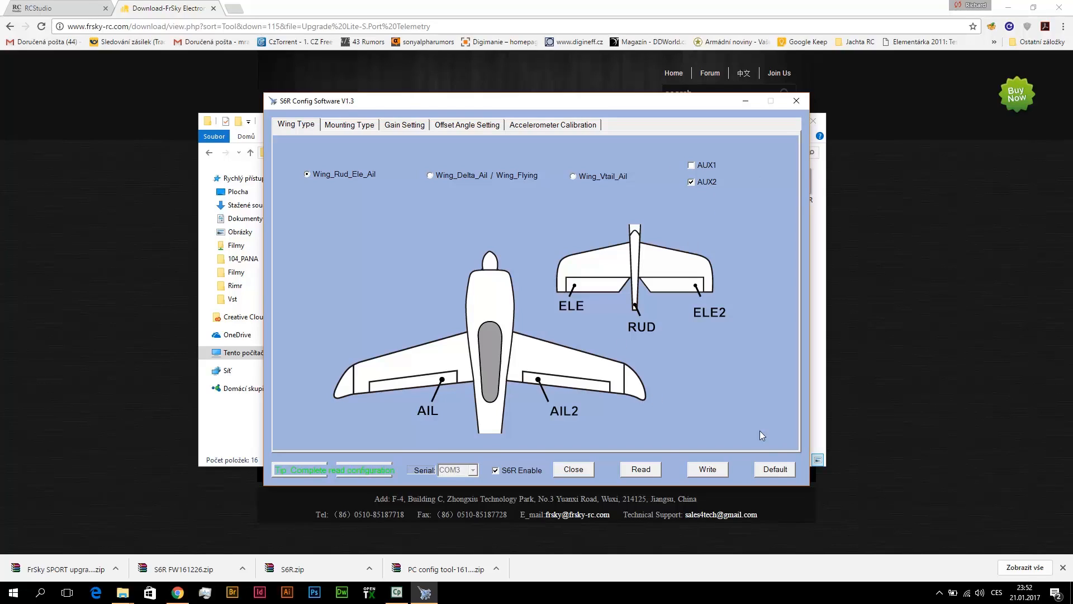
# - Write the configuration with AUX2 enabled to the receiver until the write completes
pyautogui.click(707, 469)
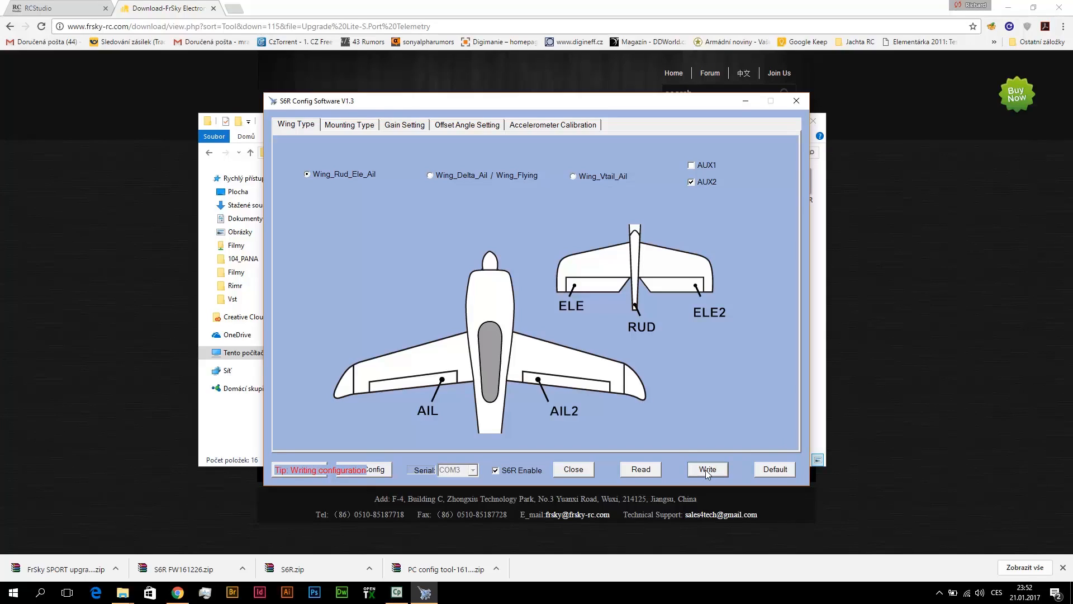
pyautogui.click(706, 468)
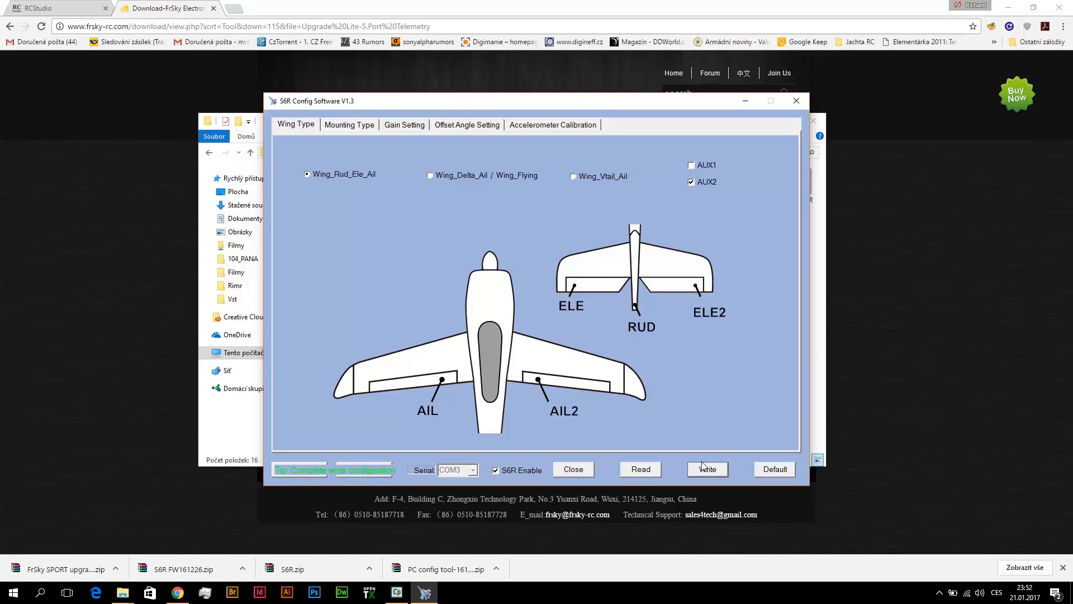
pyautogui.click(348, 124)
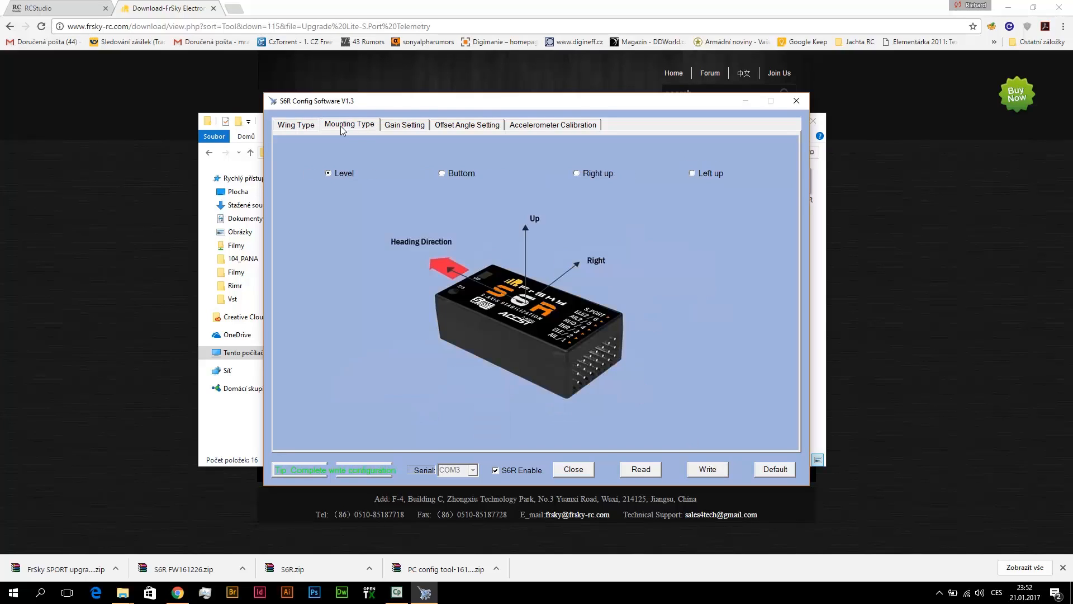
pyautogui.moveTo(403, 130)
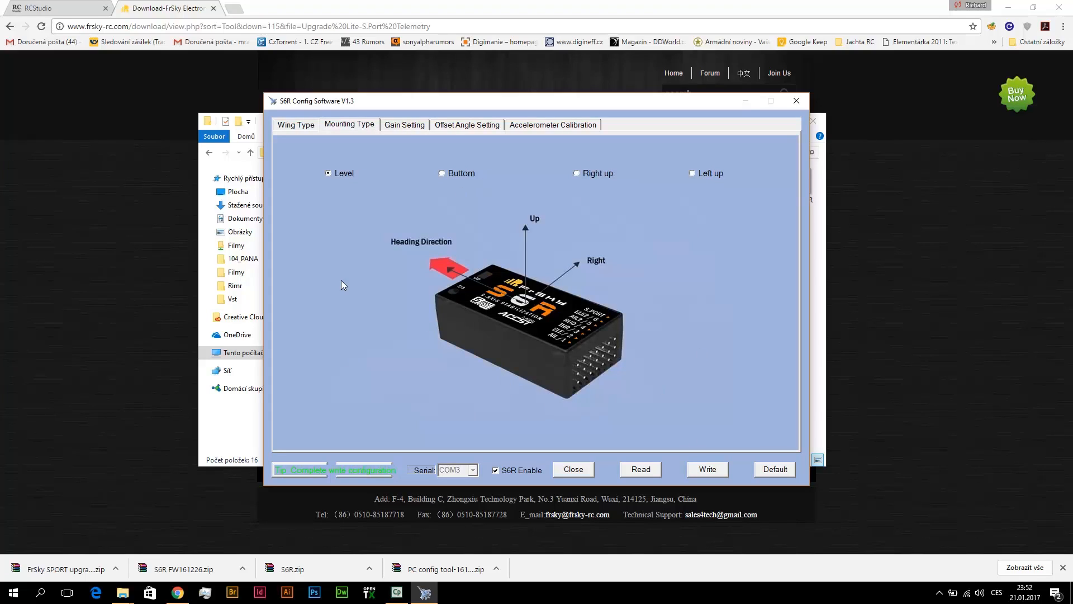
pyautogui.click(404, 124)
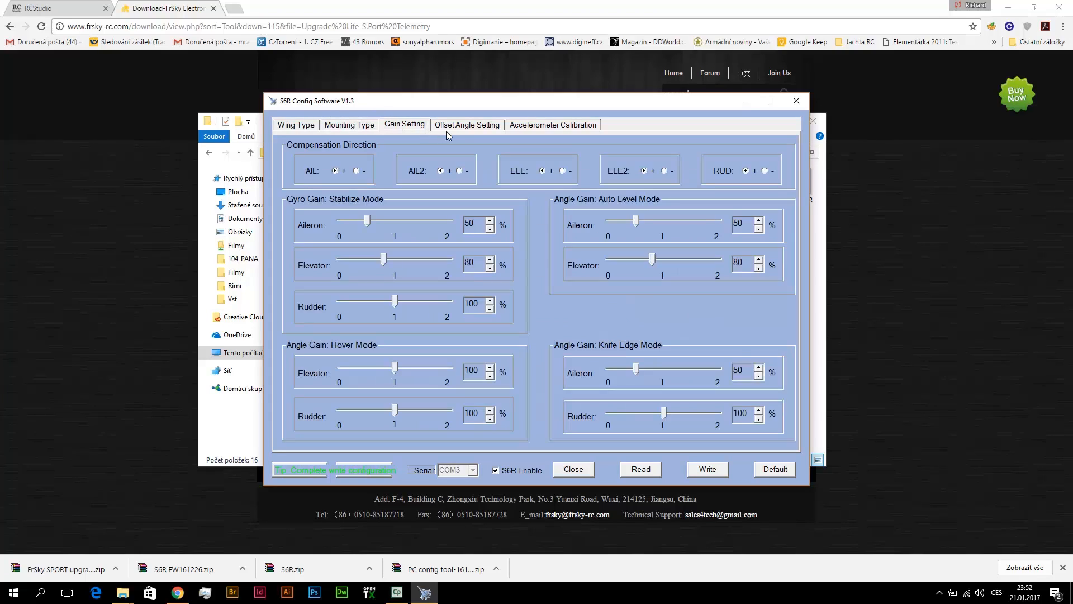
pyautogui.click(552, 124)
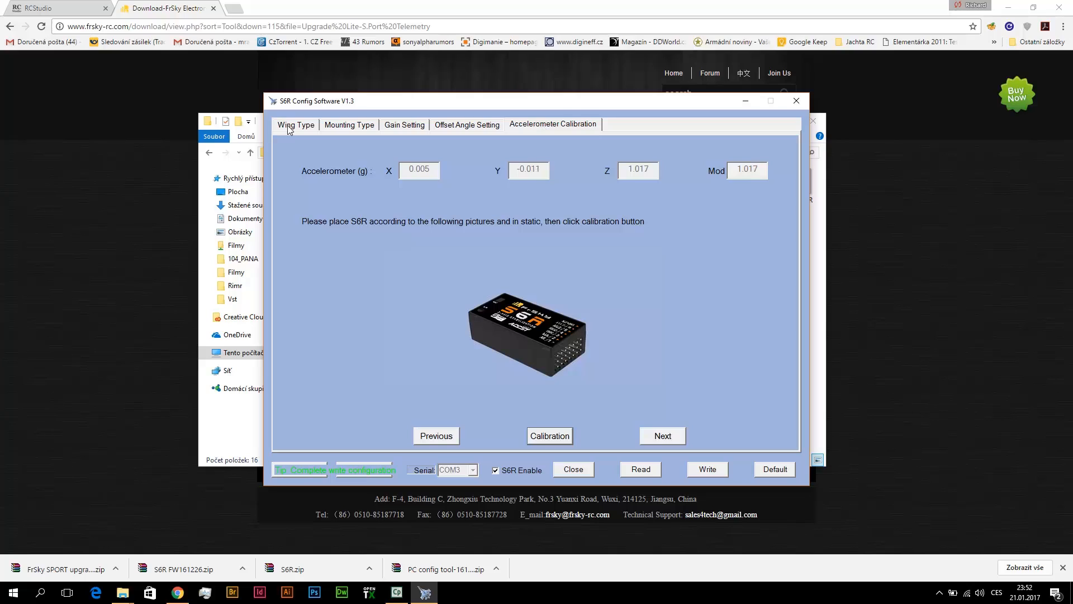
pyautogui.click(296, 124)
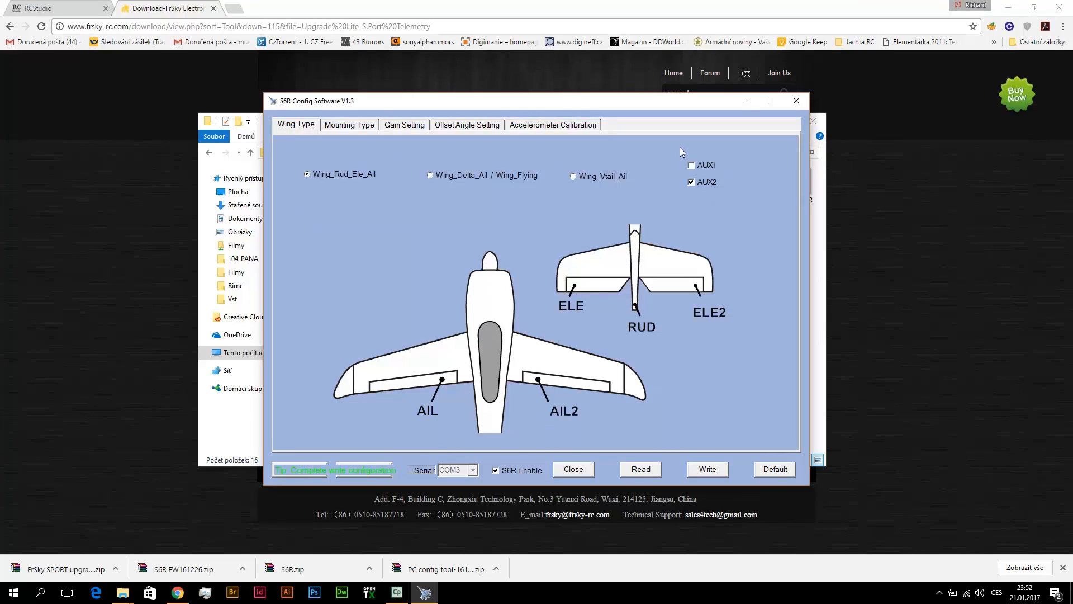
pyautogui.moveTo(682, 152)
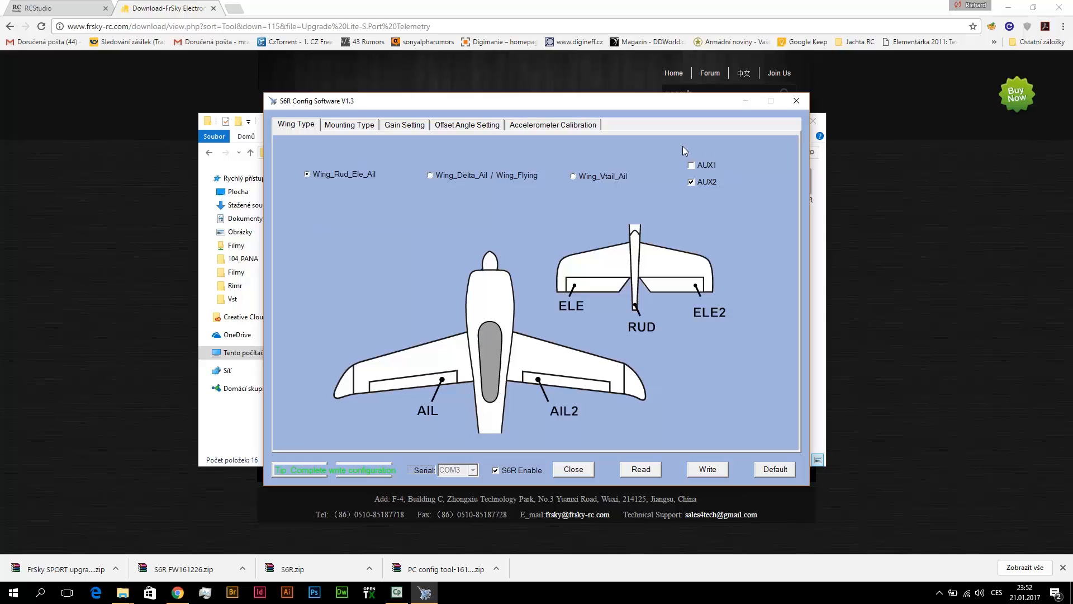
# - Write the AUX2-enabled wing configuration to the receiver again until it reports complete
pyautogui.click(706, 469)
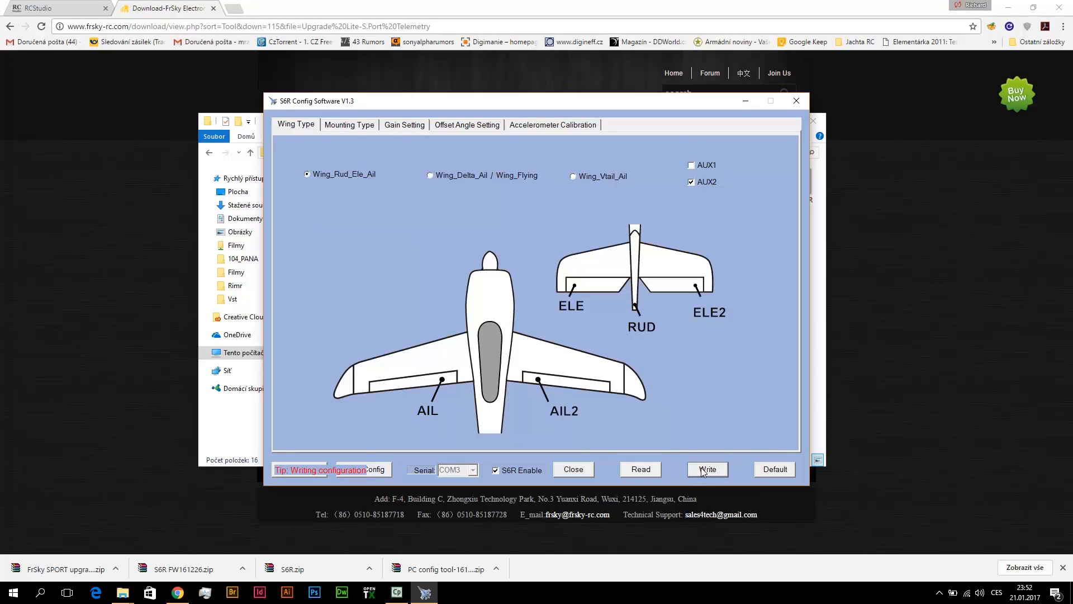
pyautogui.click(706, 469)
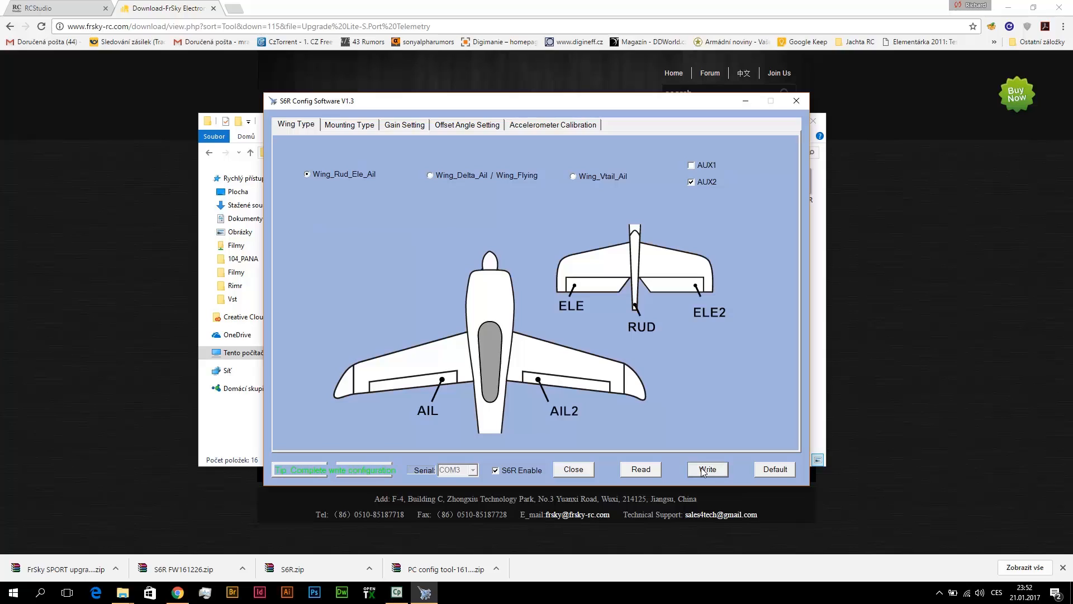
pyautogui.click(707, 469)
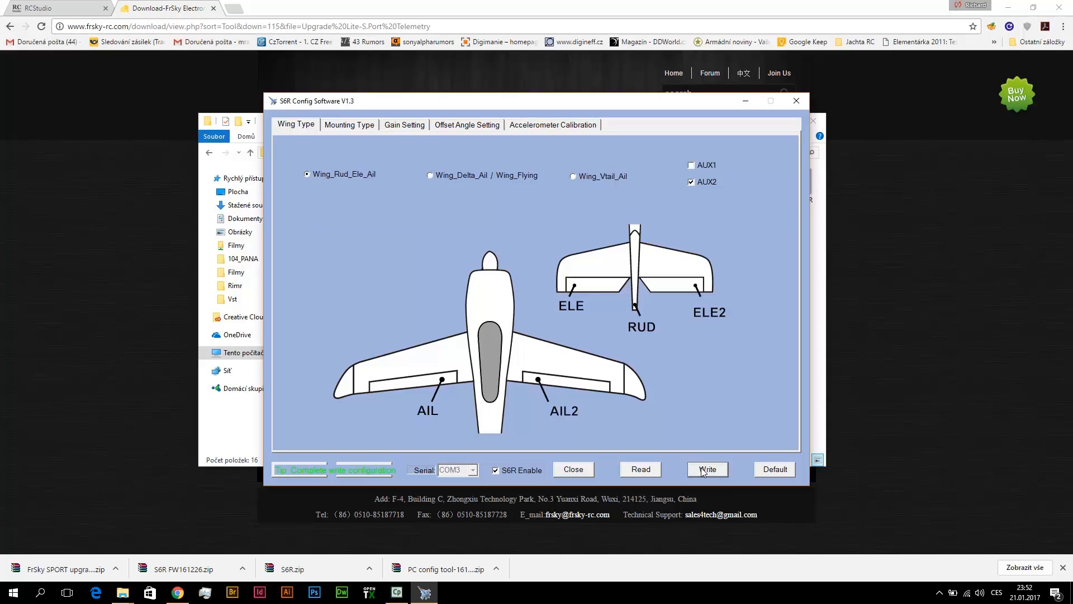